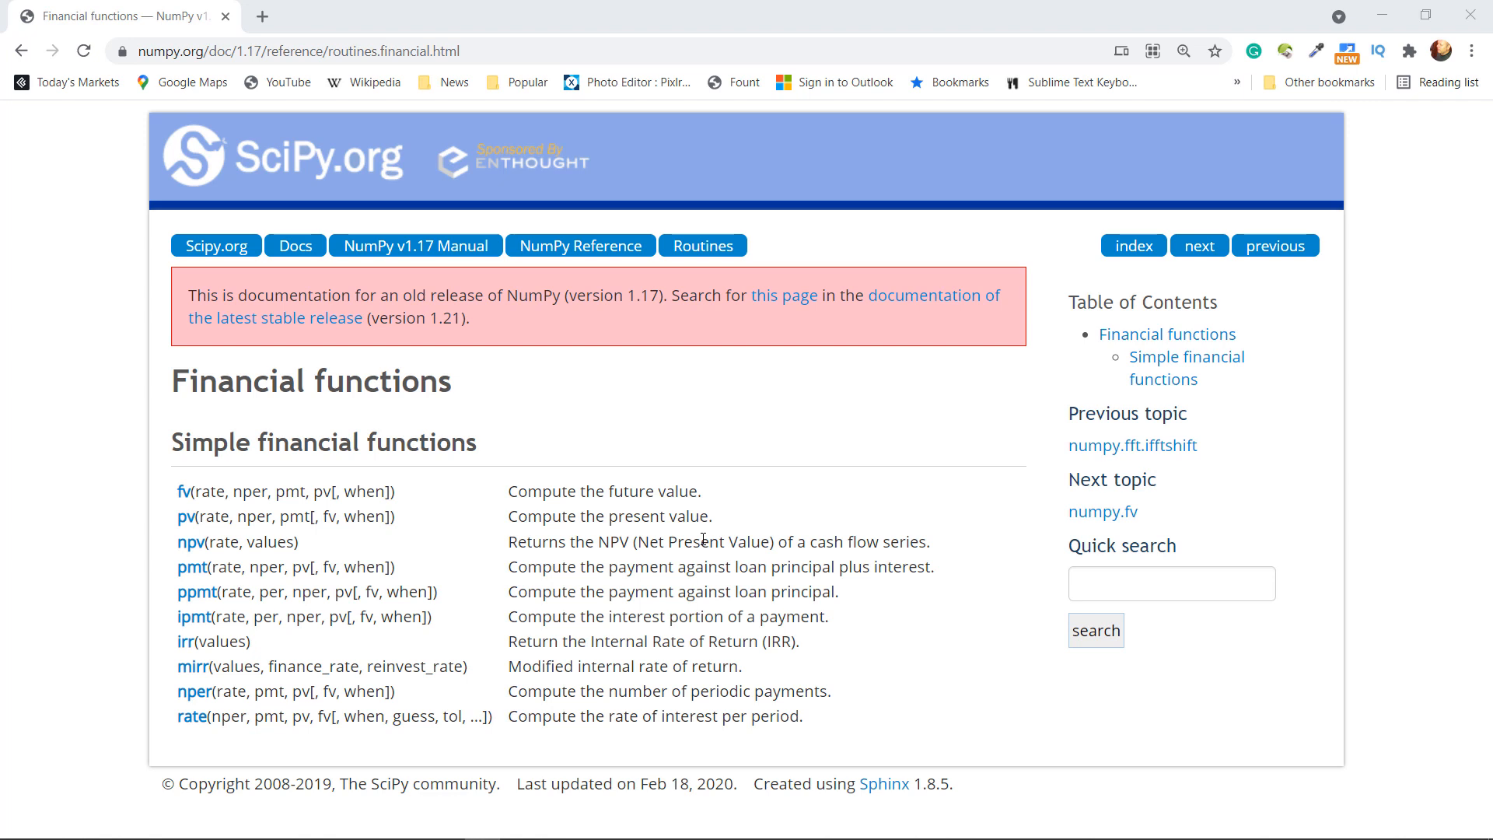
mouse_move(183, 509)
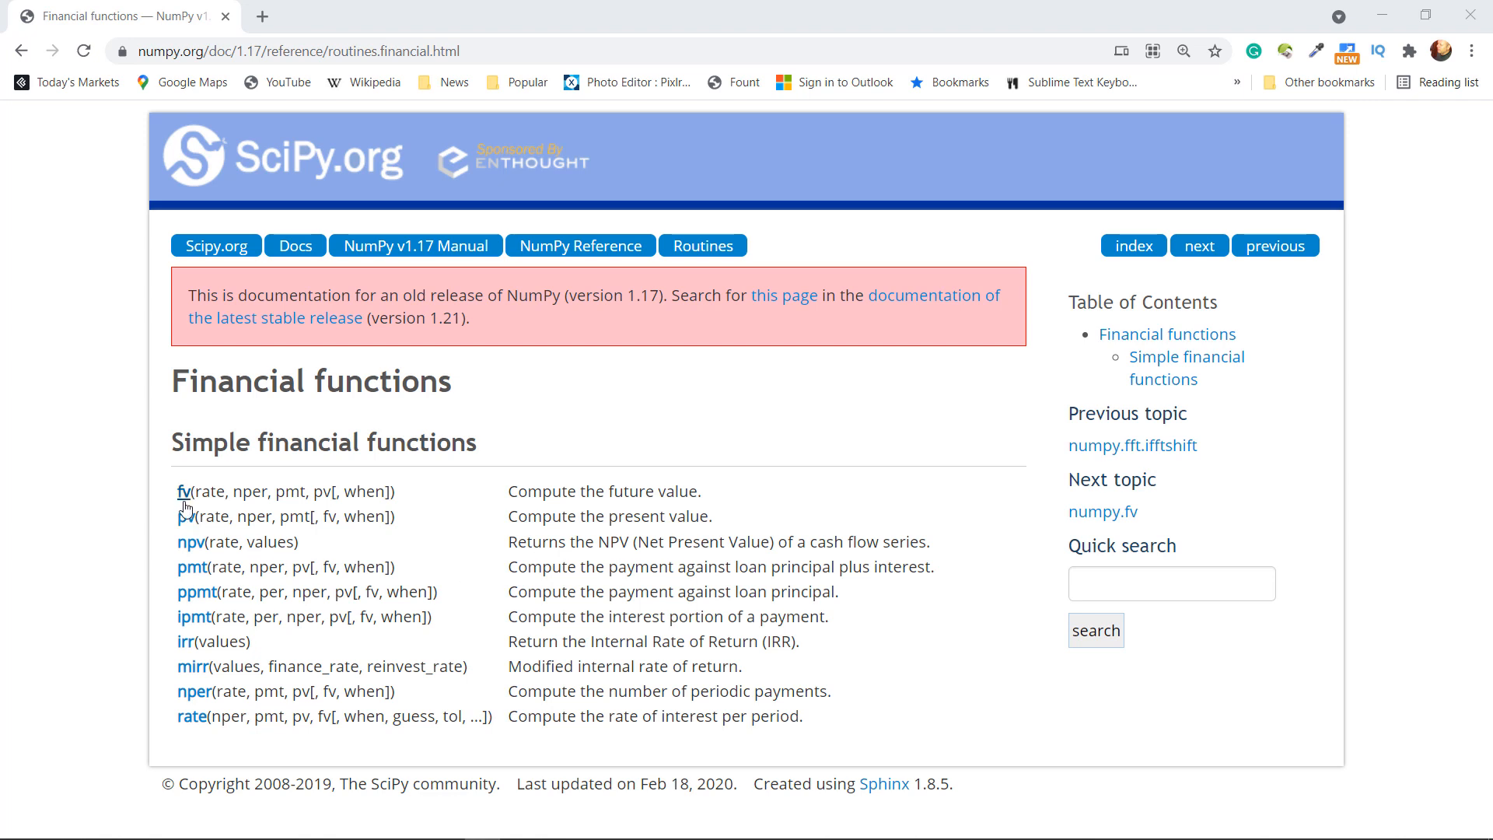
mouse_move(191, 591)
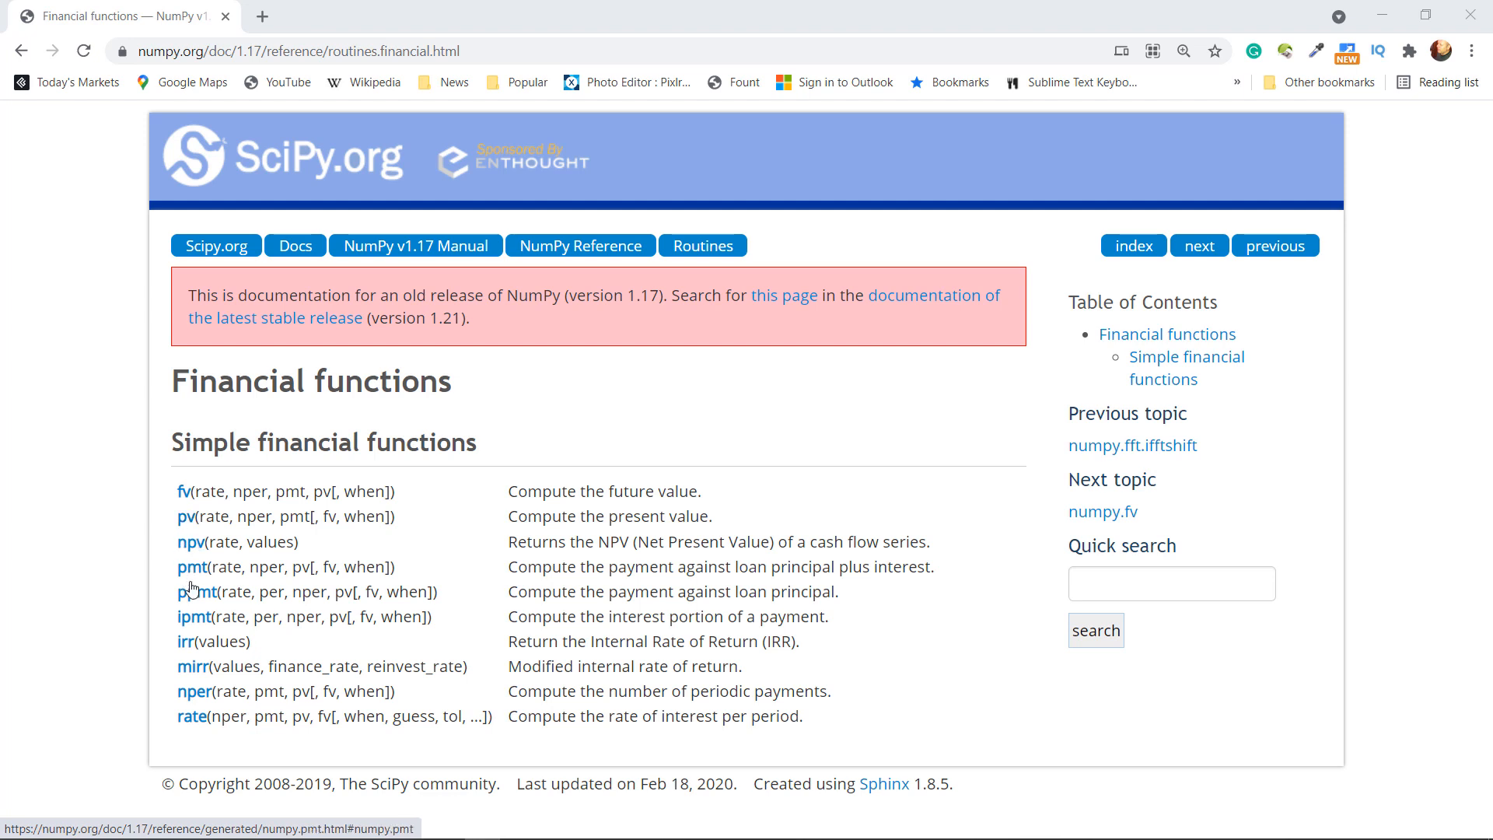
mouse_move(195, 616)
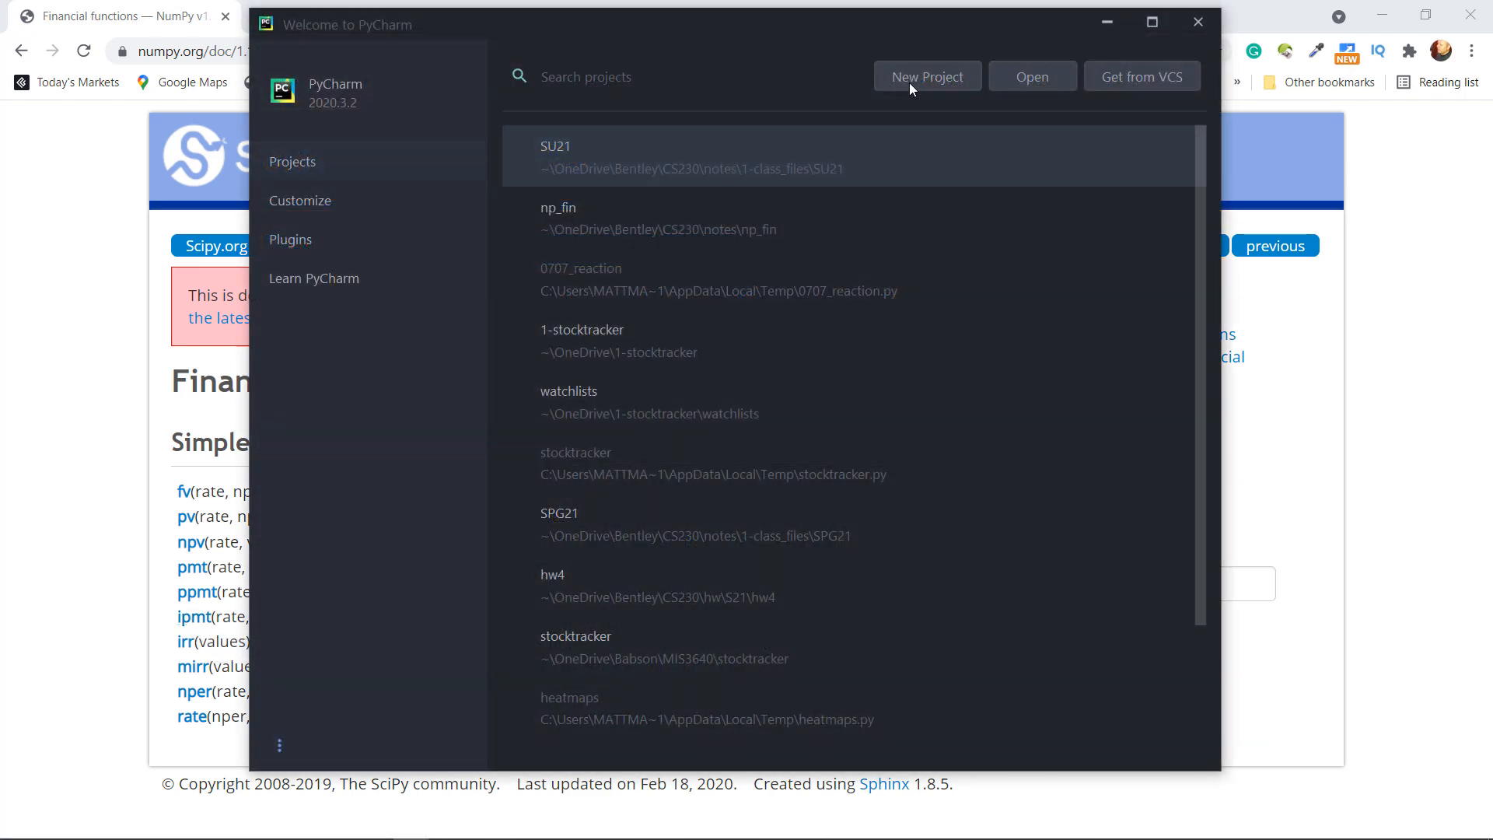
Step: Create a new Python 3.8 project named np_finance in the notes folder
left_click(925, 76)
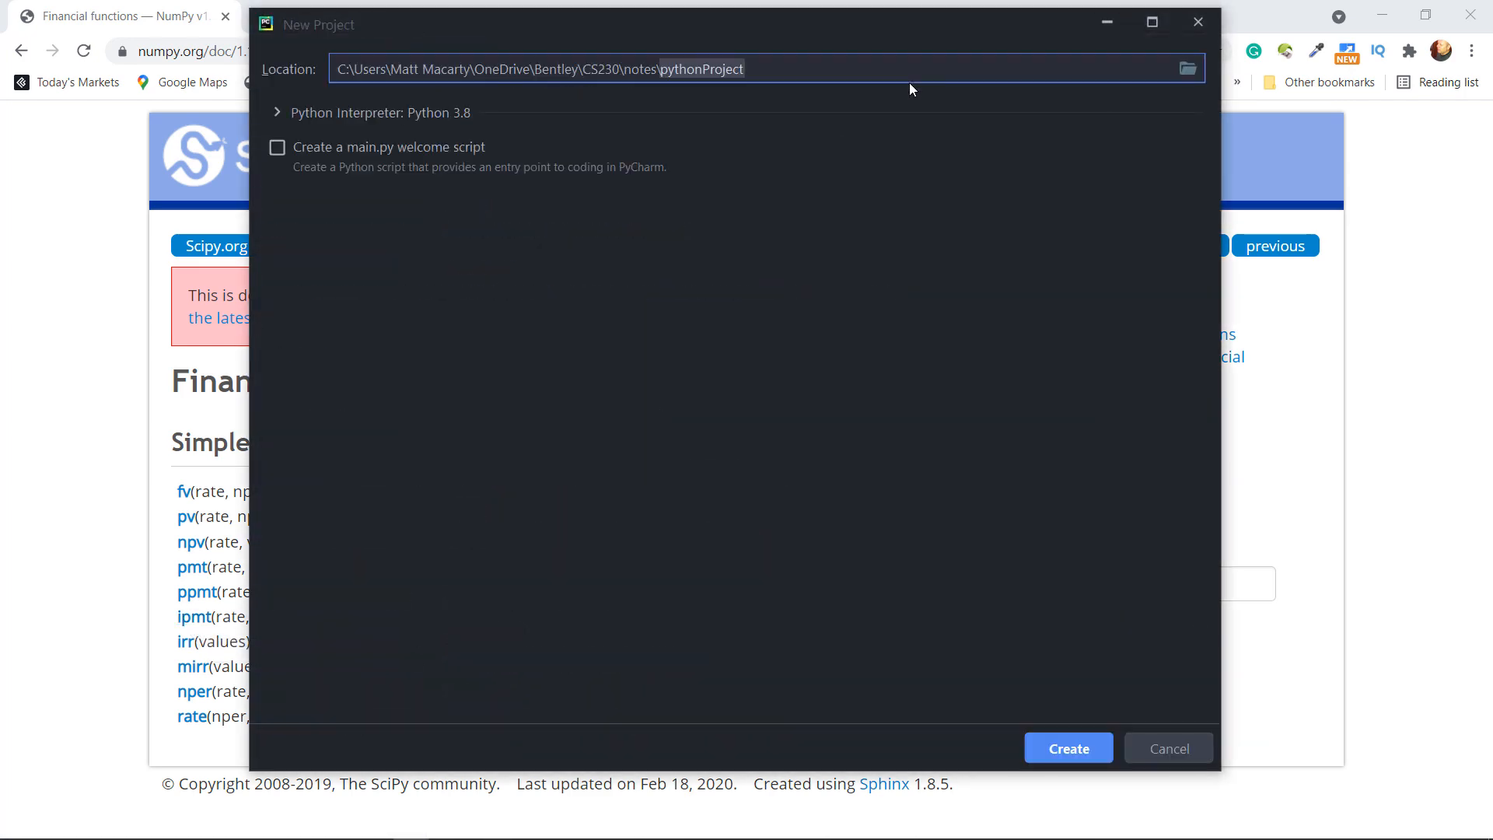
type("np_finance")
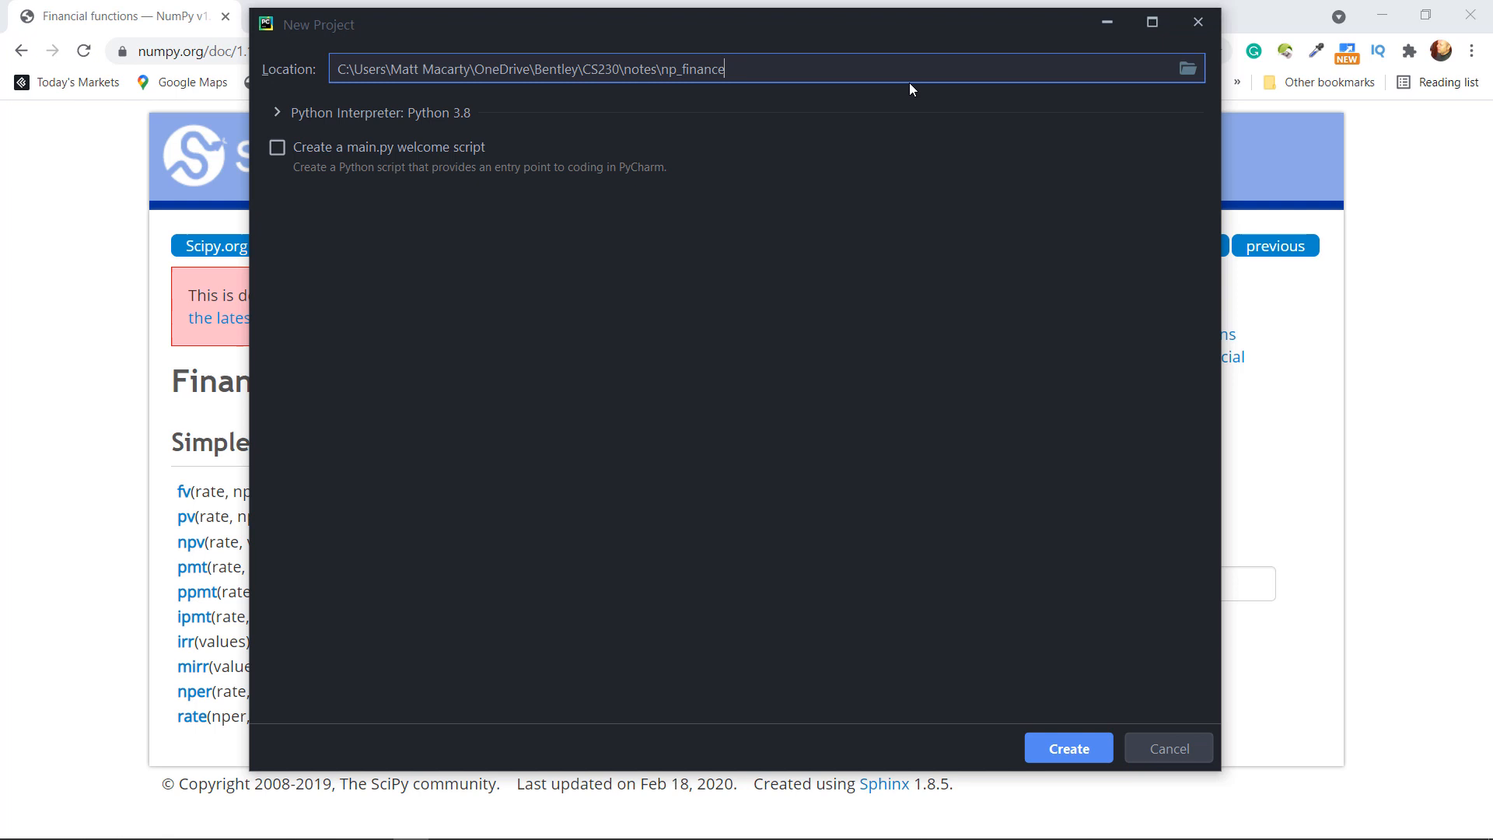
mouse_move(1155, 69)
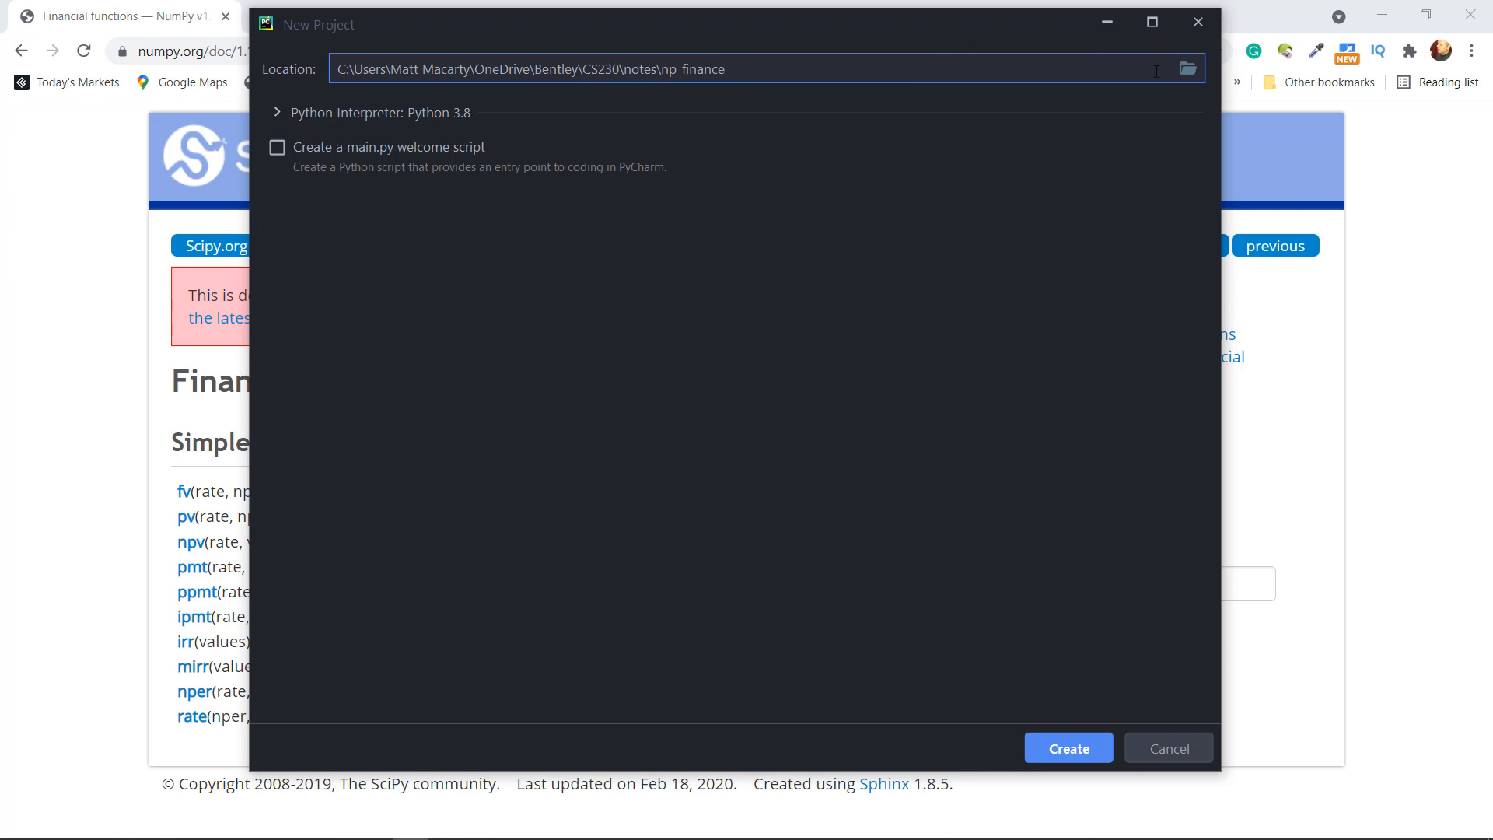
mouse_move(1188, 69)
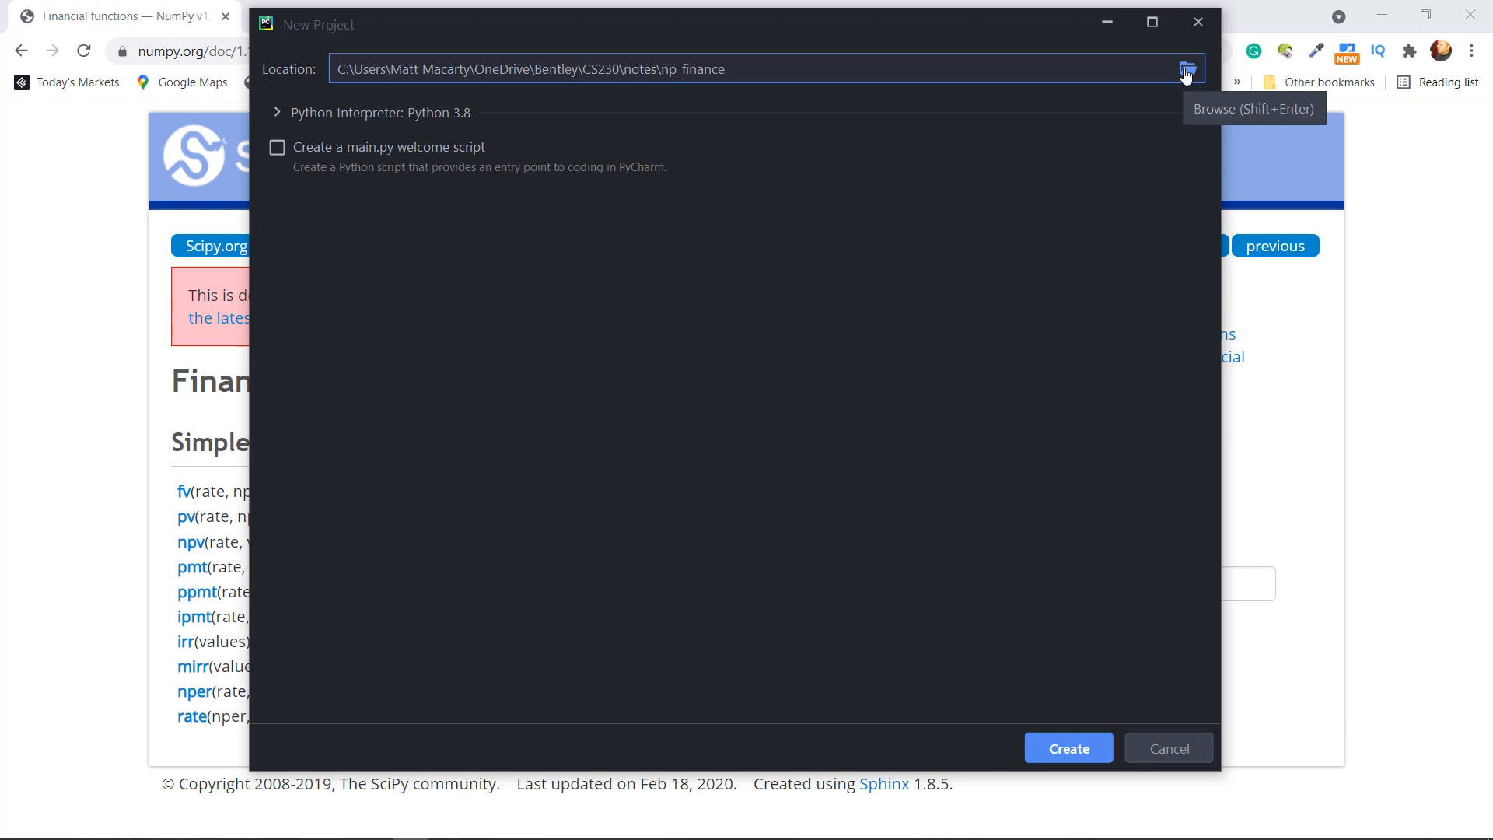
mouse_move(1137, 200)
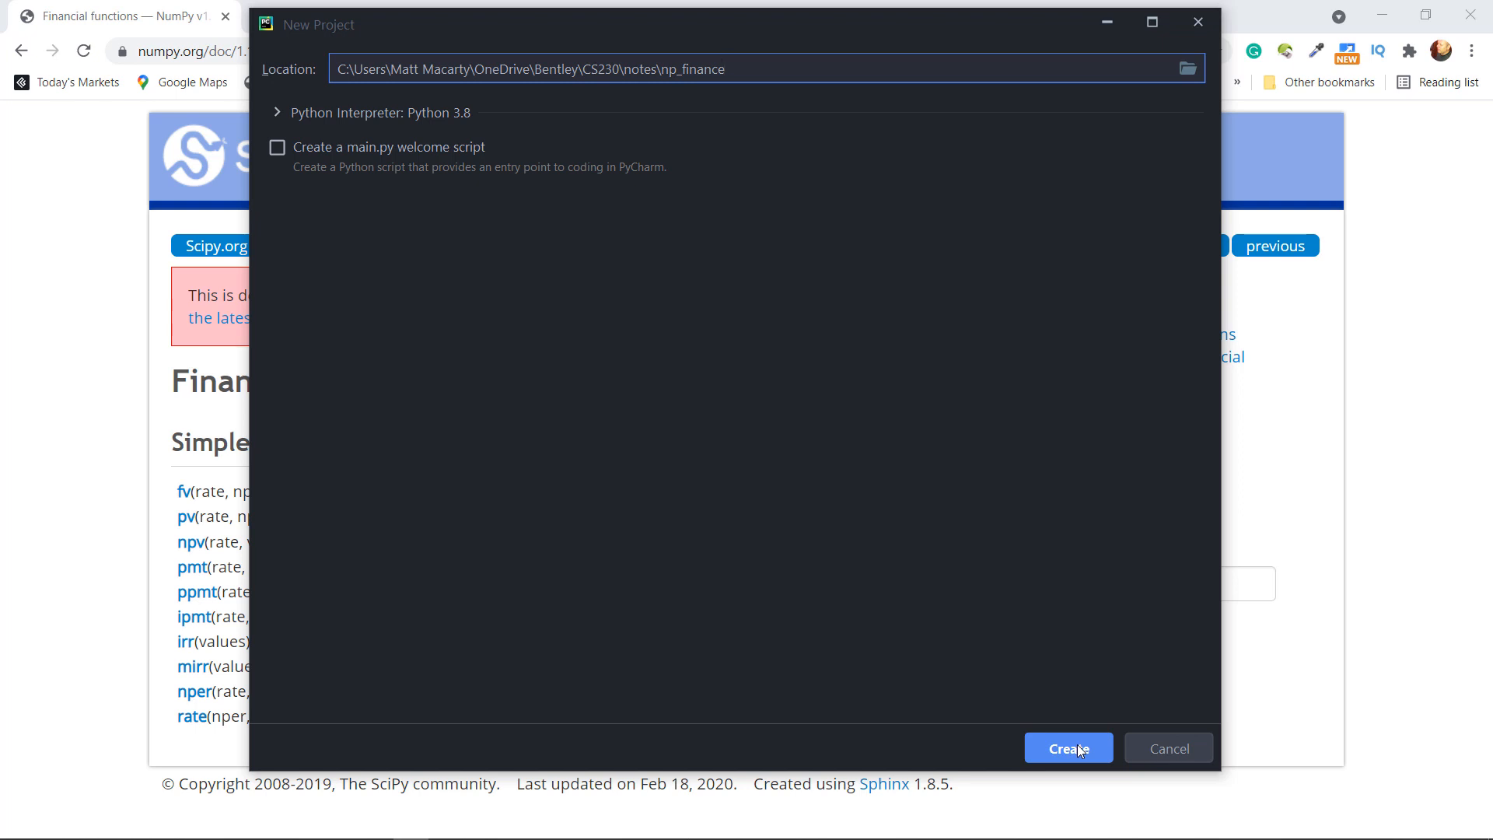
left_click(1068, 747)
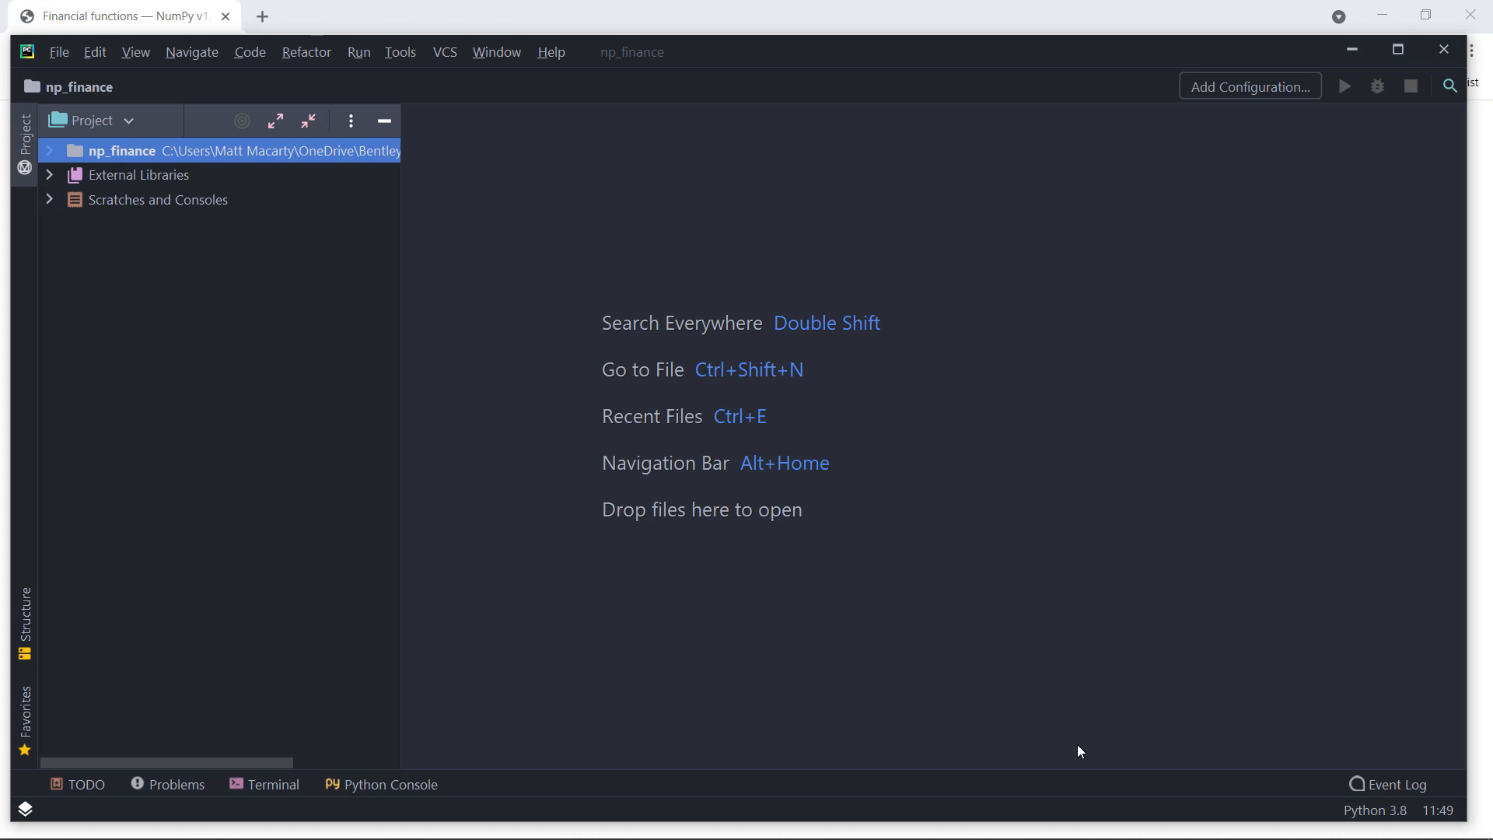
mouse_move(135, 110)
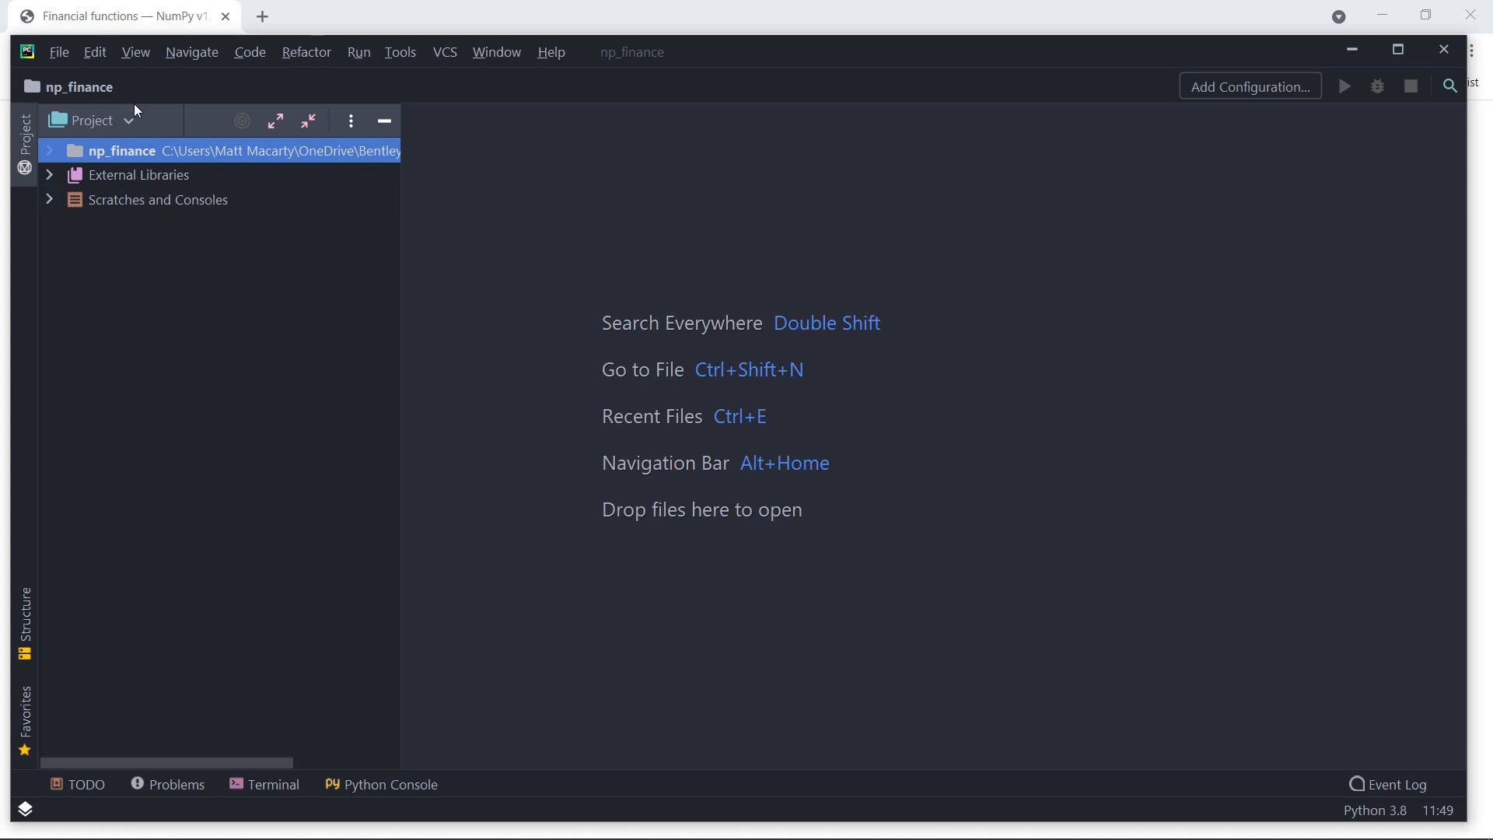
left_click(59, 51)
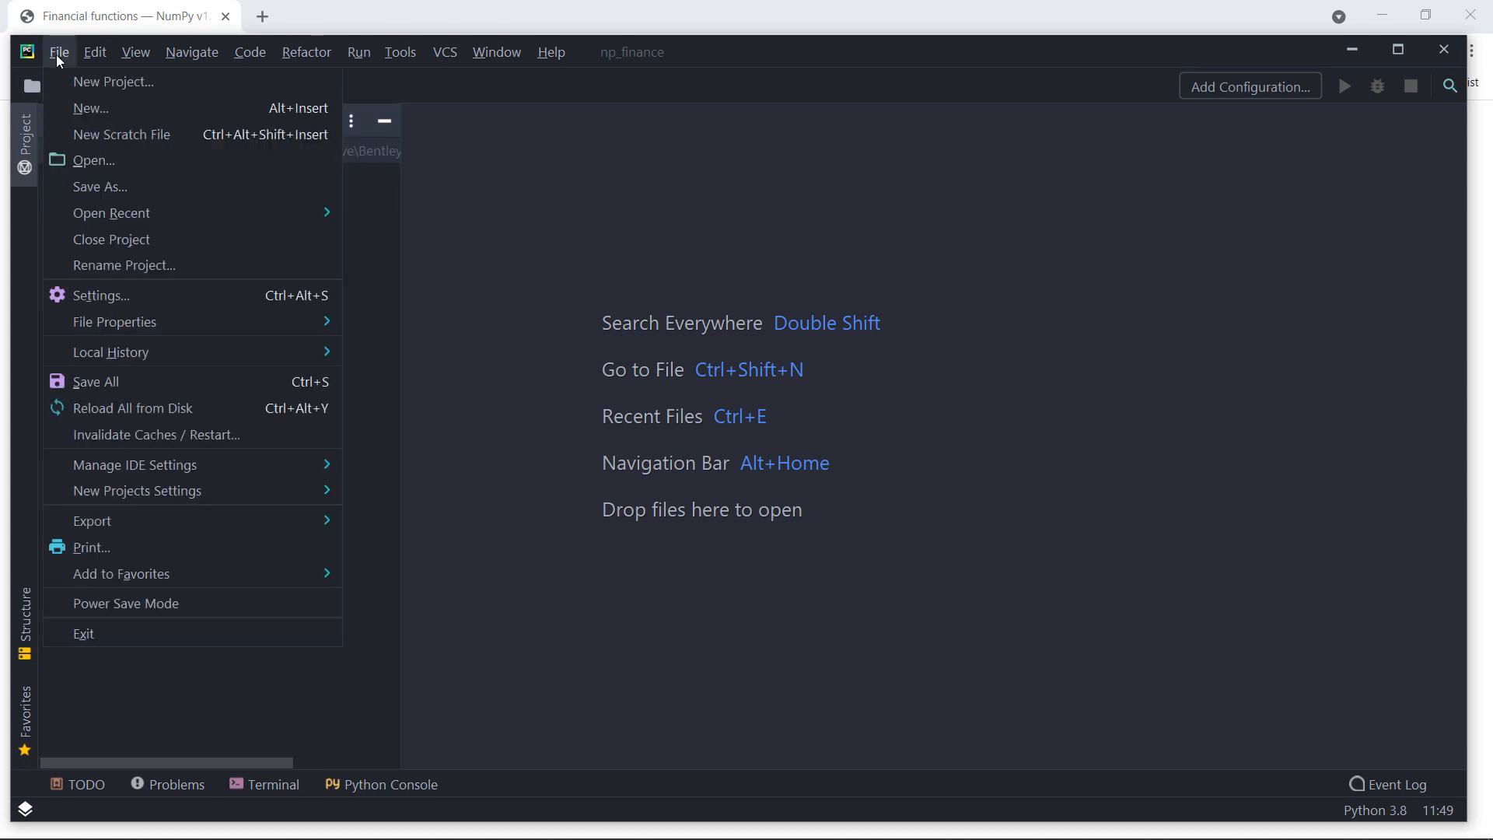
left_click(101, 296)
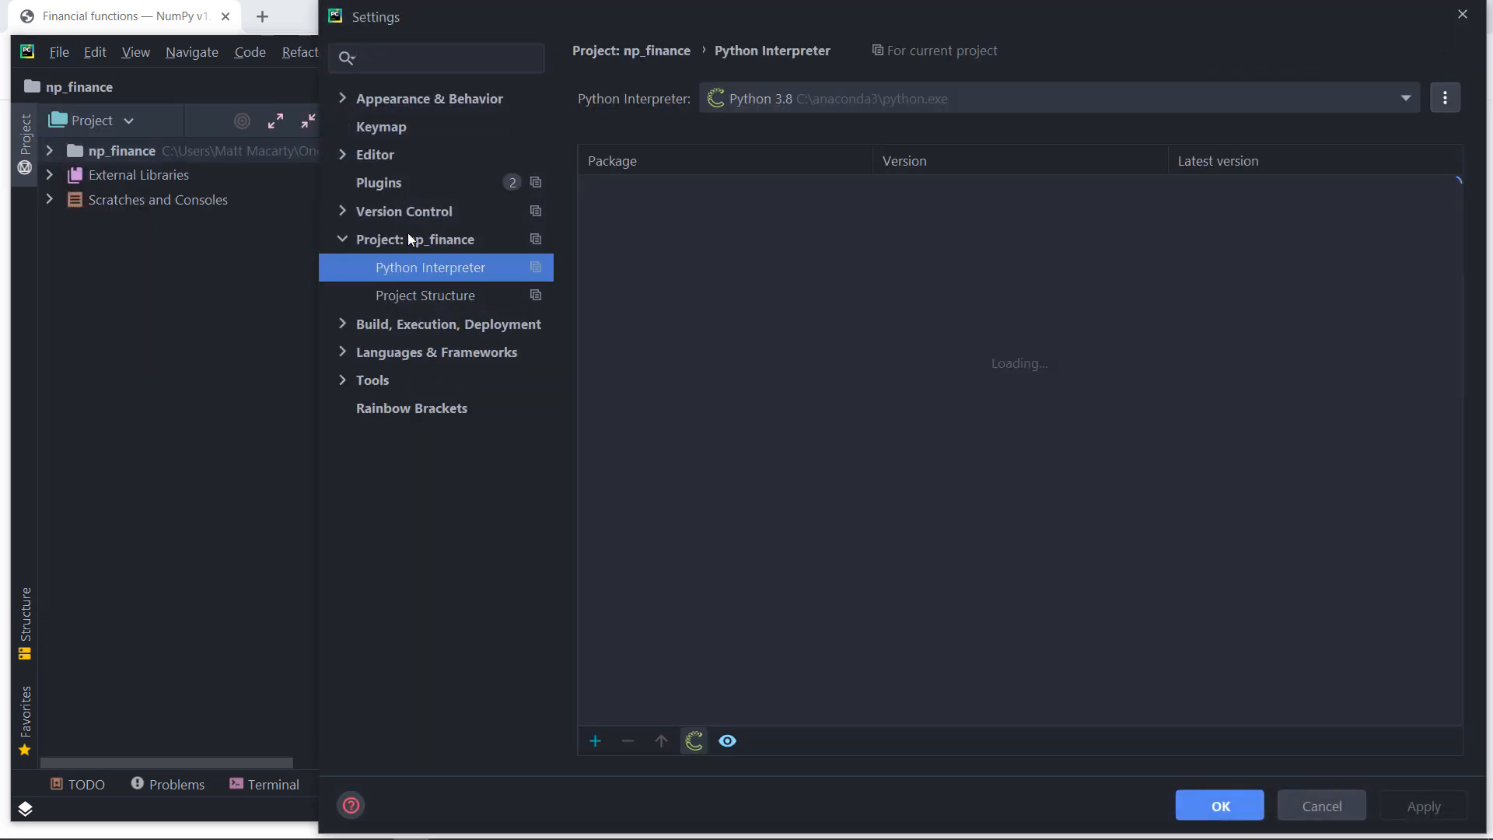
mouse_move(445, 273)
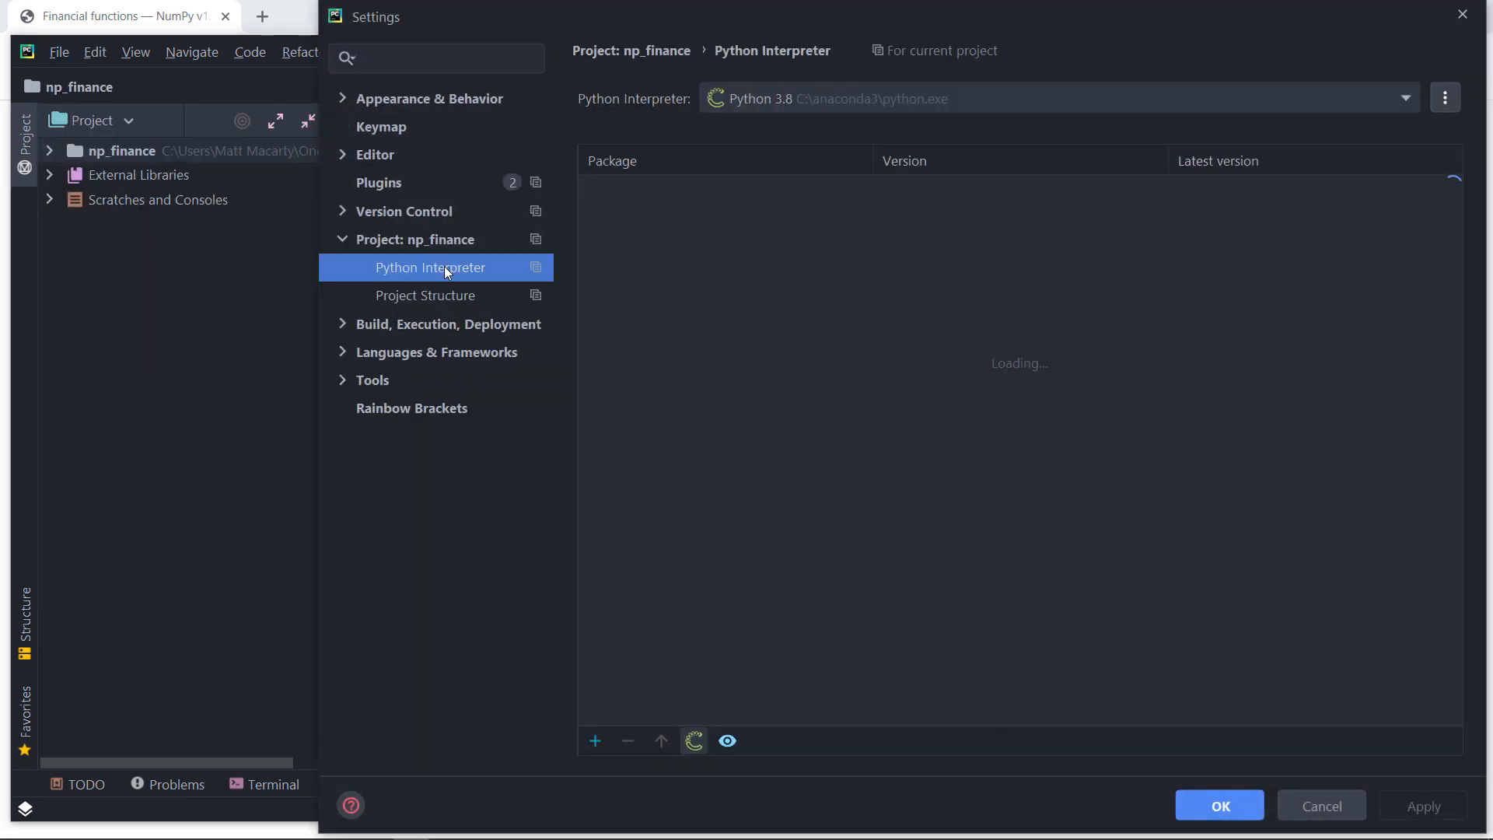
mouse_move(594, 741)
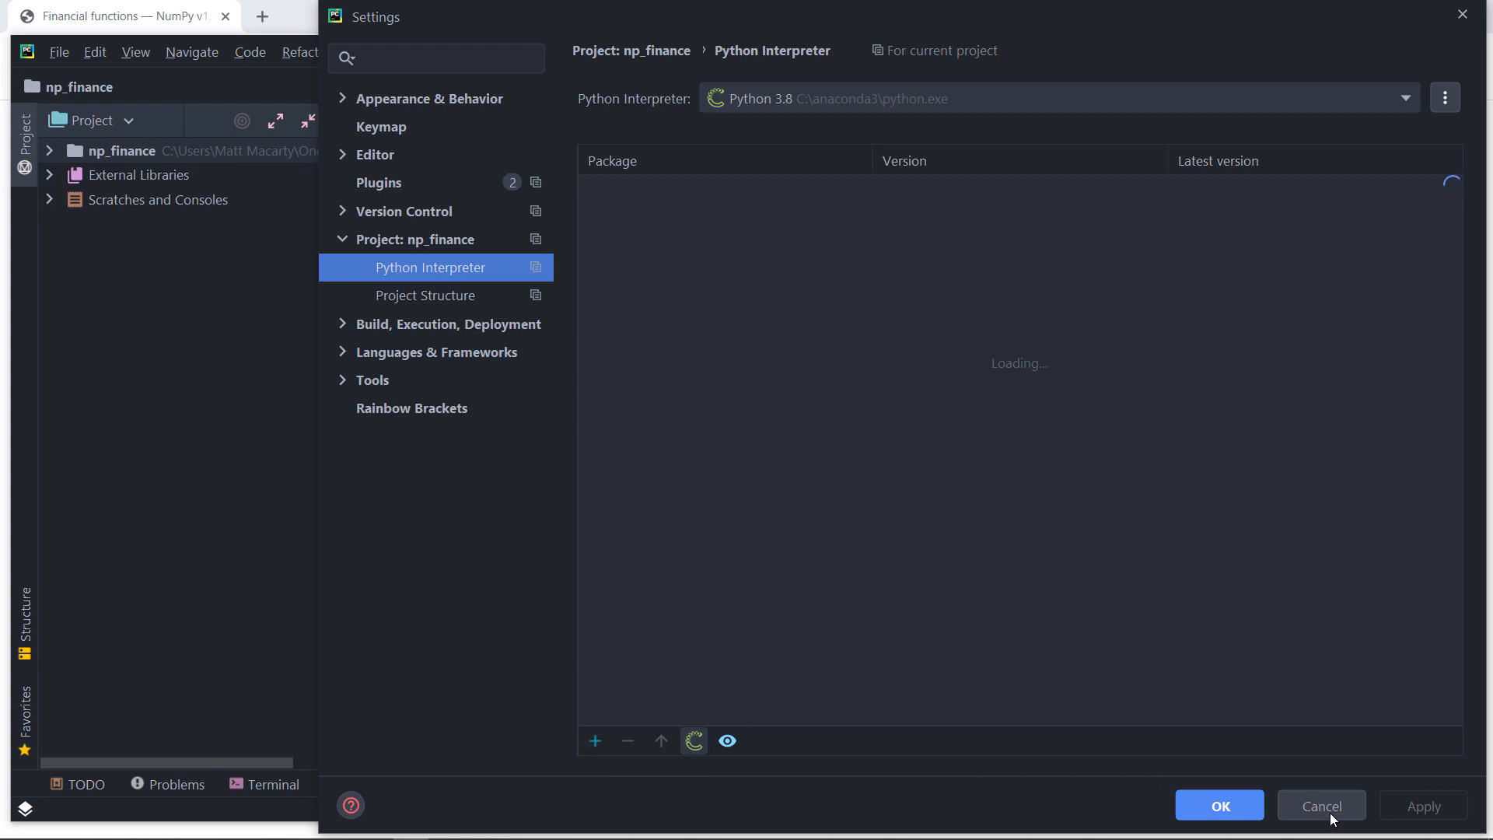
left_click(1320, 805)
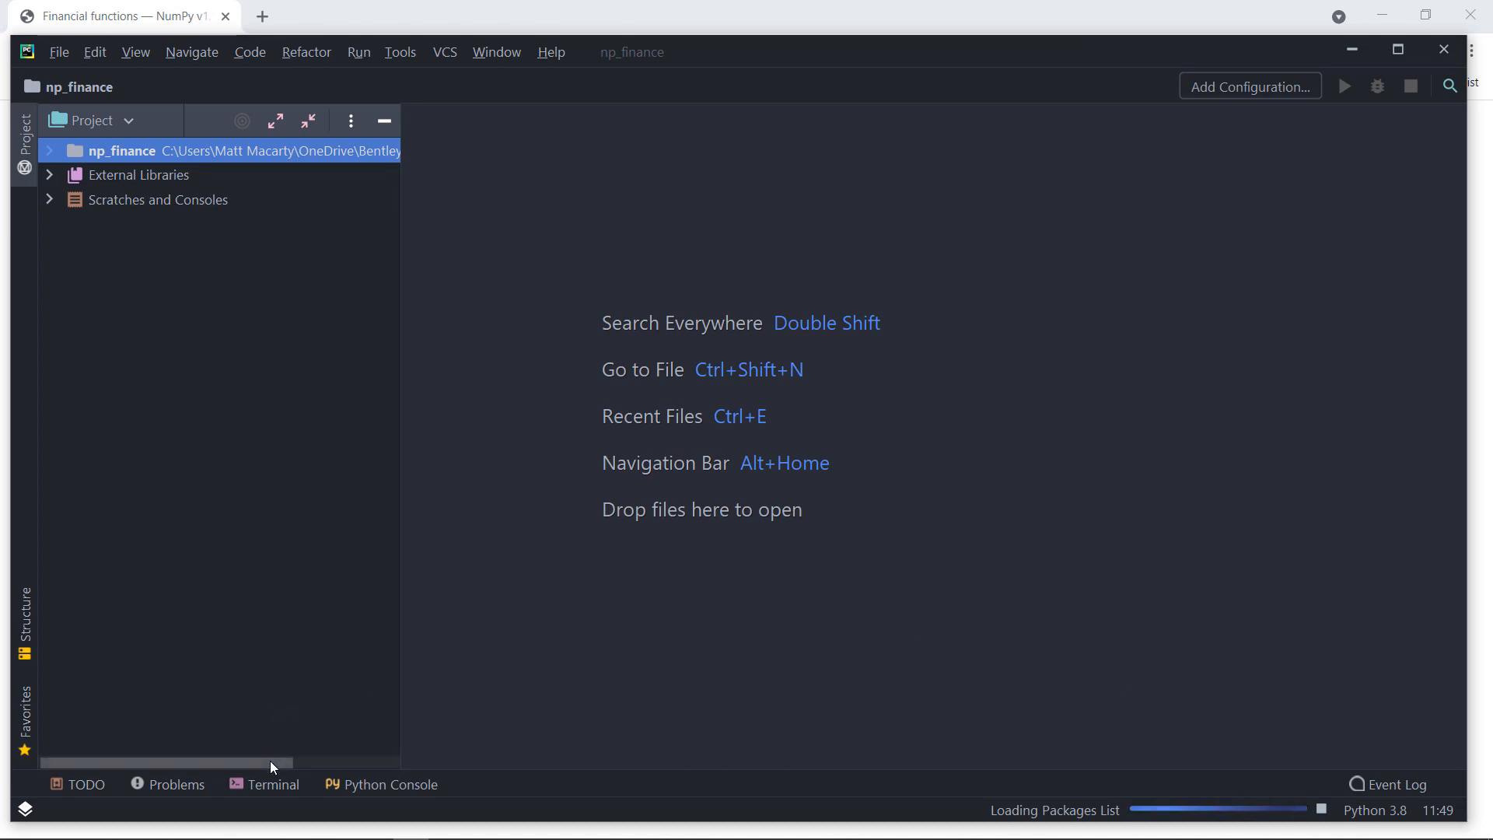
mouse_move(275, 784)
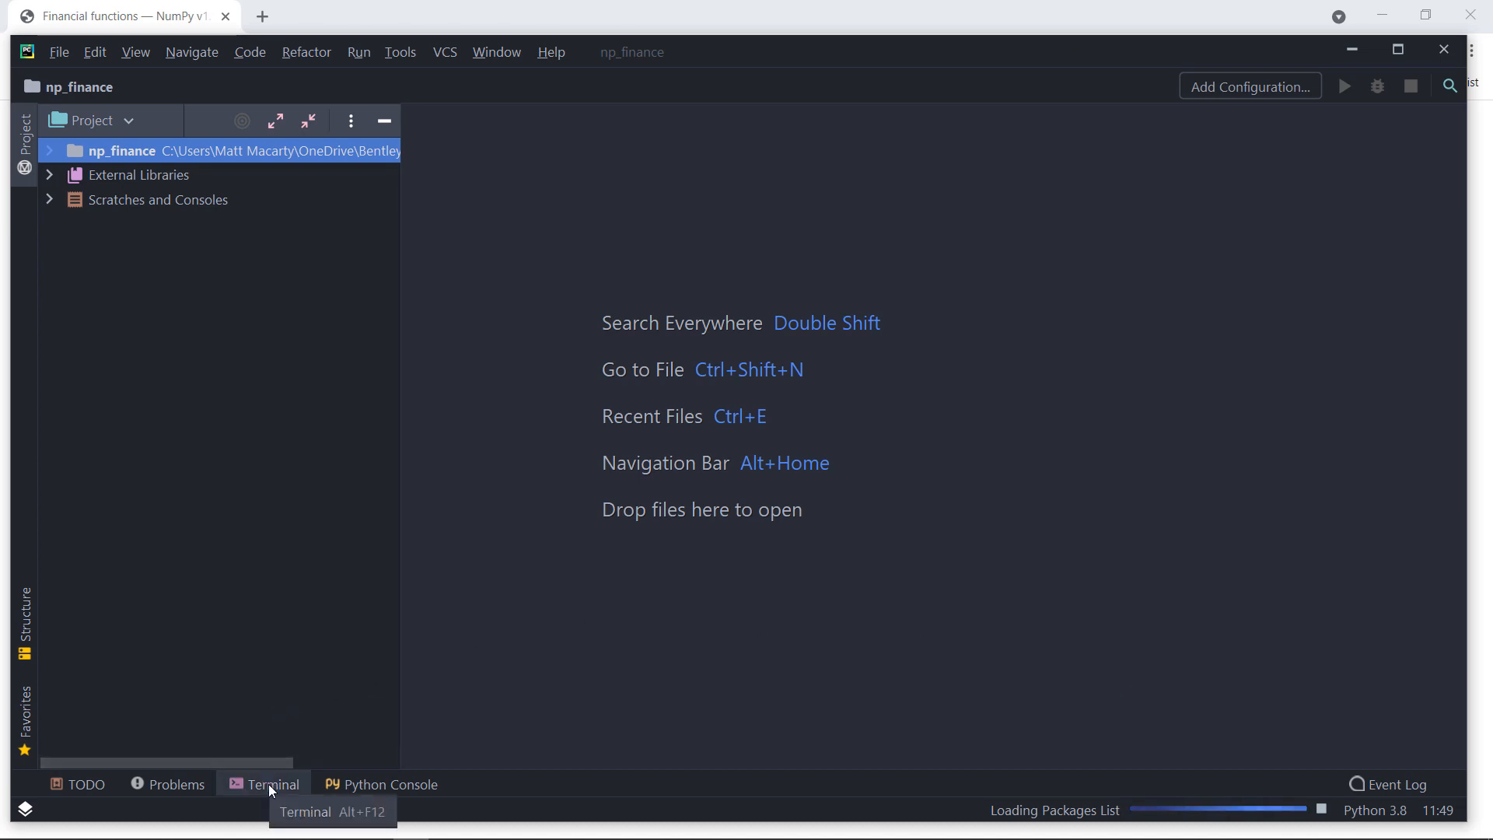
Step: Run pip install numpy-financial in the project's terminal
left_click(272, 784)
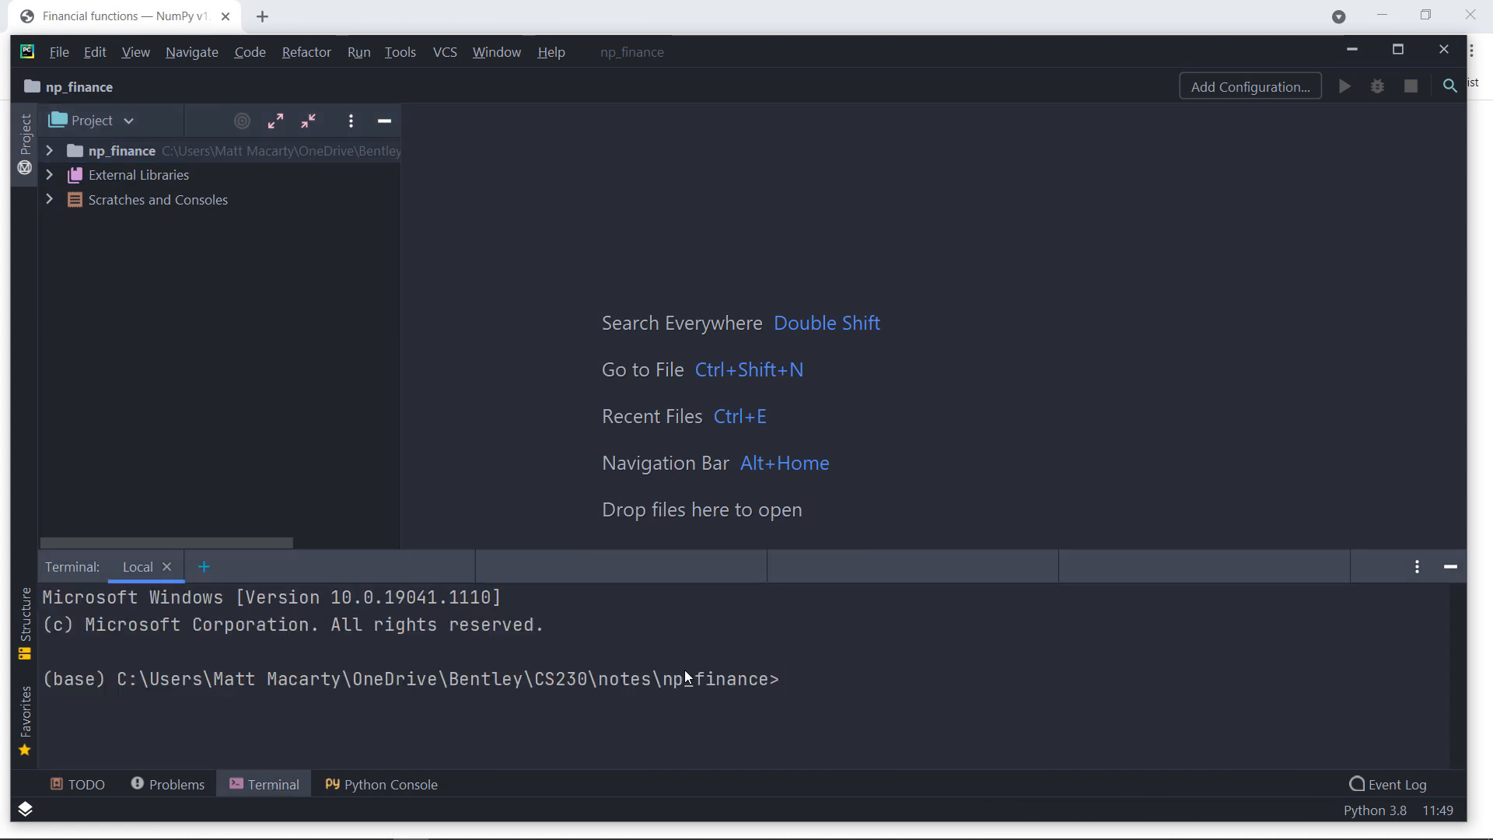
mouse_move(805, 688)
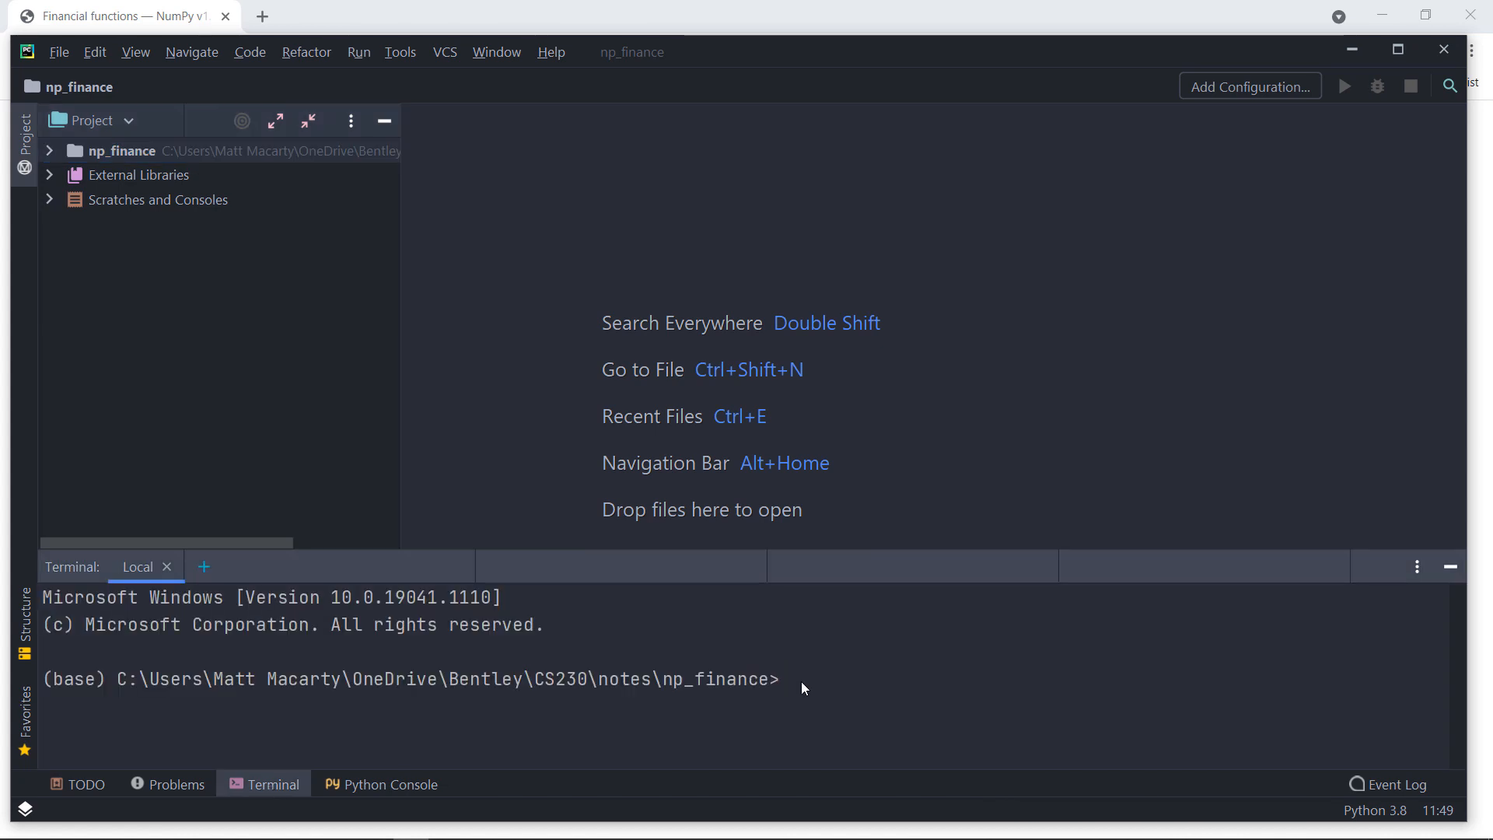
type("pip")
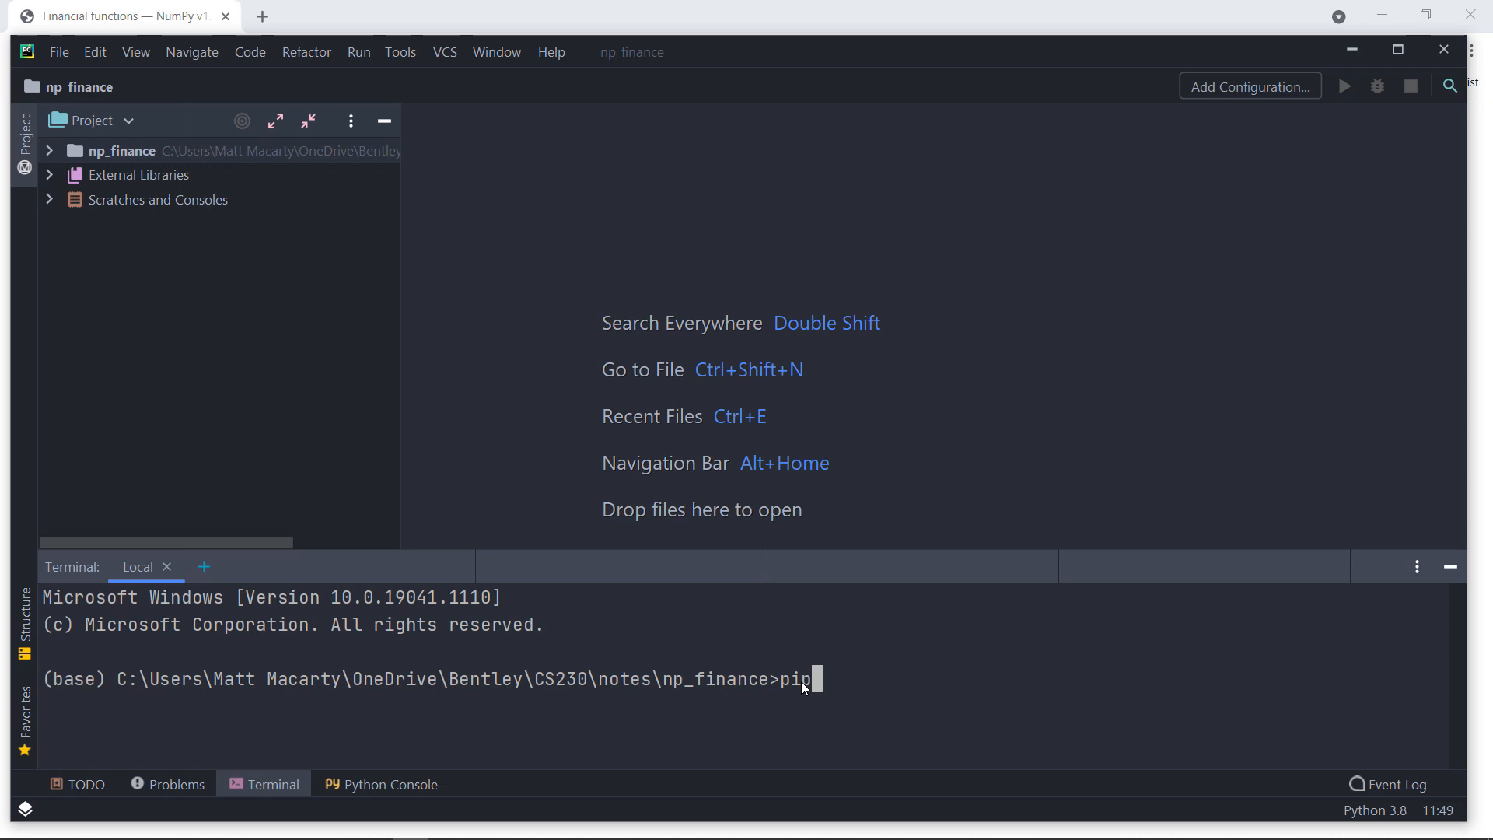
type("install numpy")
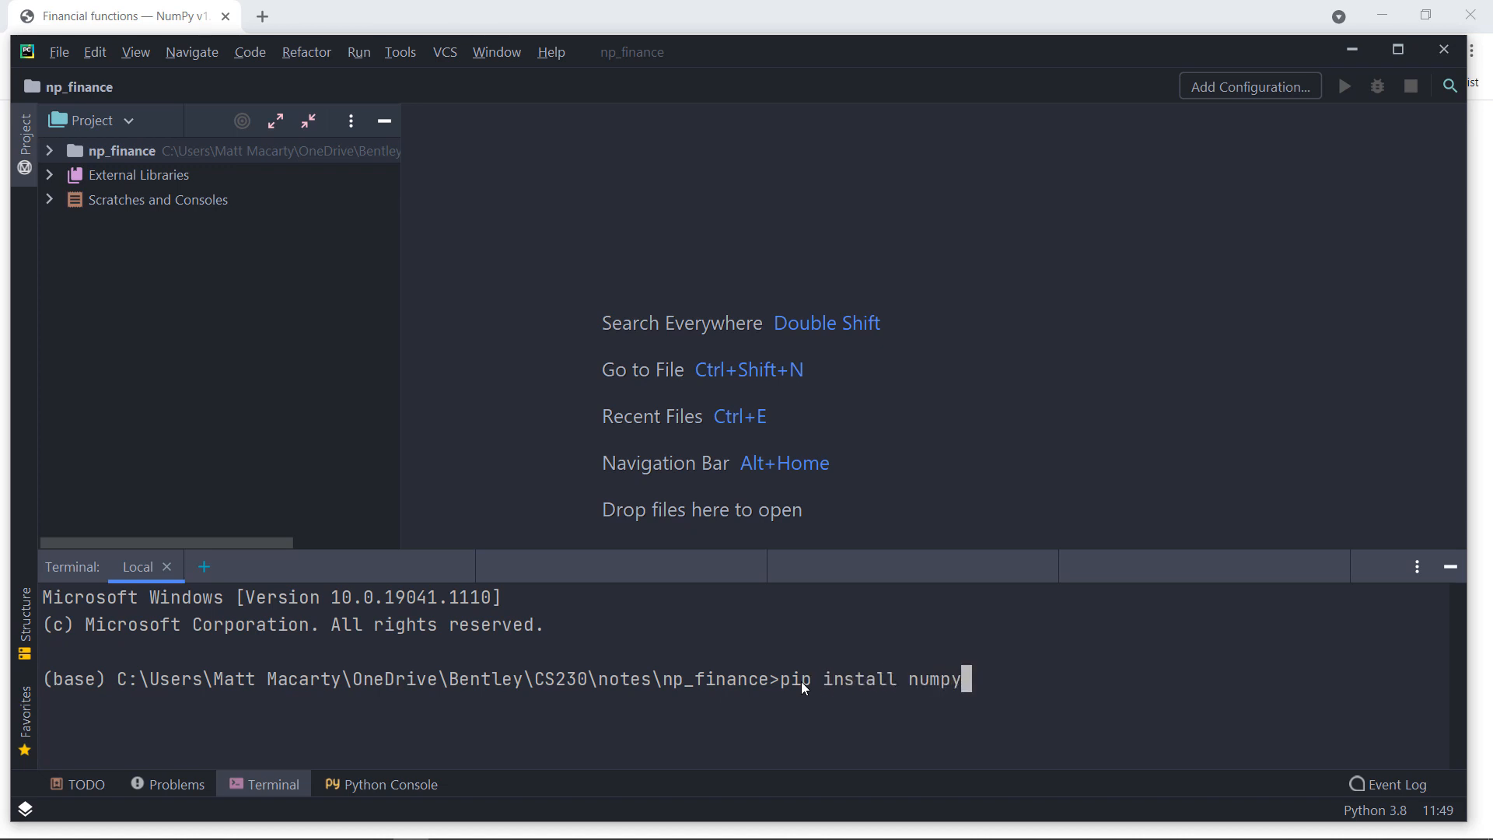
type("-financial")
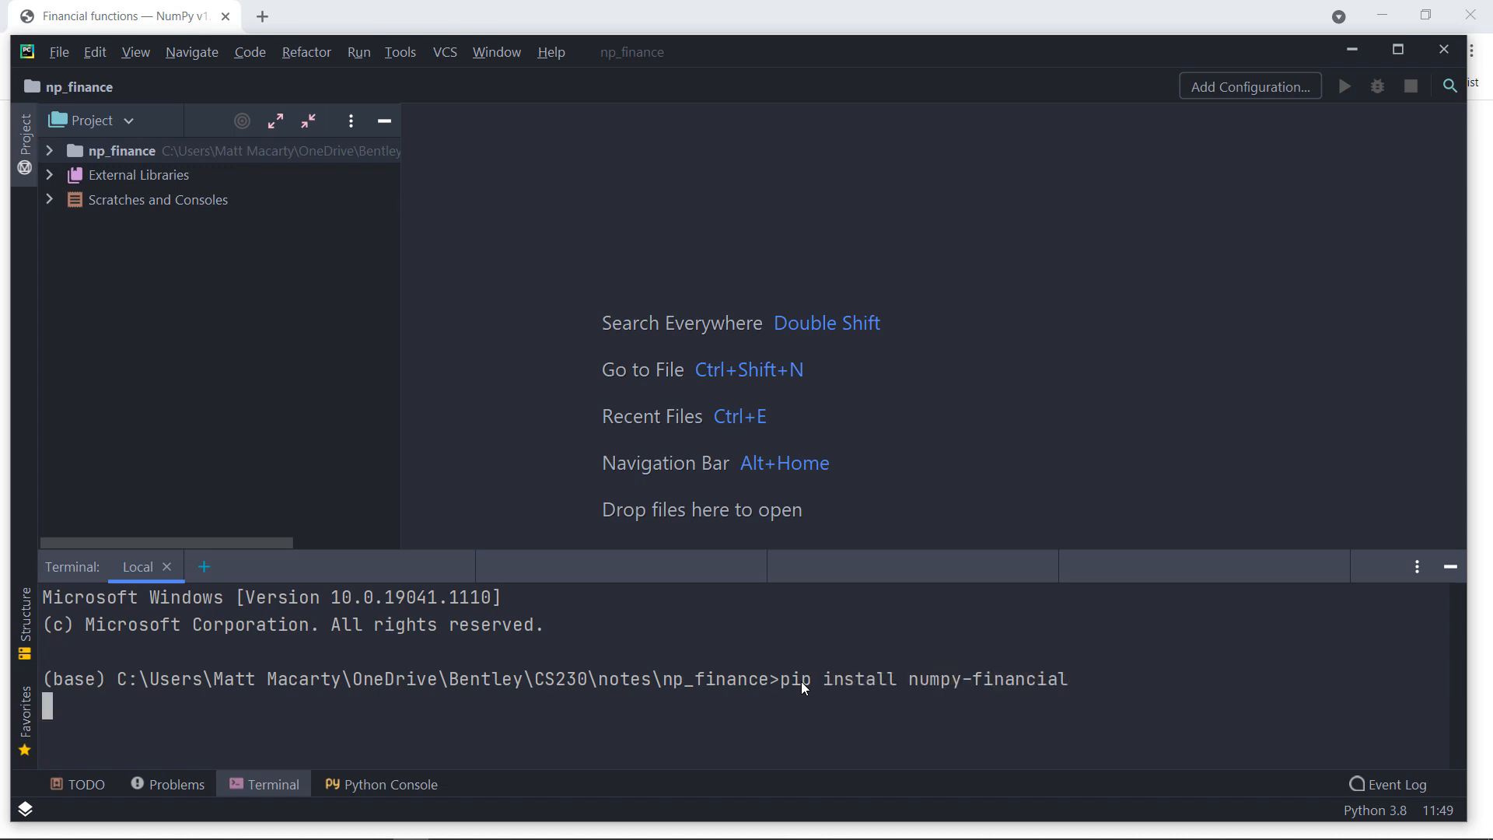
key("Return")
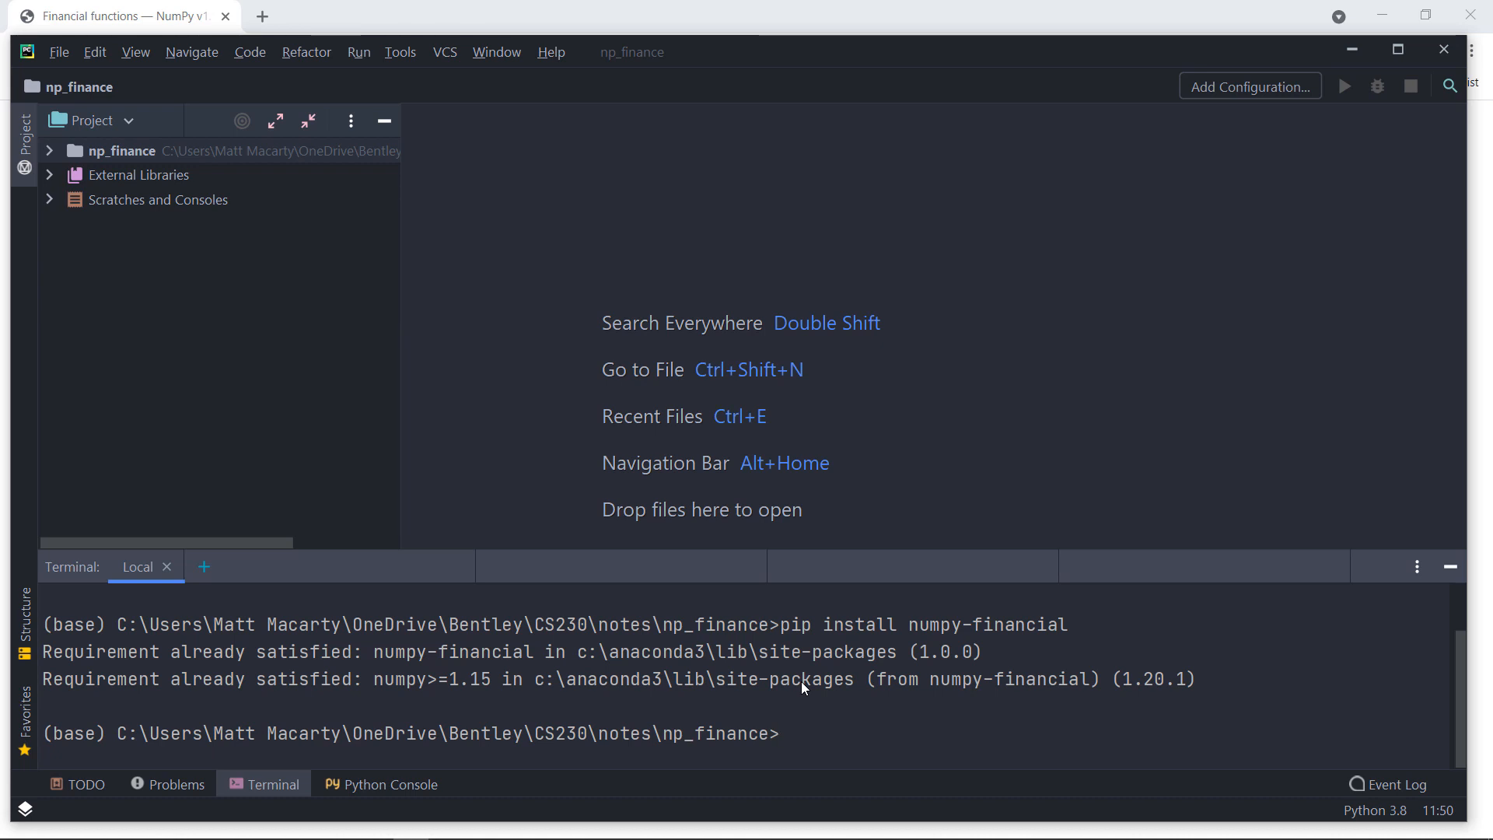
mouse_move(588, 724)
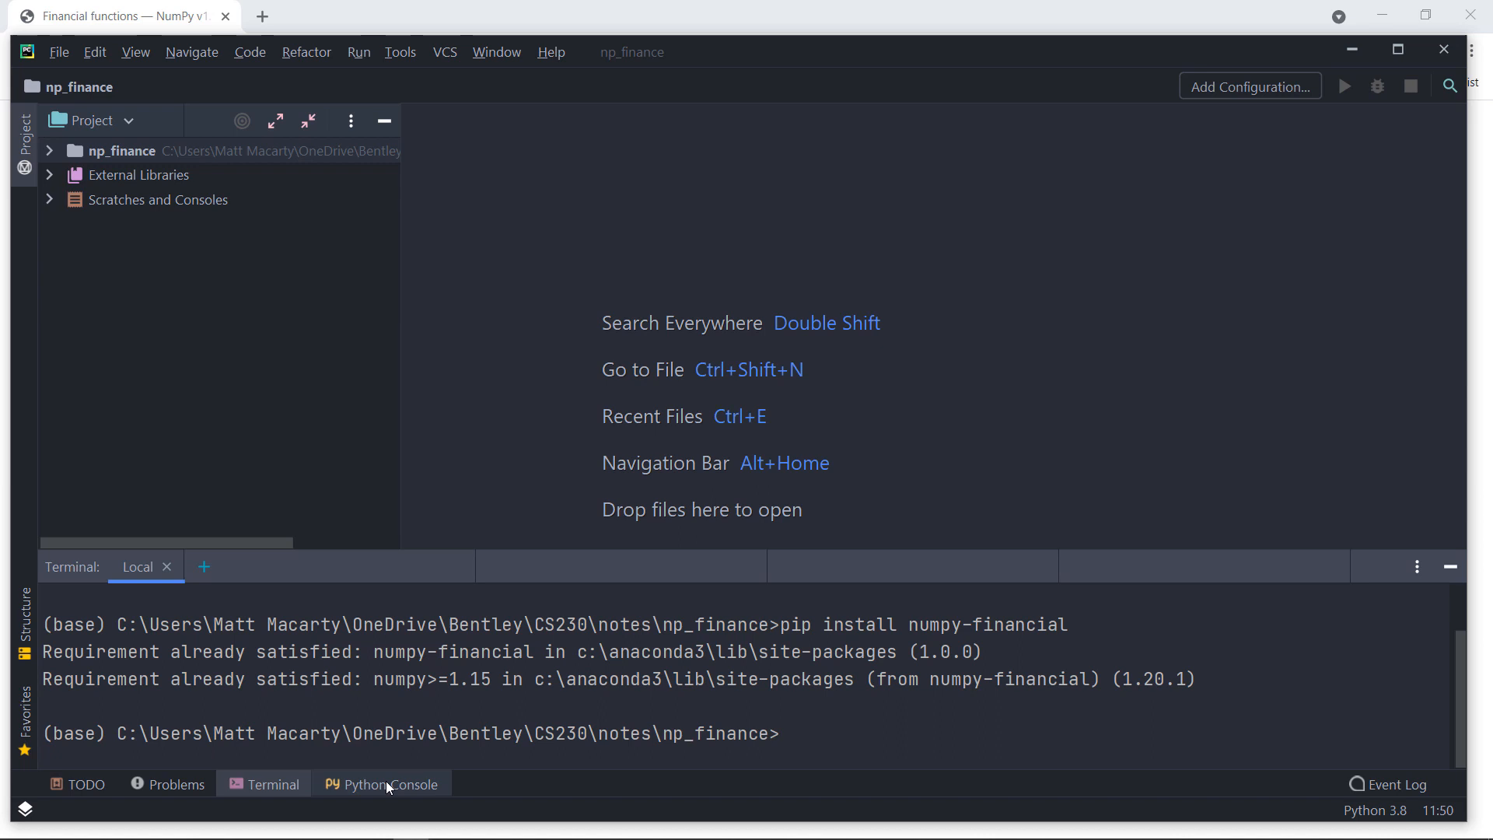
left_click(390, 784)
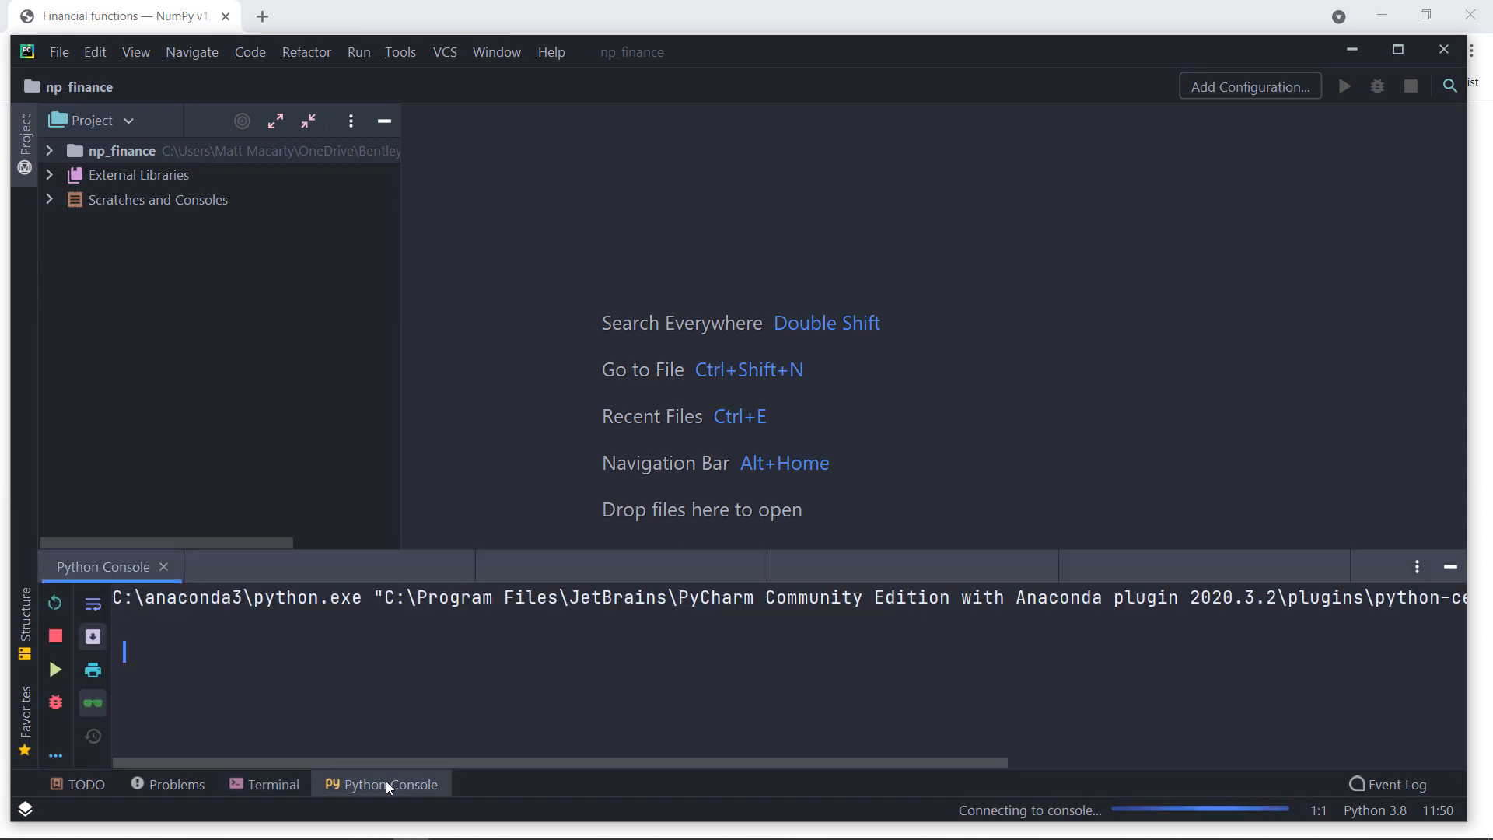
type("import numpy_financial")
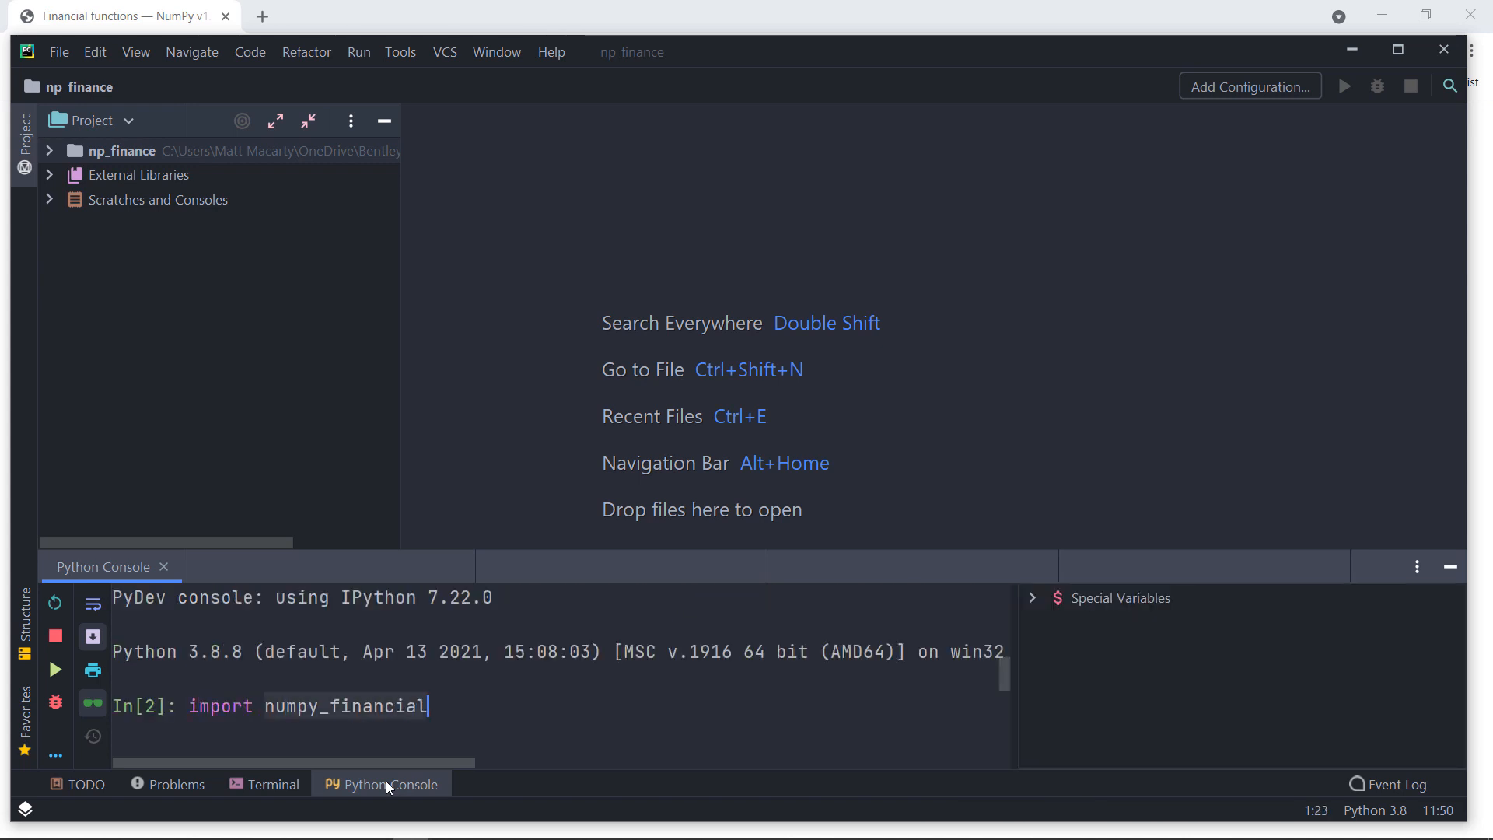
key("Return")
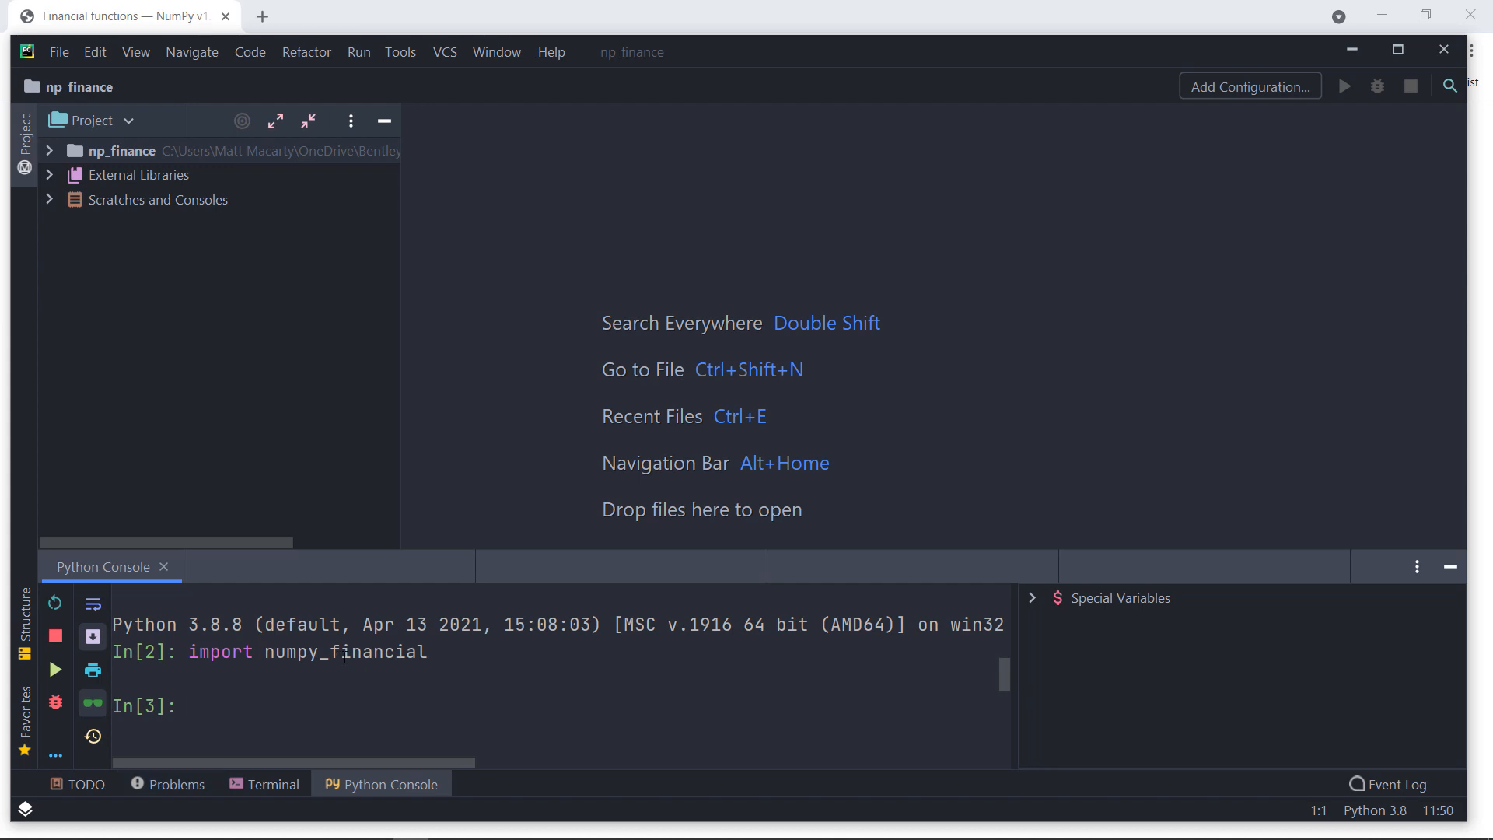
mouse_move(120, 150)
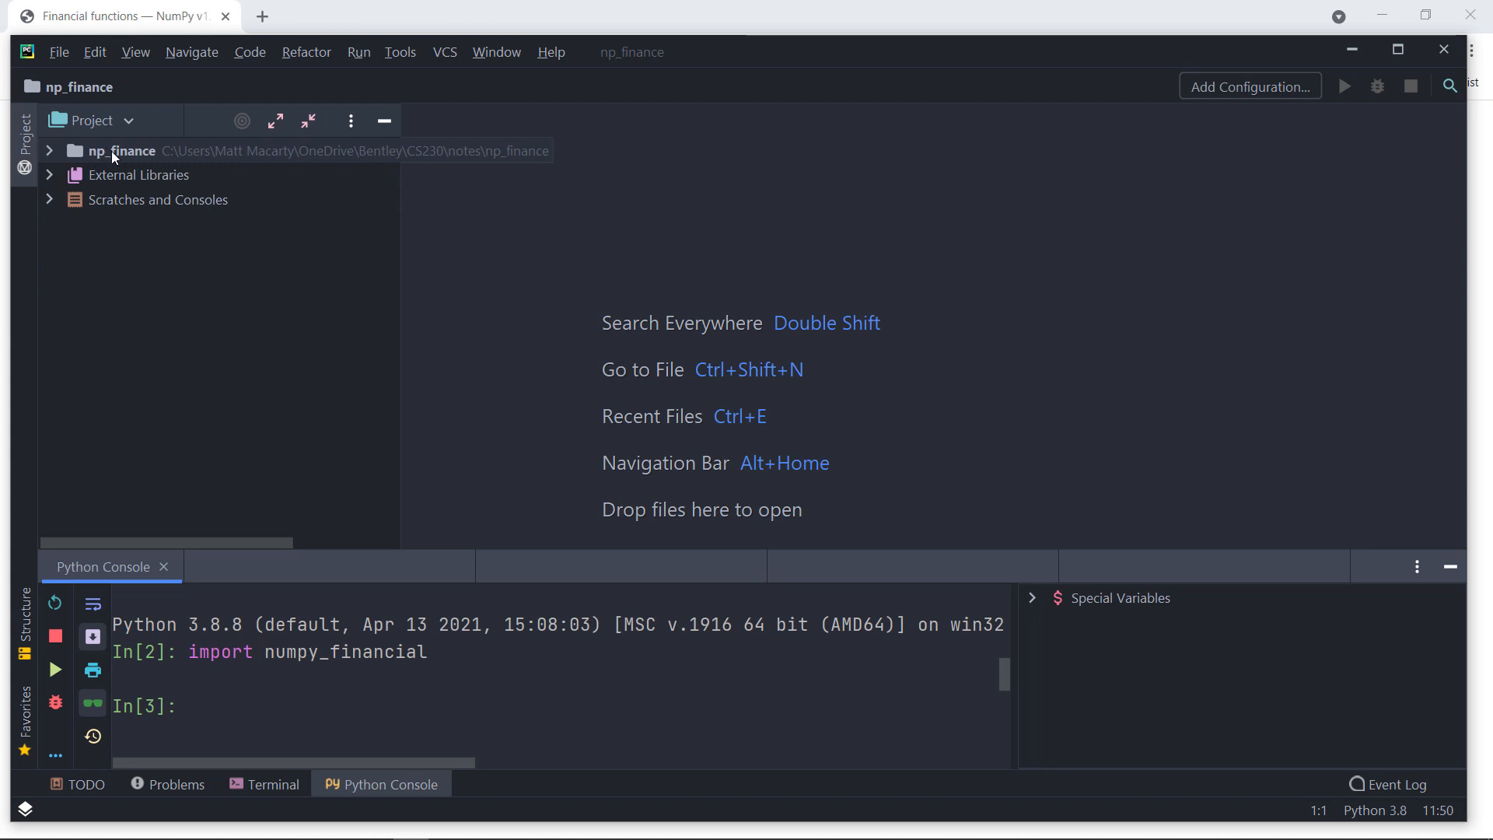
Step: Add a new Python file named demo.py to the np_finance project folder
right_click(118, 150)
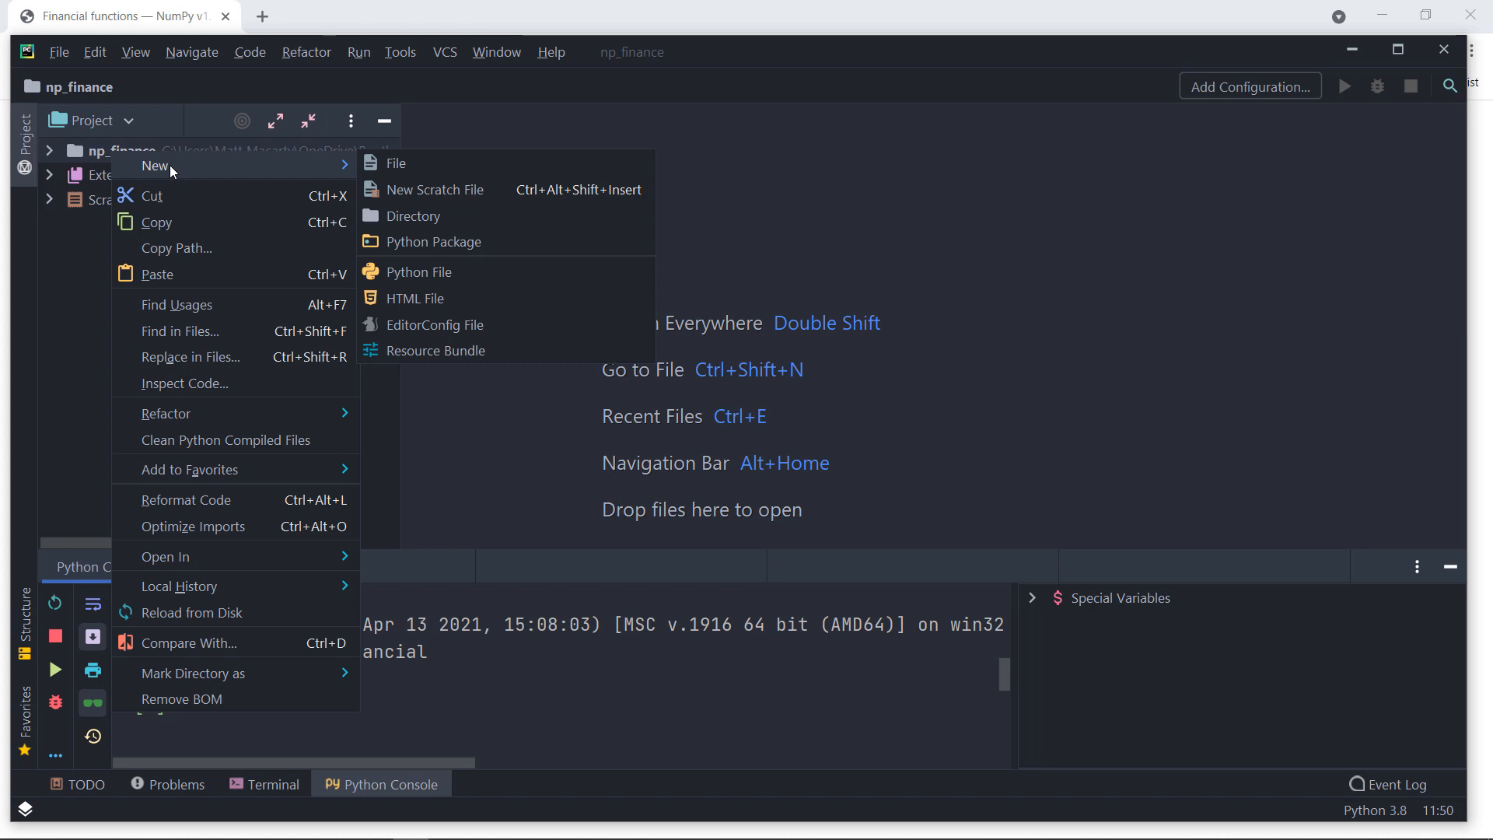
left_click(420, 271)
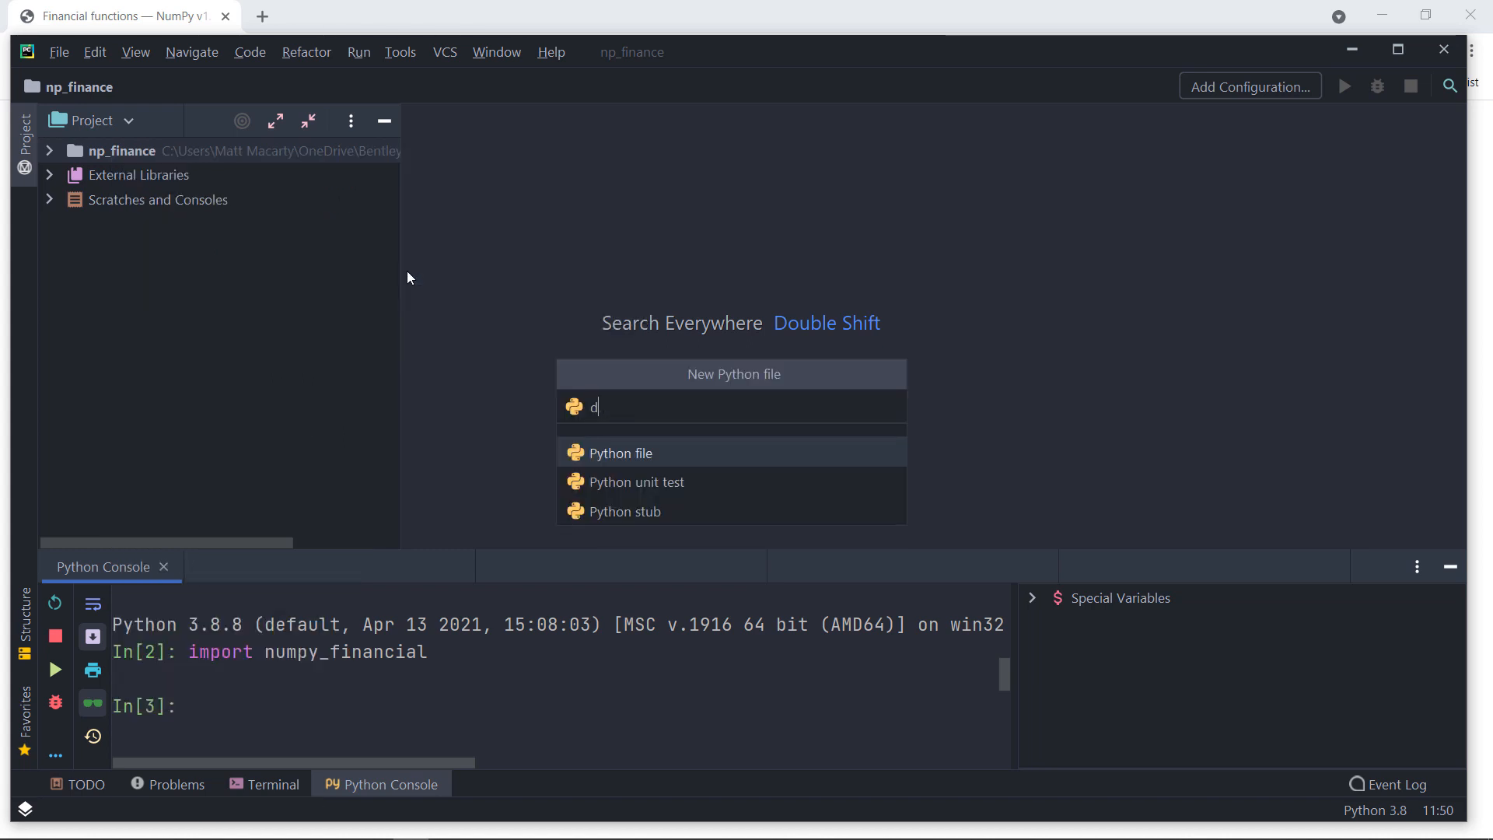
key("Enter")
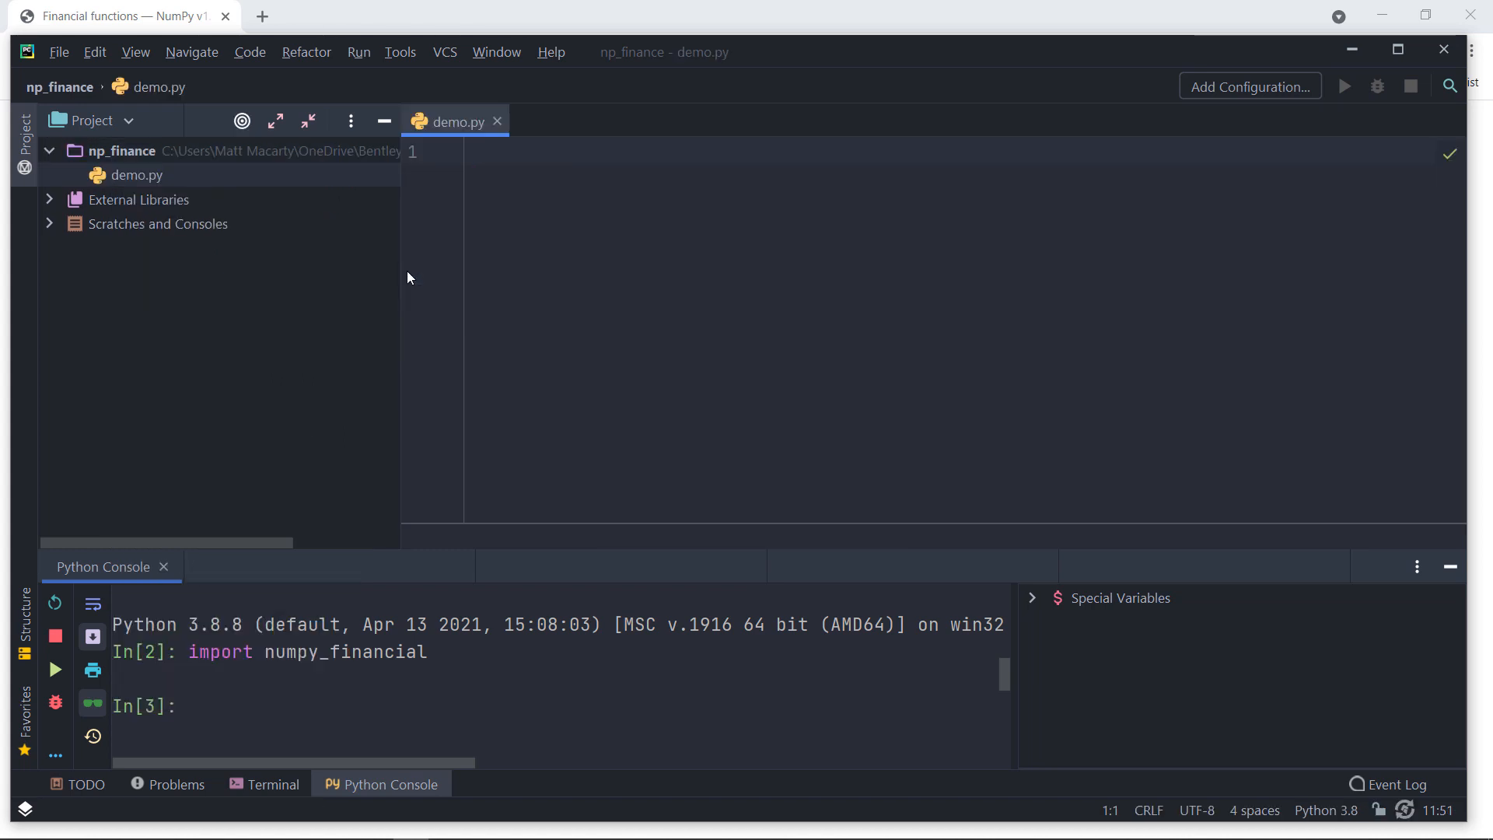
Step: Add a NumPy financial docs URL comment and the line import numpy_financial as npf
type("#")
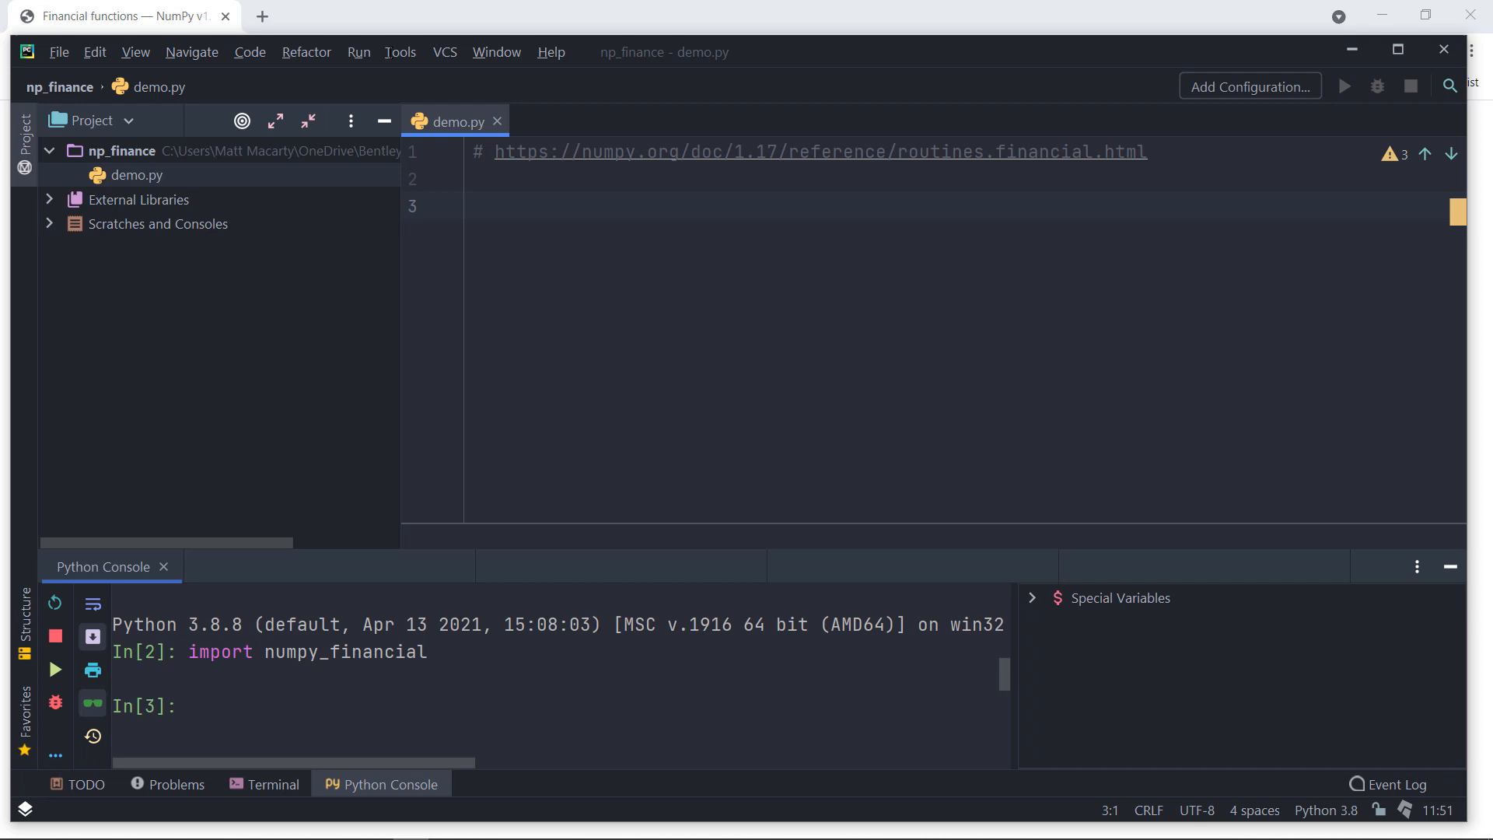
type("impo")
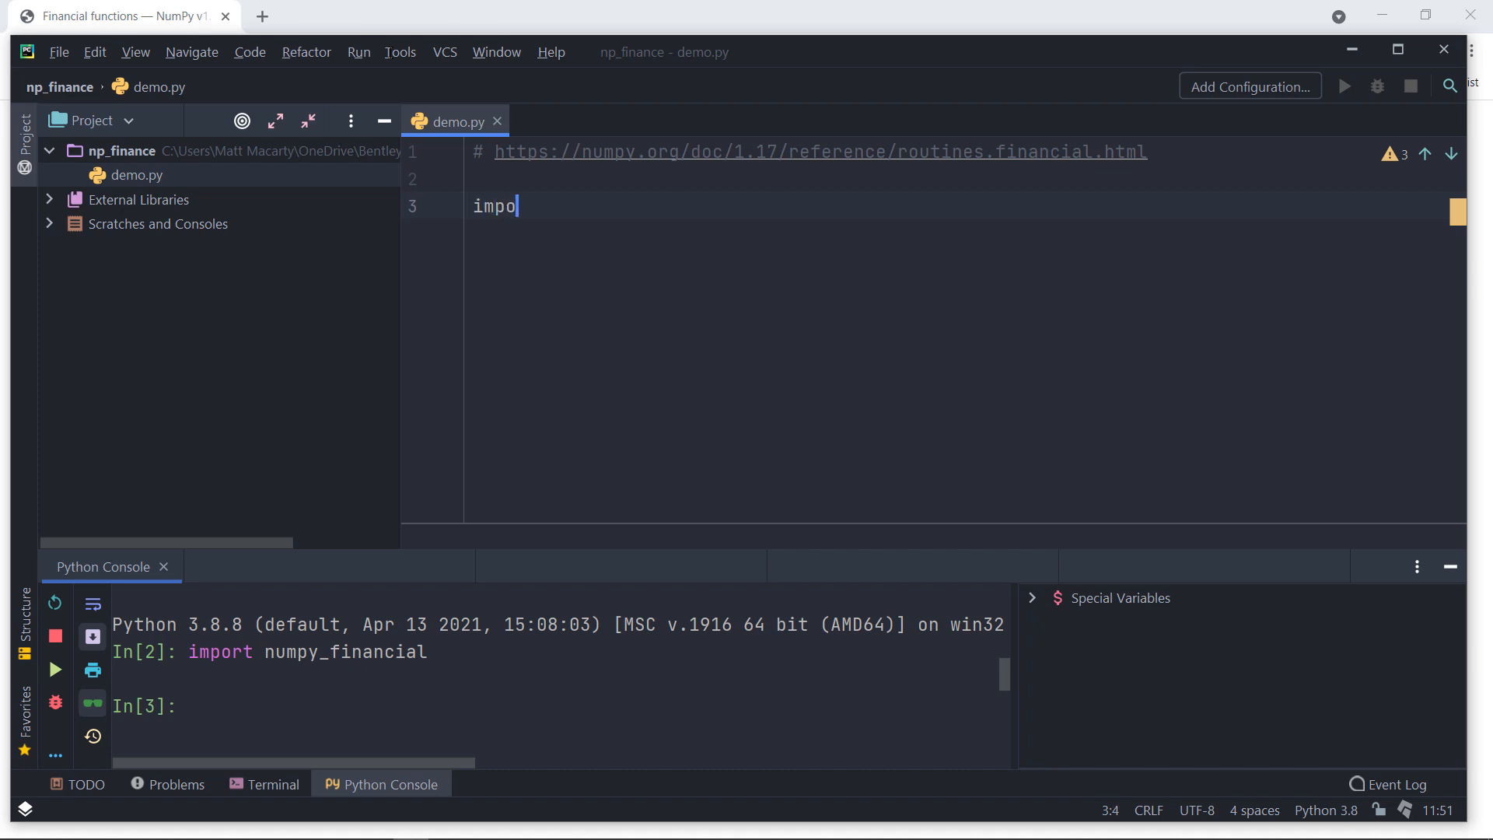
type("rt numpy_financial")
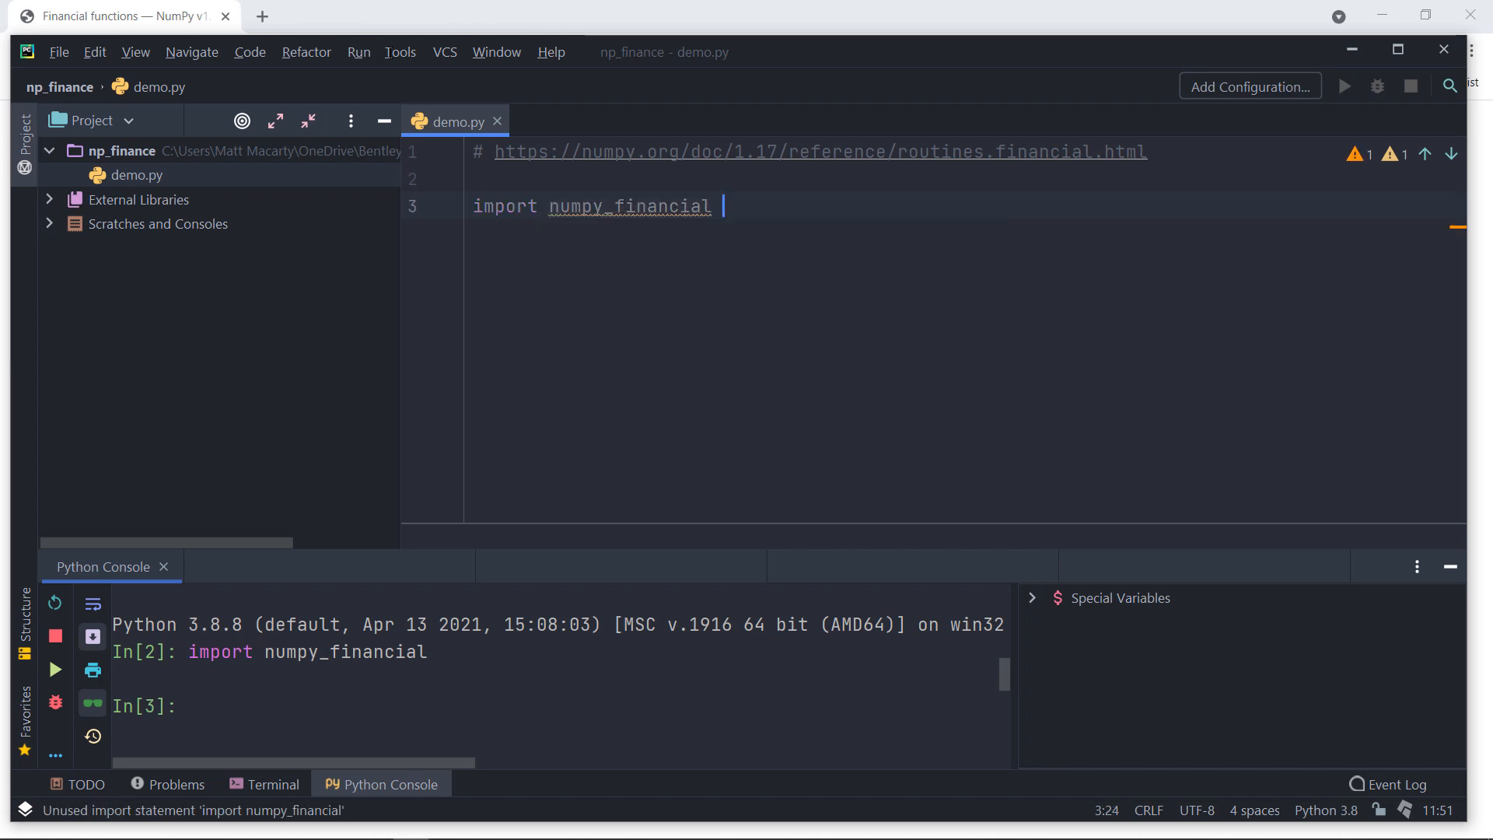
type("as n")
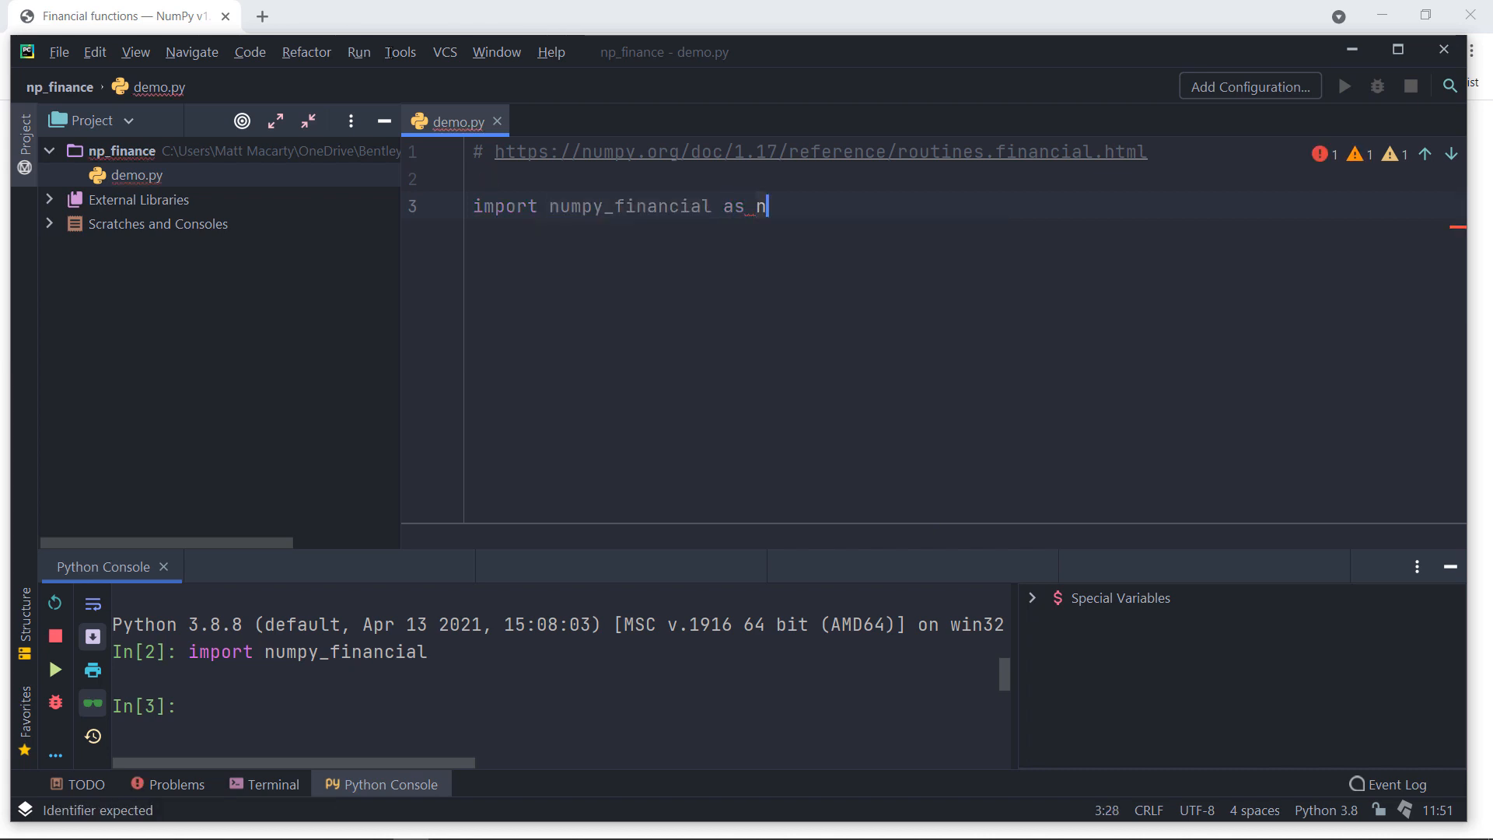
type("pf")
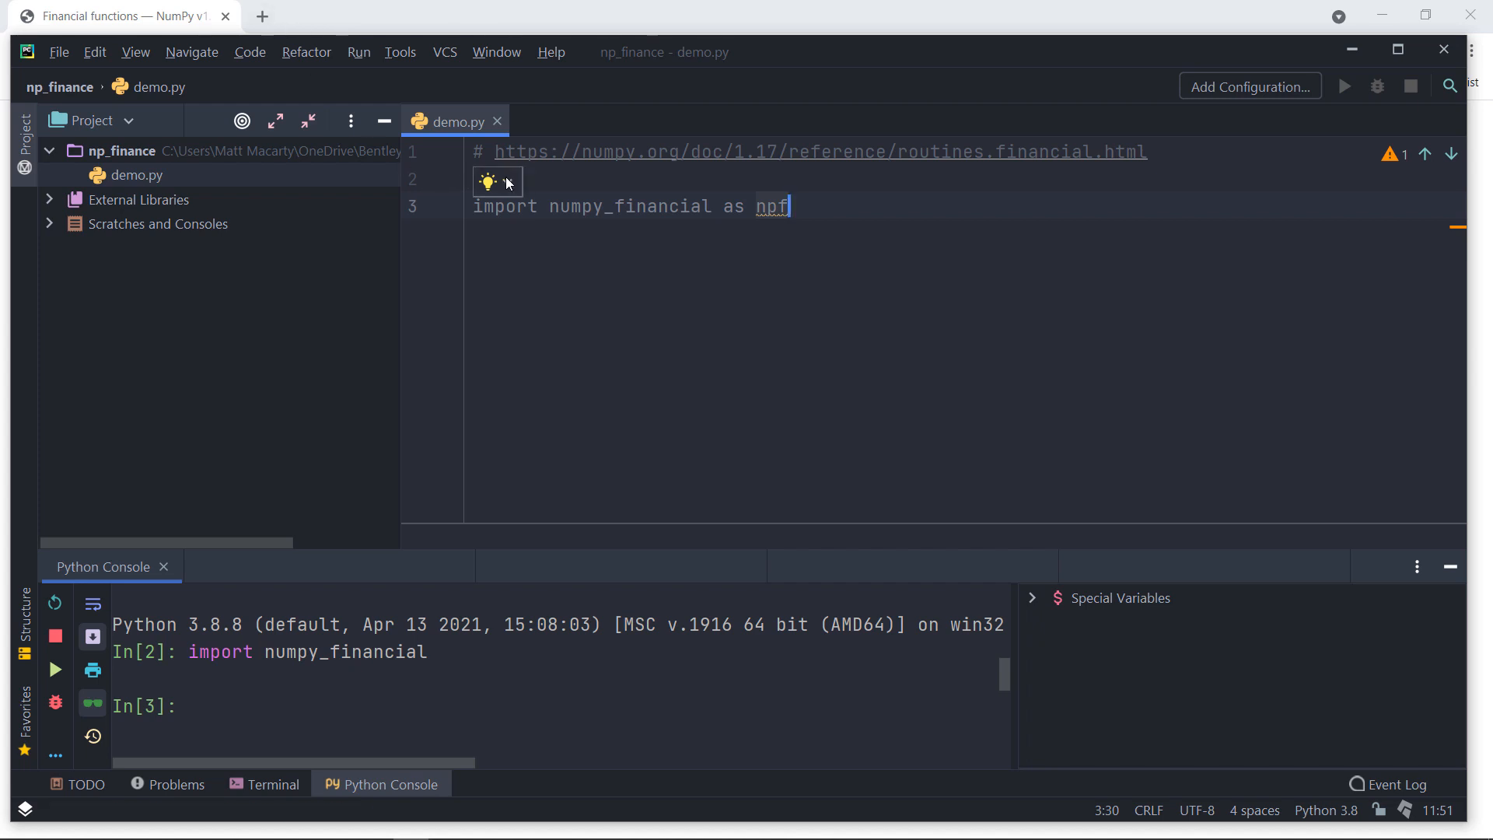
double_click(617, 205)
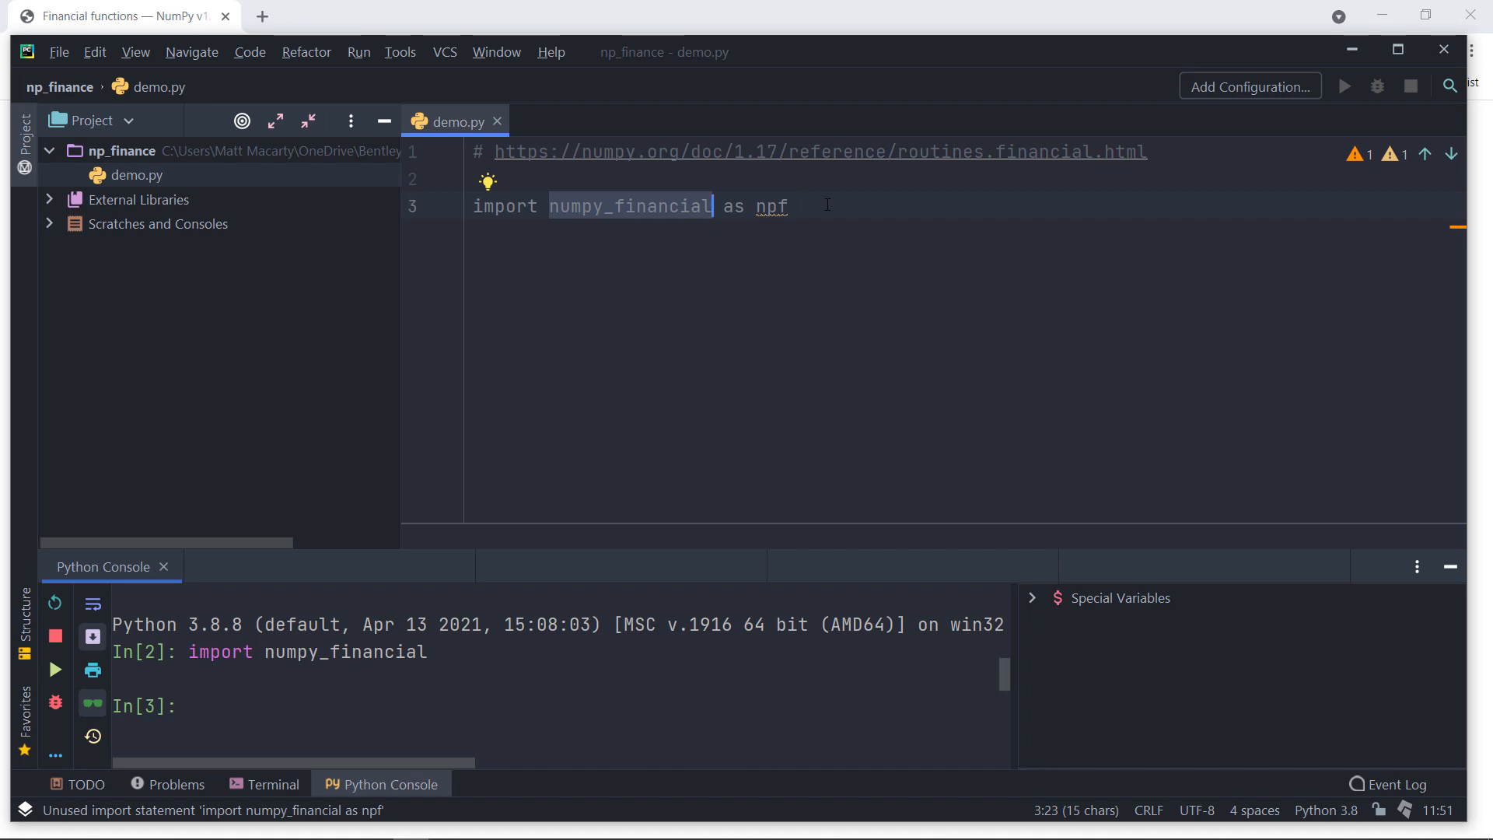
left_click(772, 206)
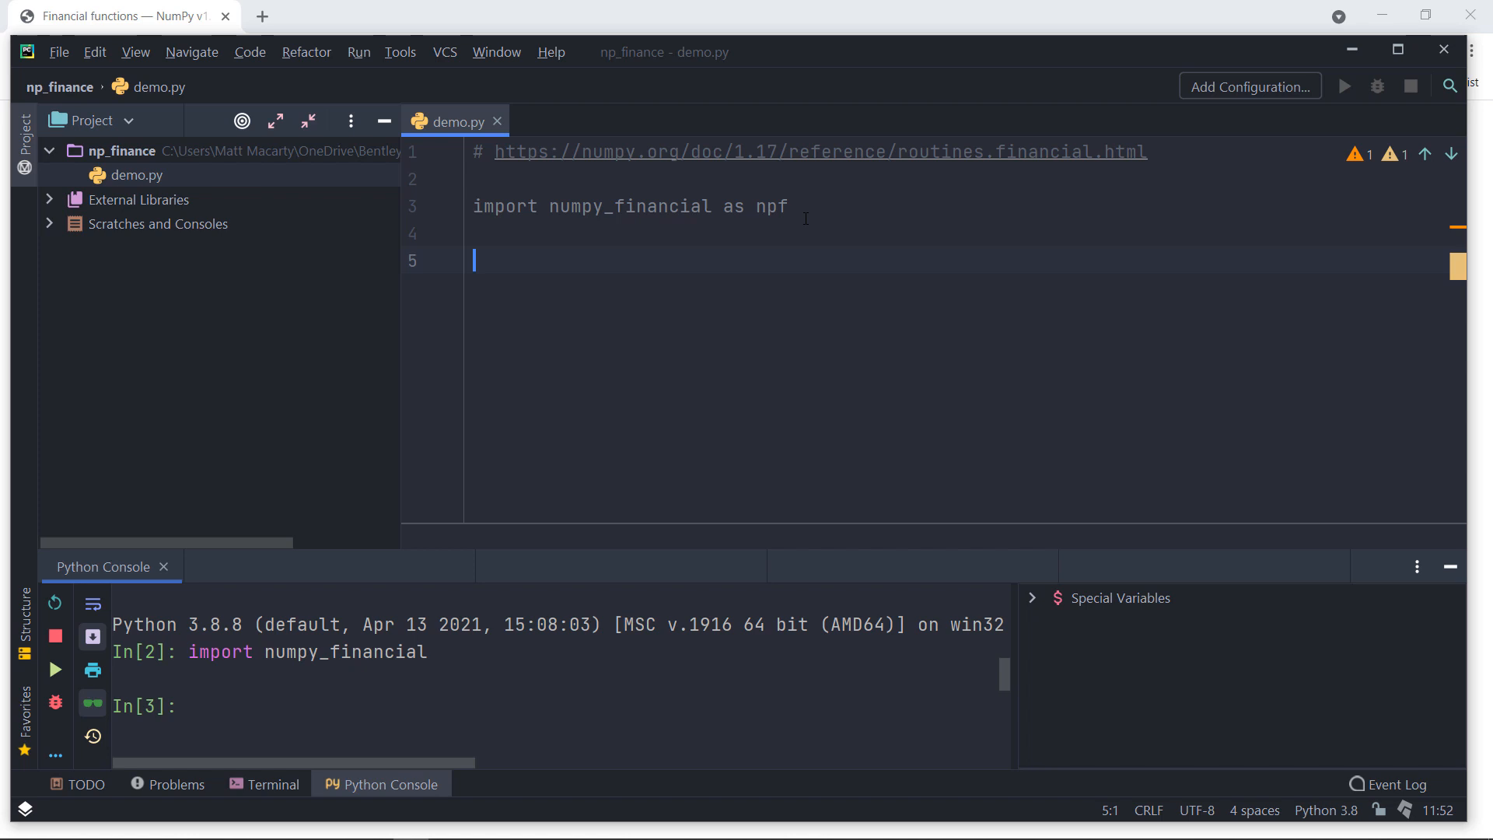
Step: Type pv = 300000, r = .04 and term = 360 on separate lines, then begin npf
type("pv =")
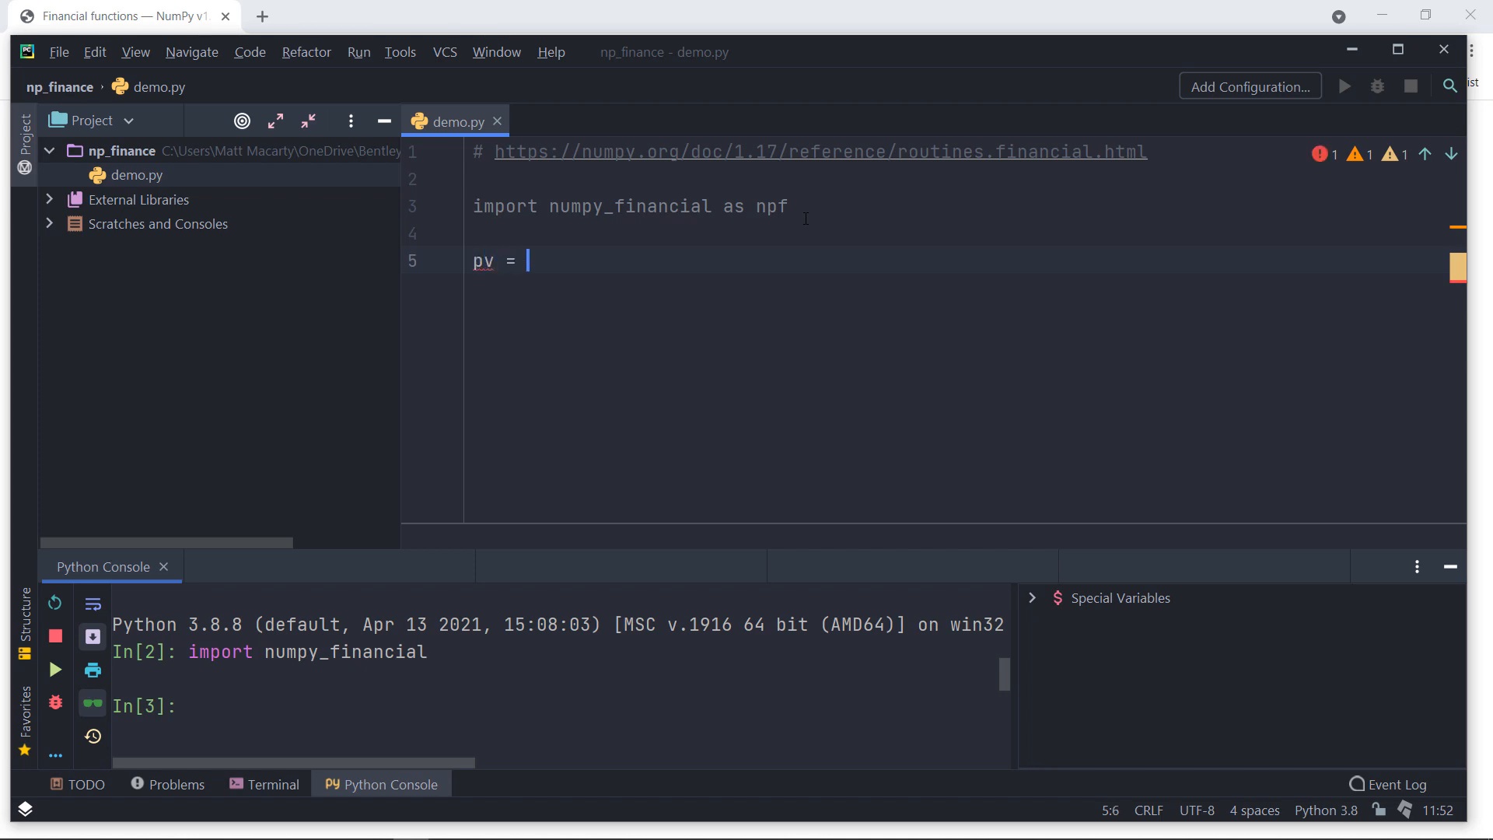
type("300000")
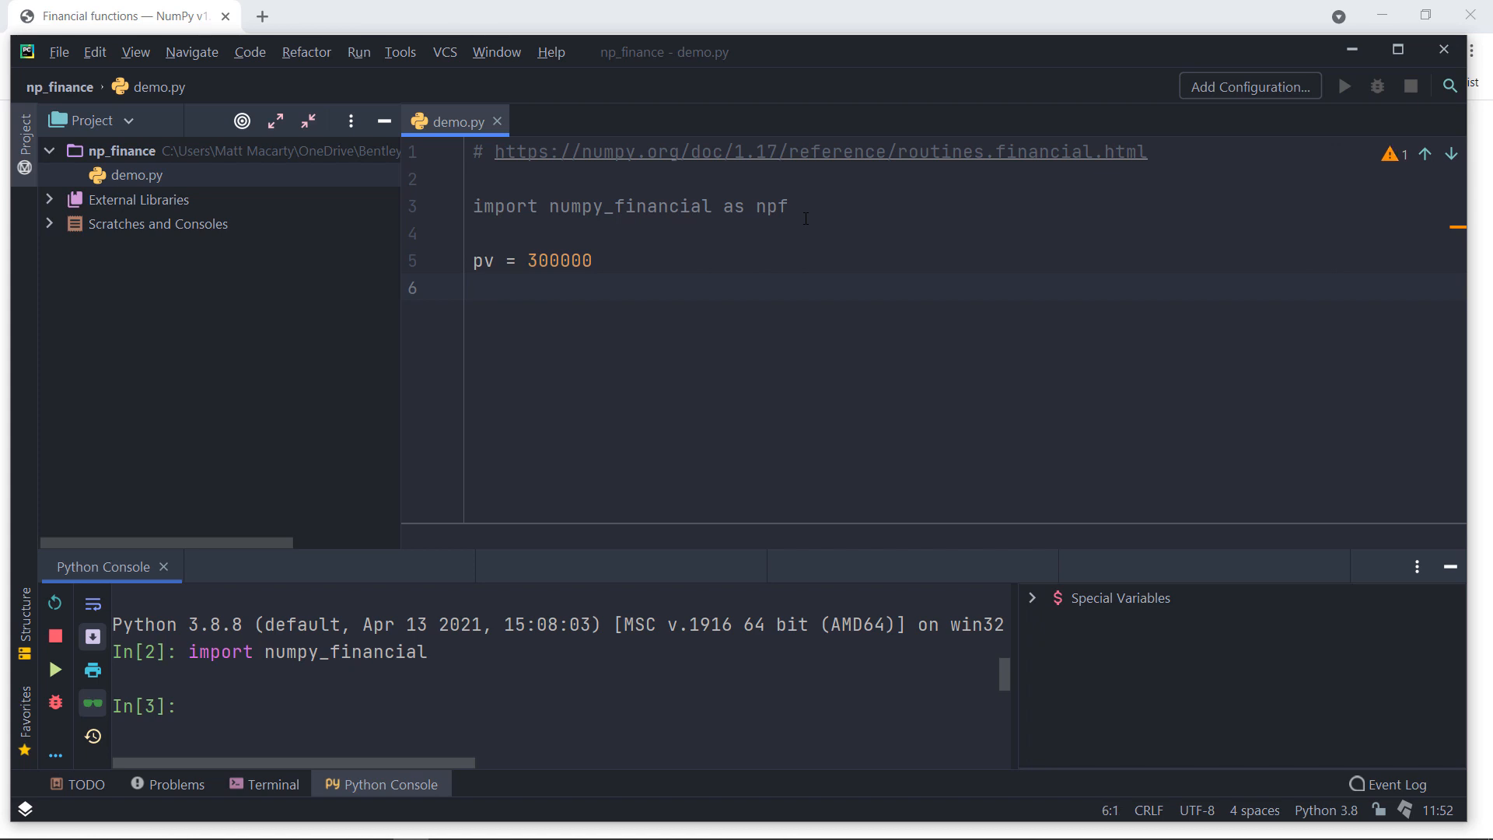
type("r")
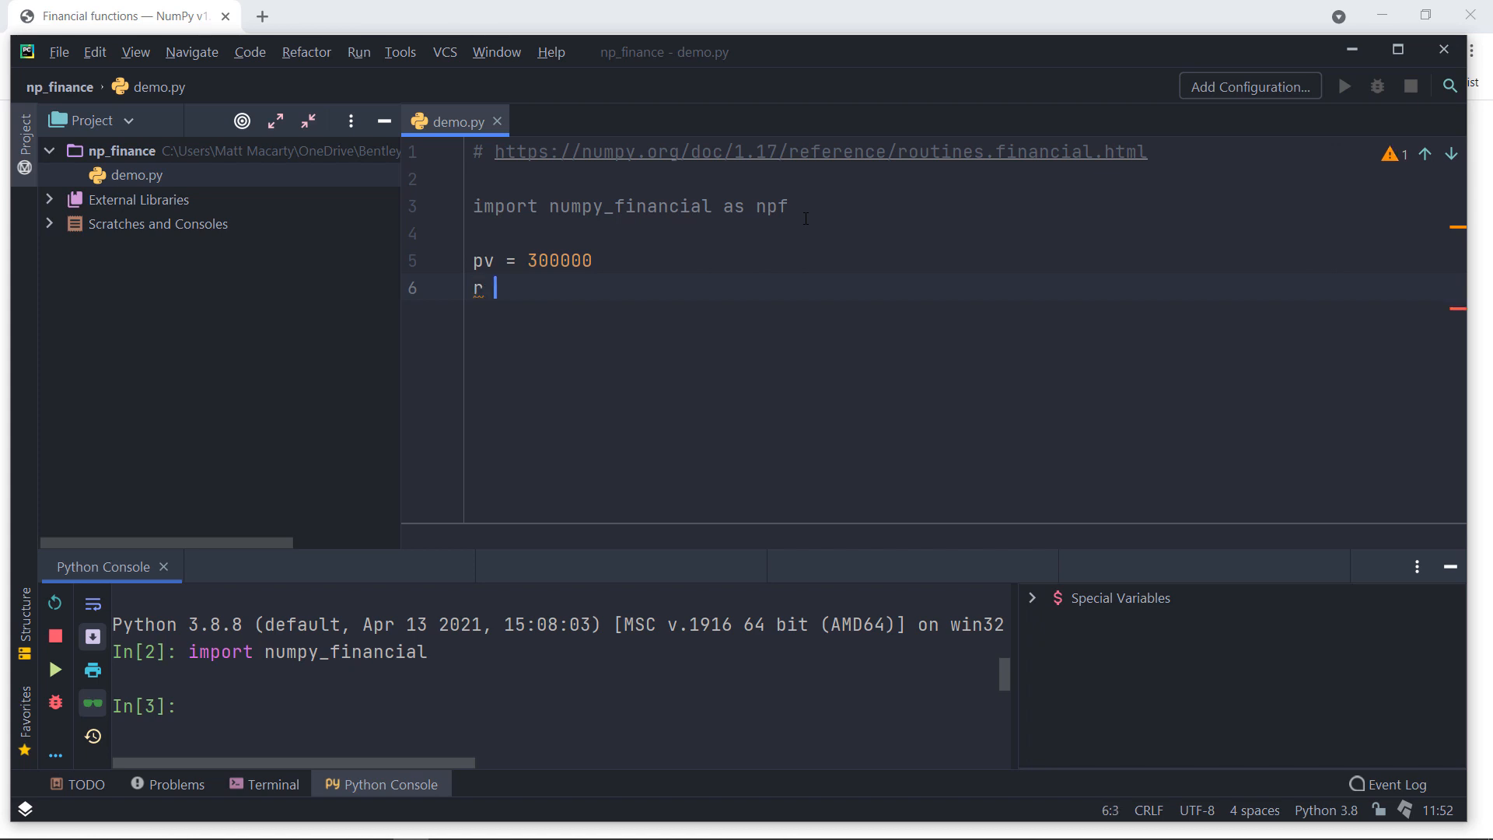
type("= .04")
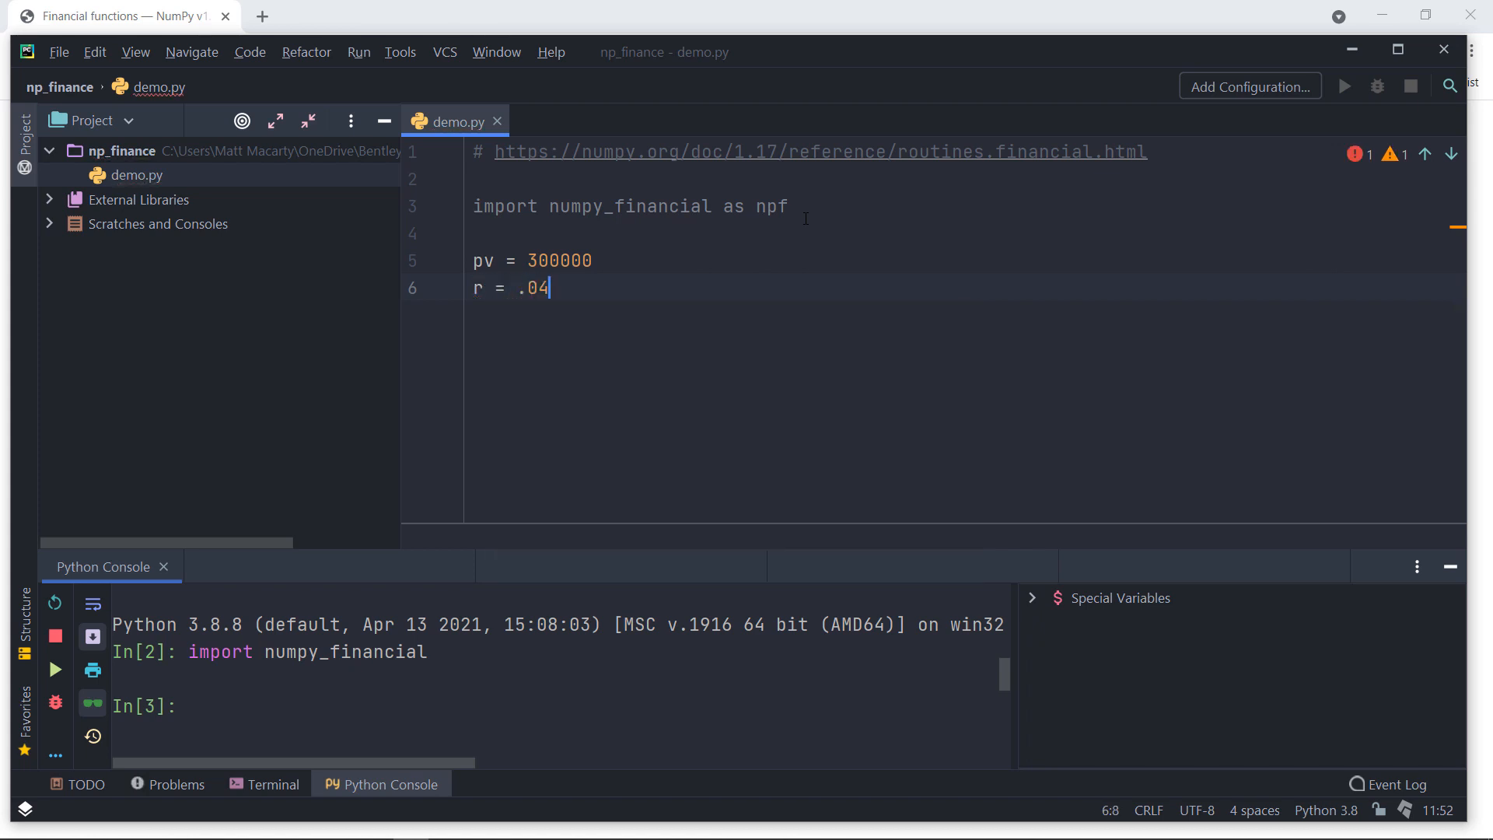
type("te")
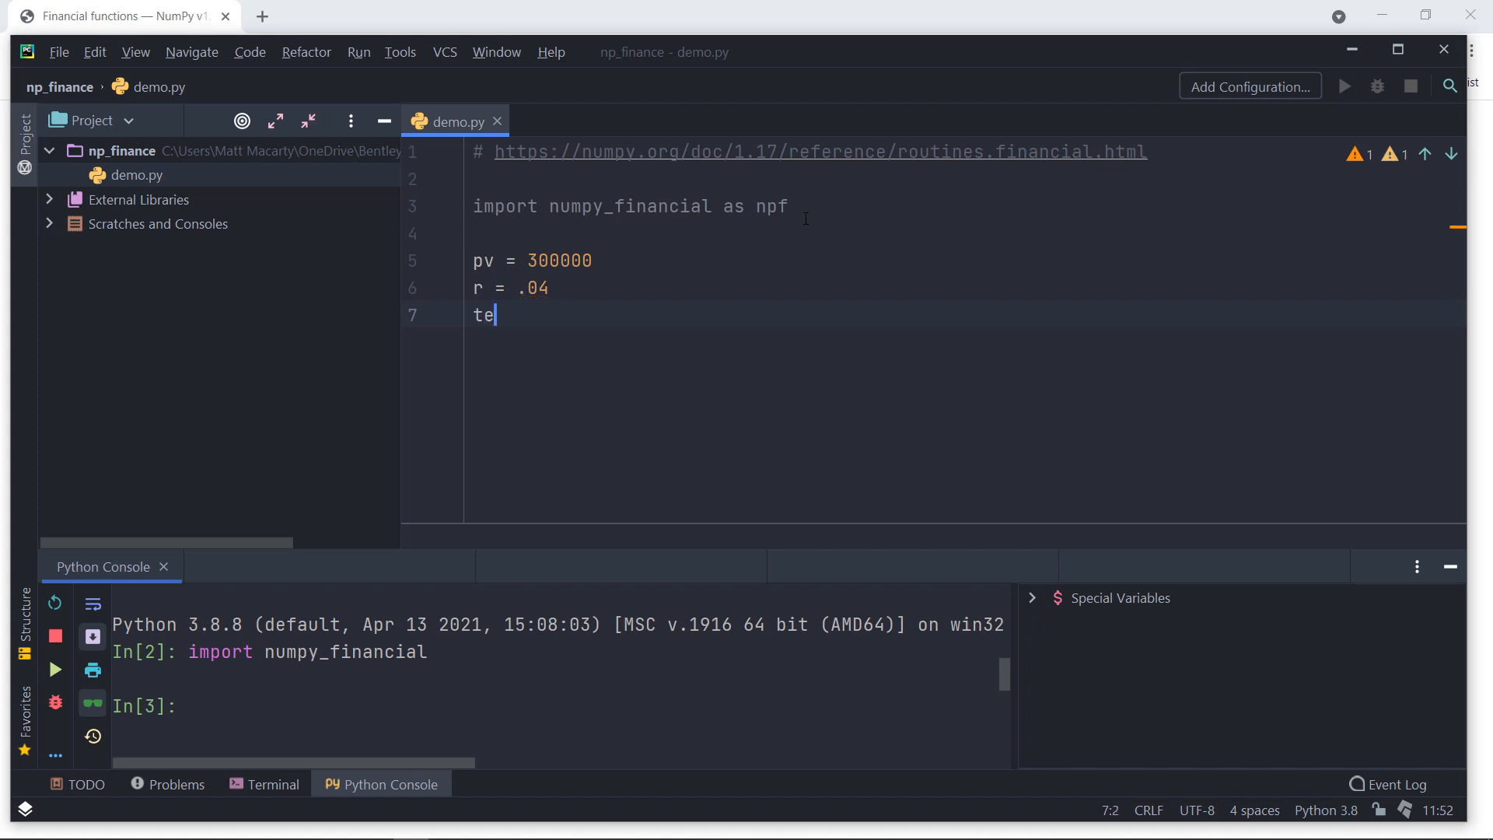
type("rm = 360")
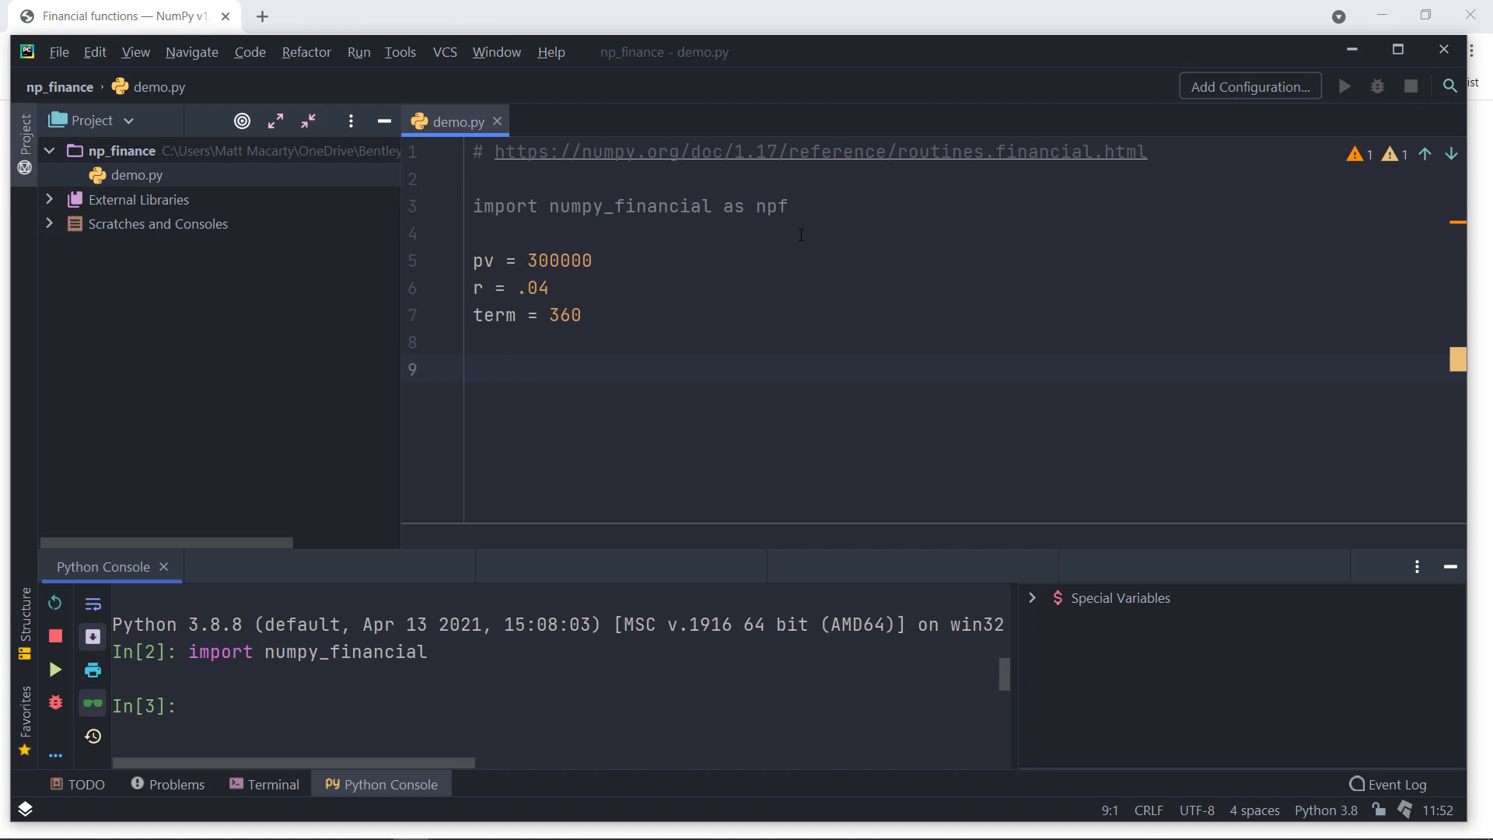
type("npf")
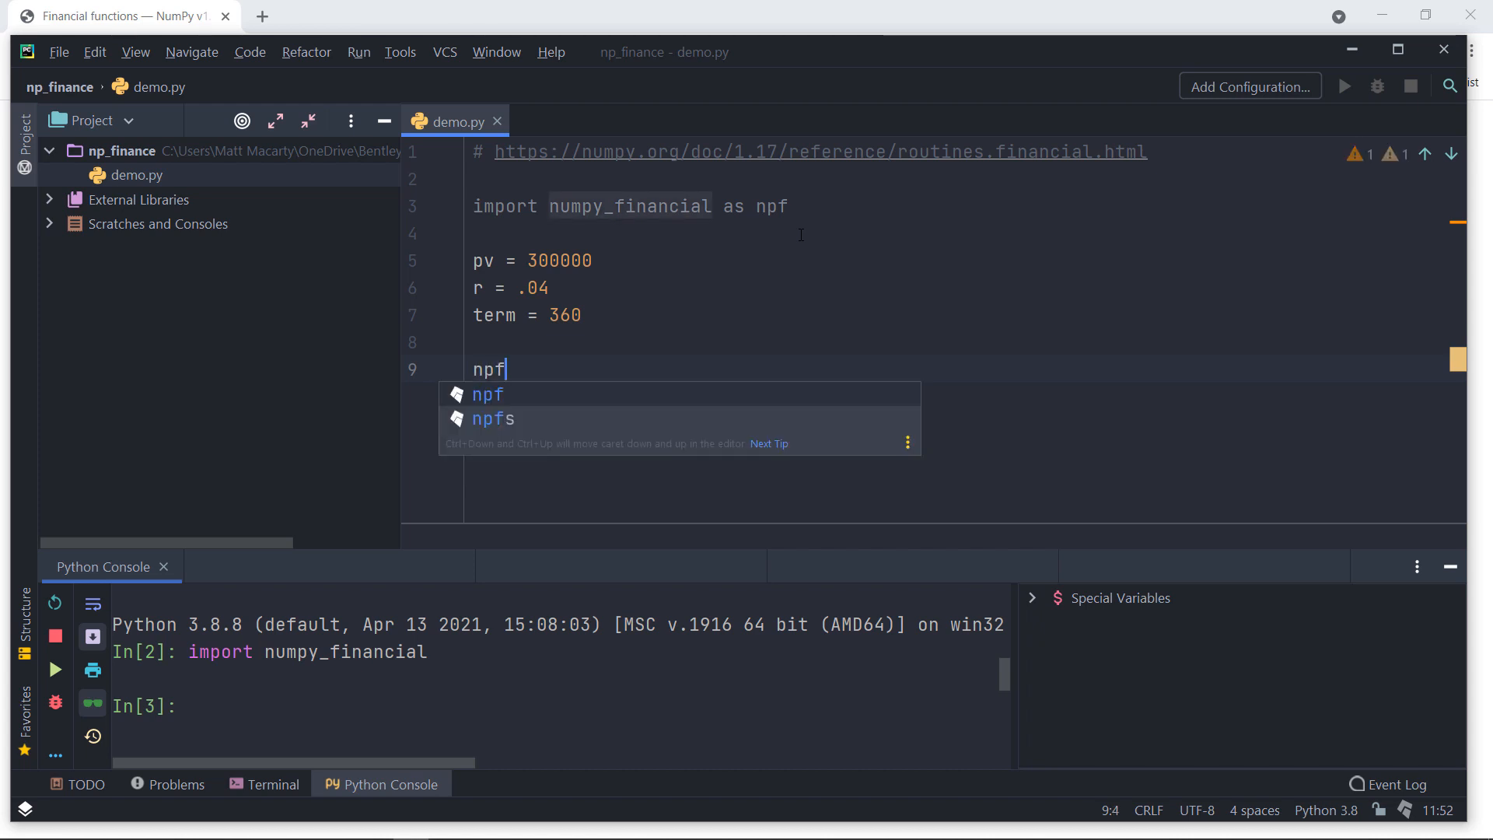
Step: Write pmt = npf.pmt(r/12, term, -pv) with an empty line below it
type(".pmt(")
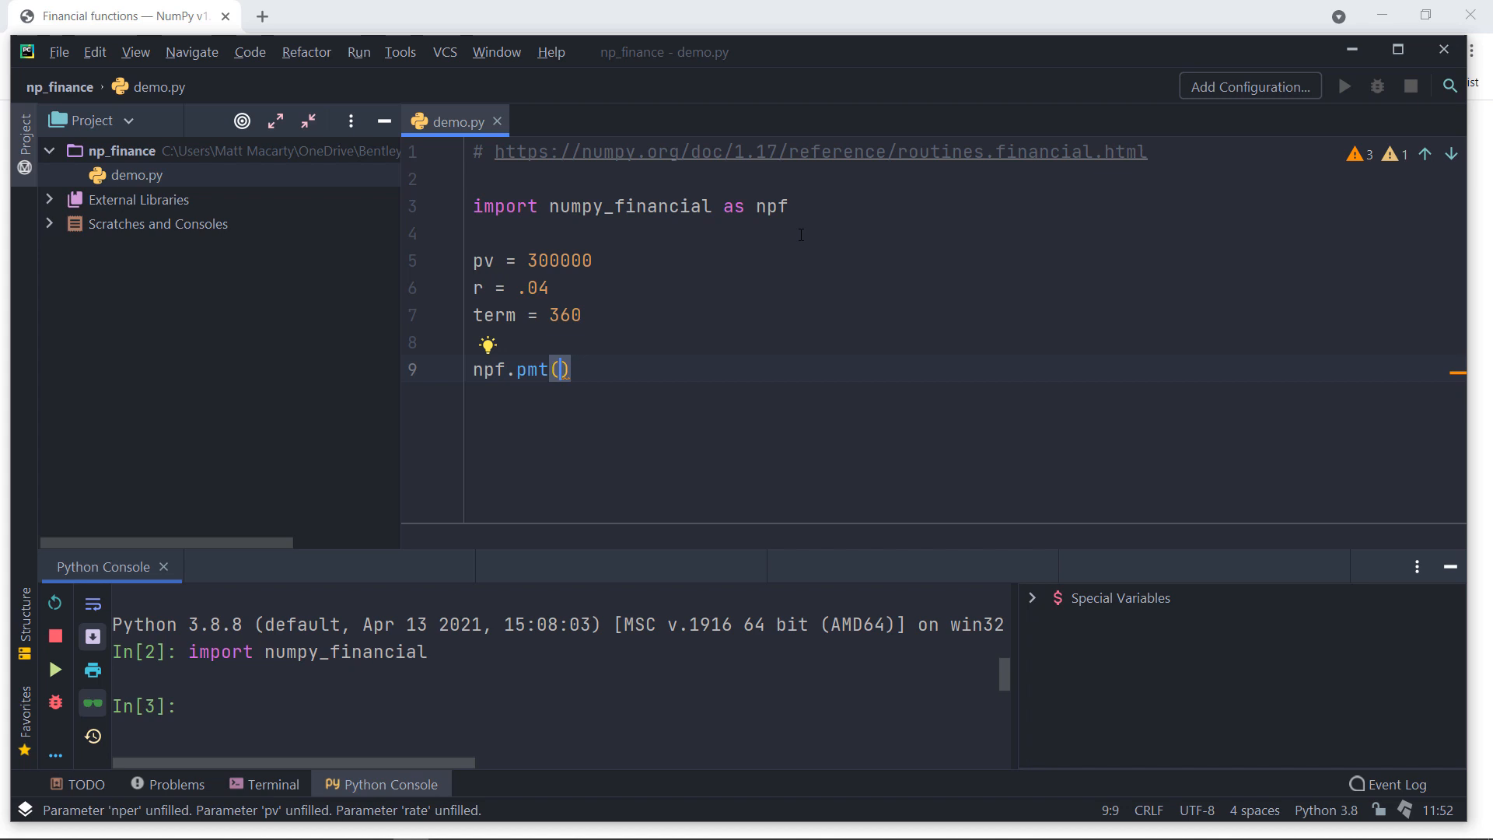
type("r/12")
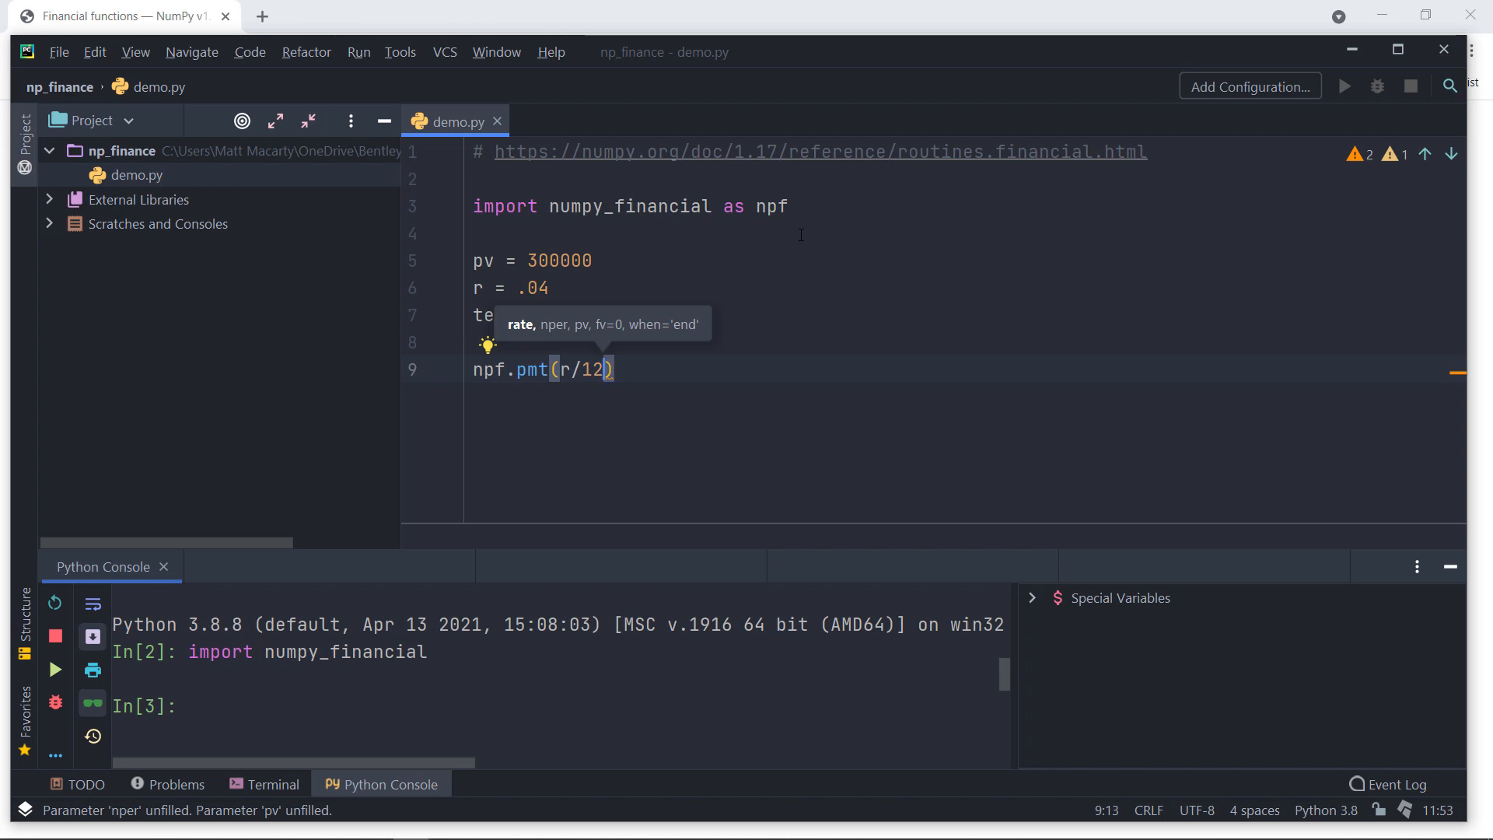
type(",")
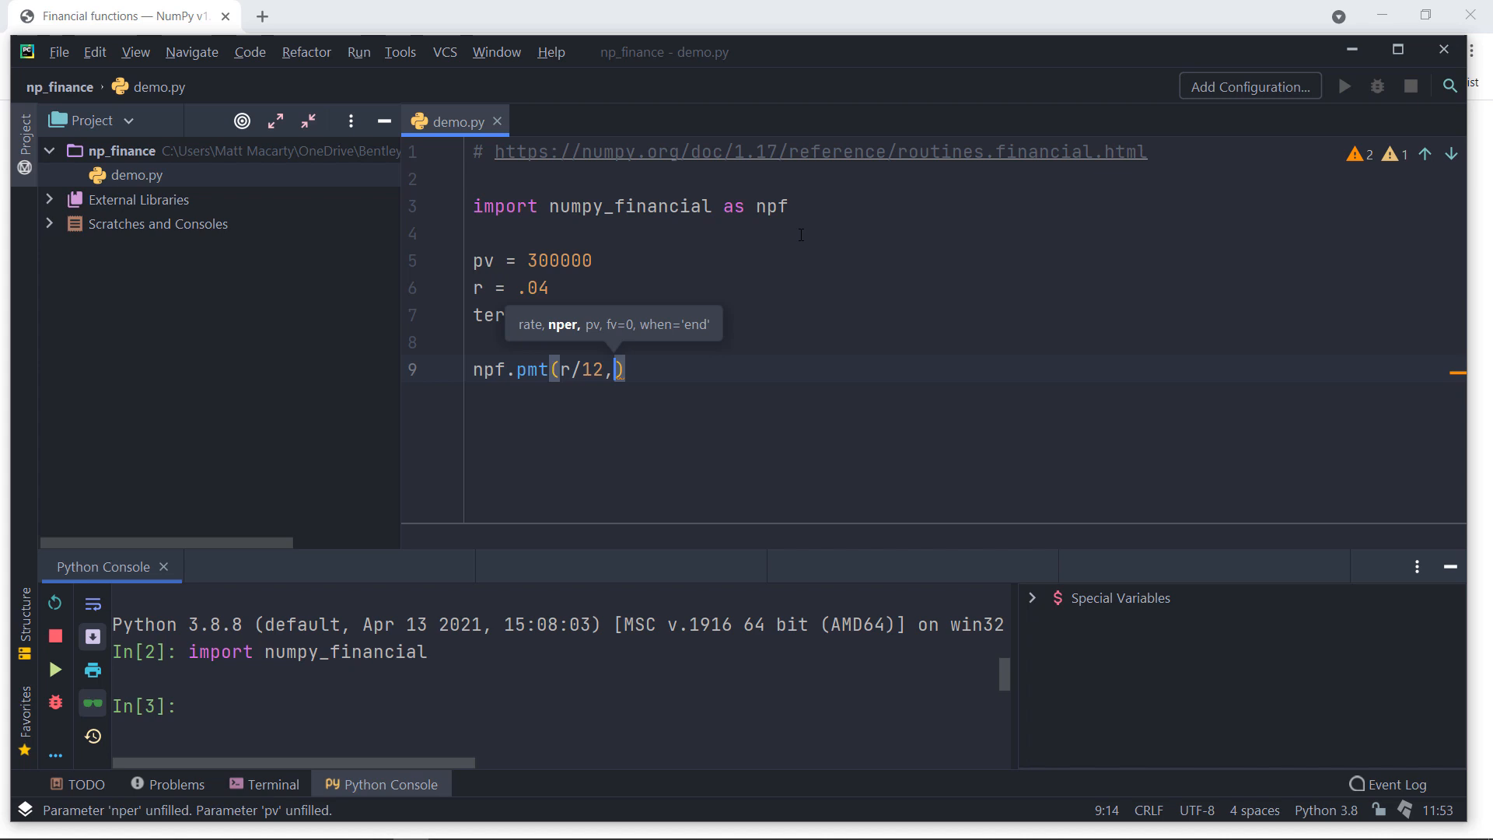
type("term,")
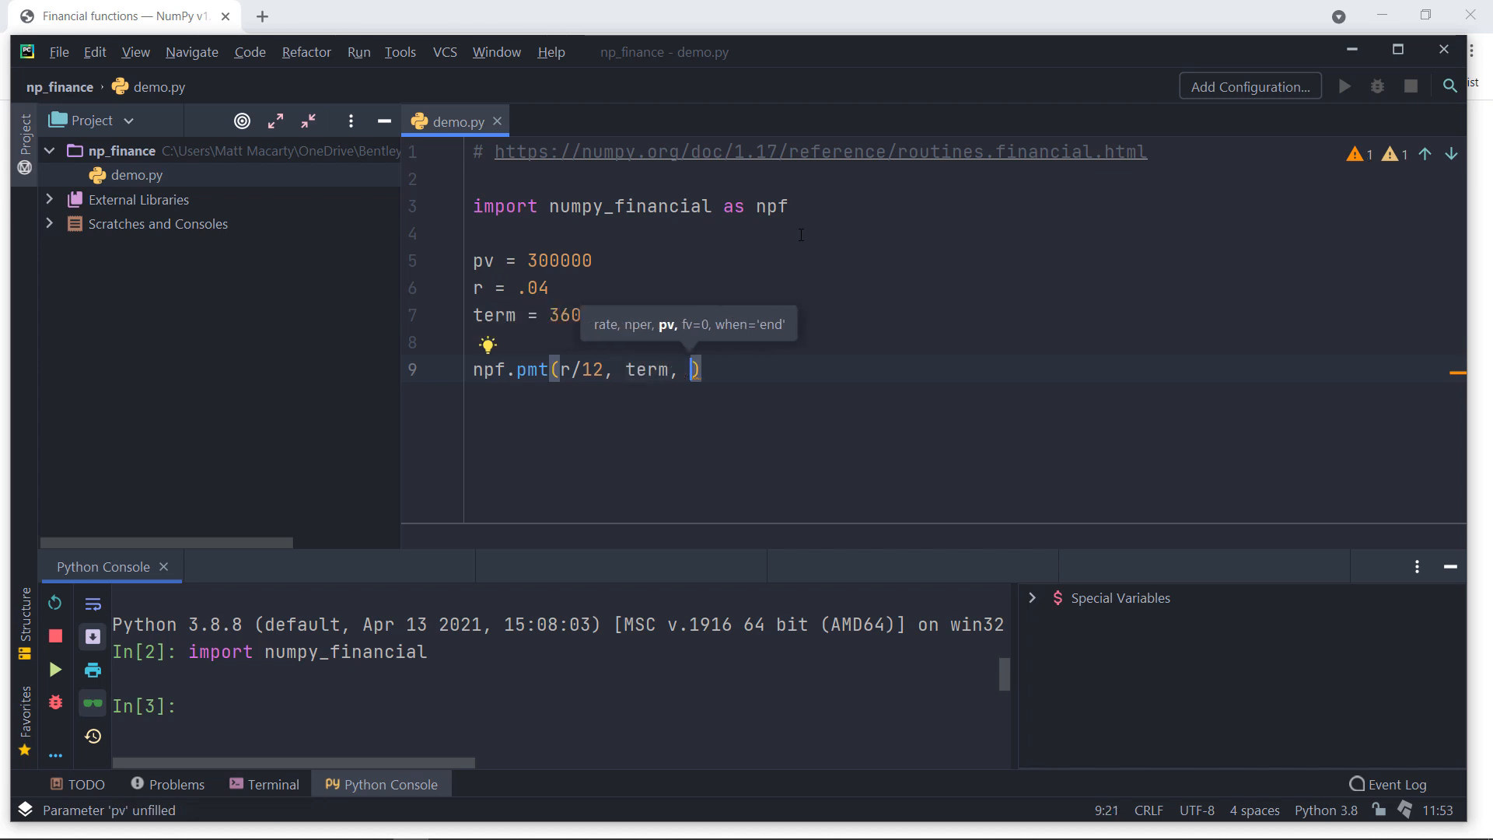
type("pv")
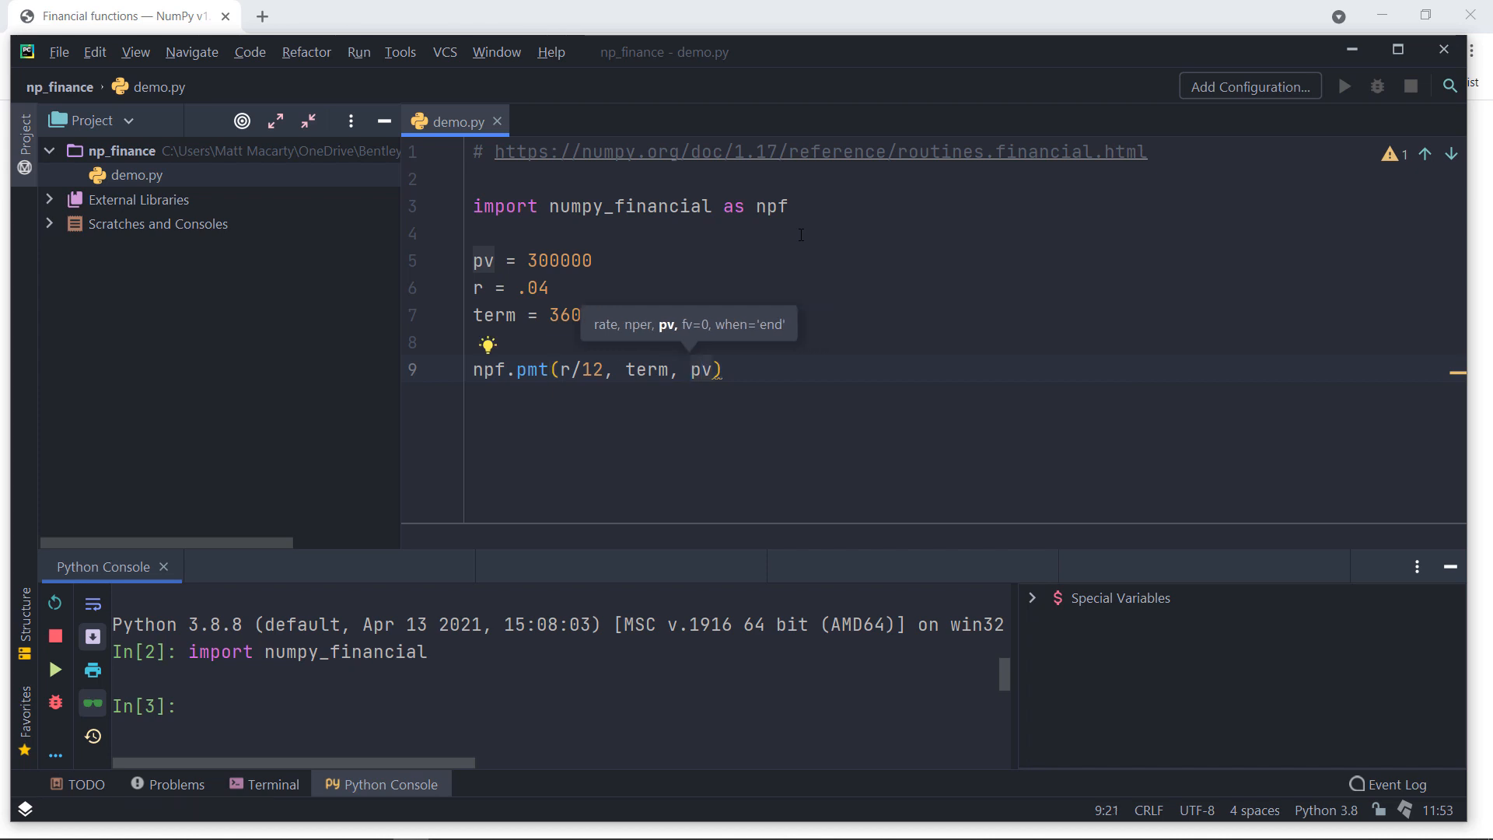
type("-")
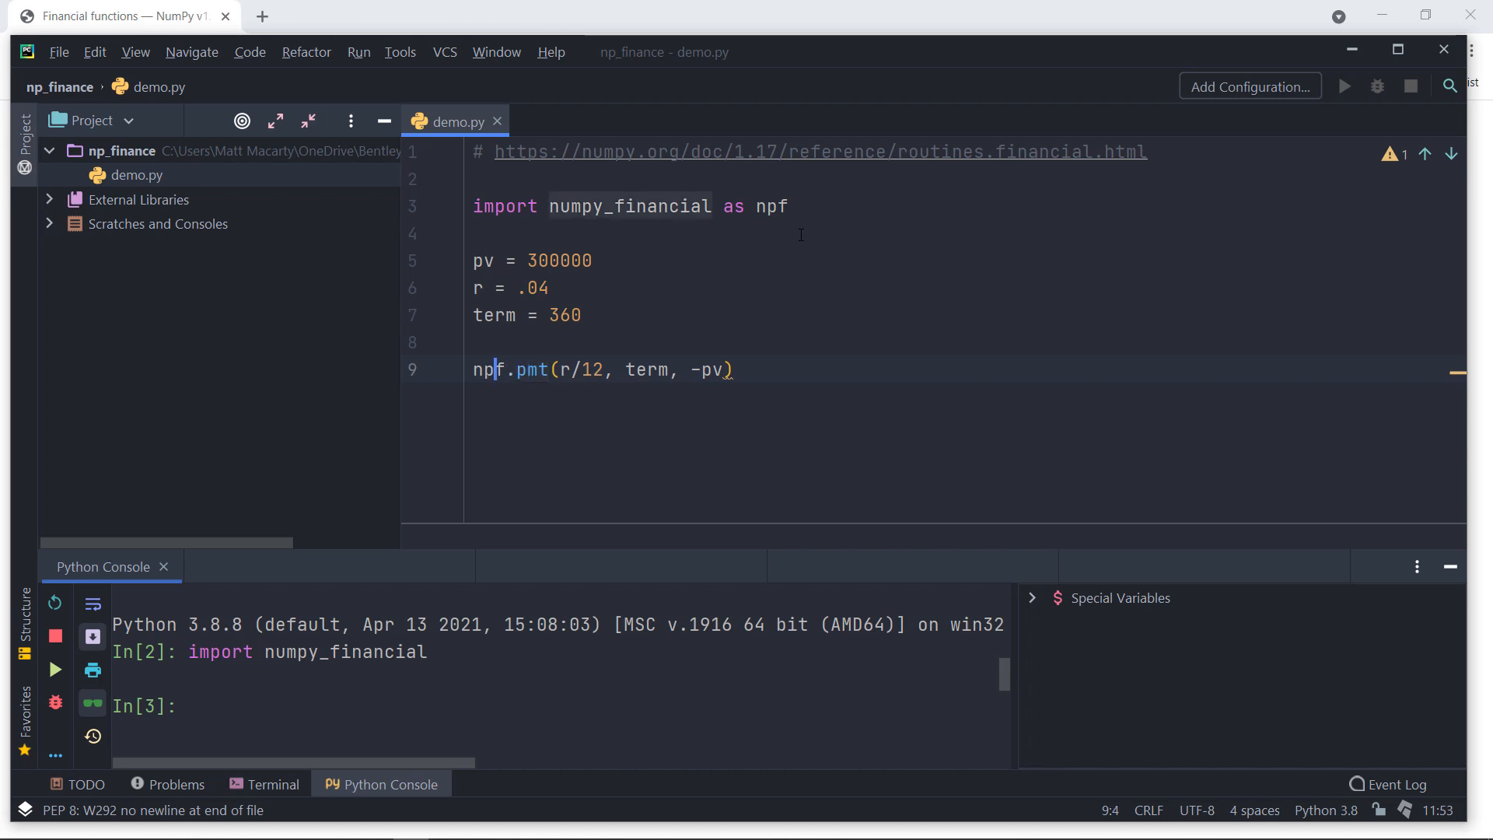
type("pmt =")
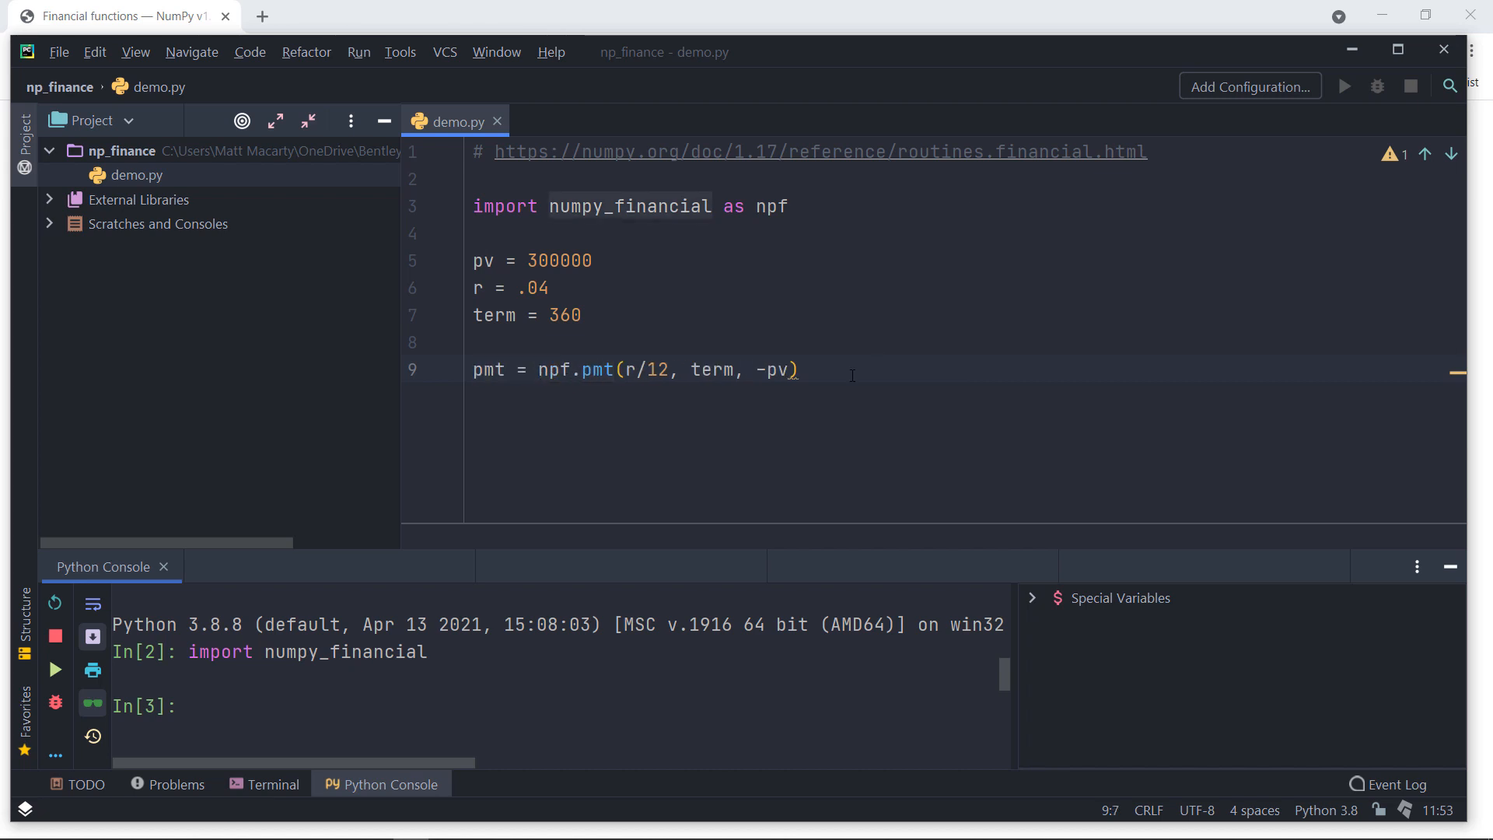
key("Return")
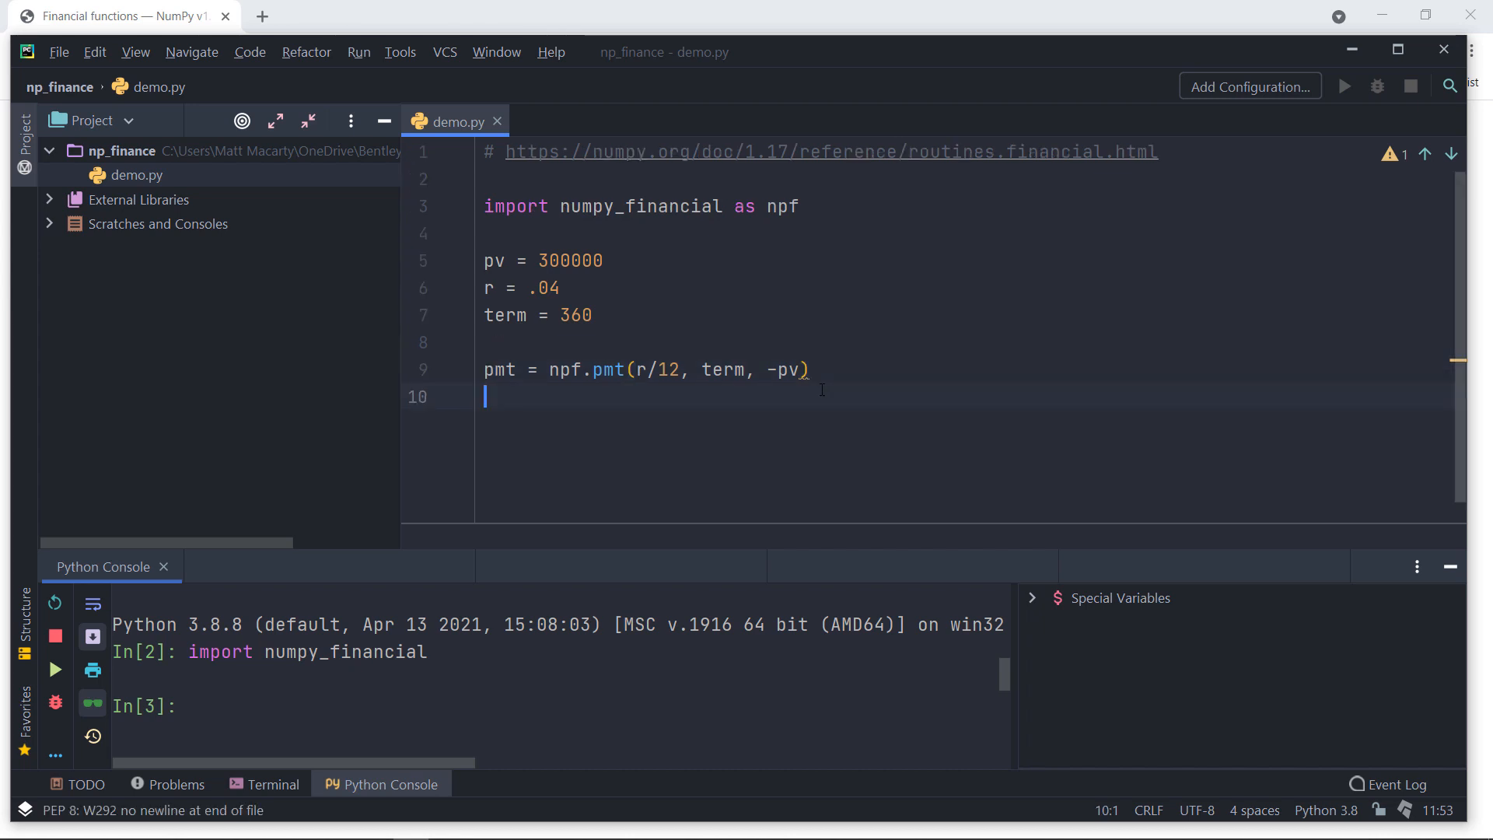
Step: Add print(f"$ {pmt:,.2f}") to show the payment in dollars with two decimals
type("print(f\"")
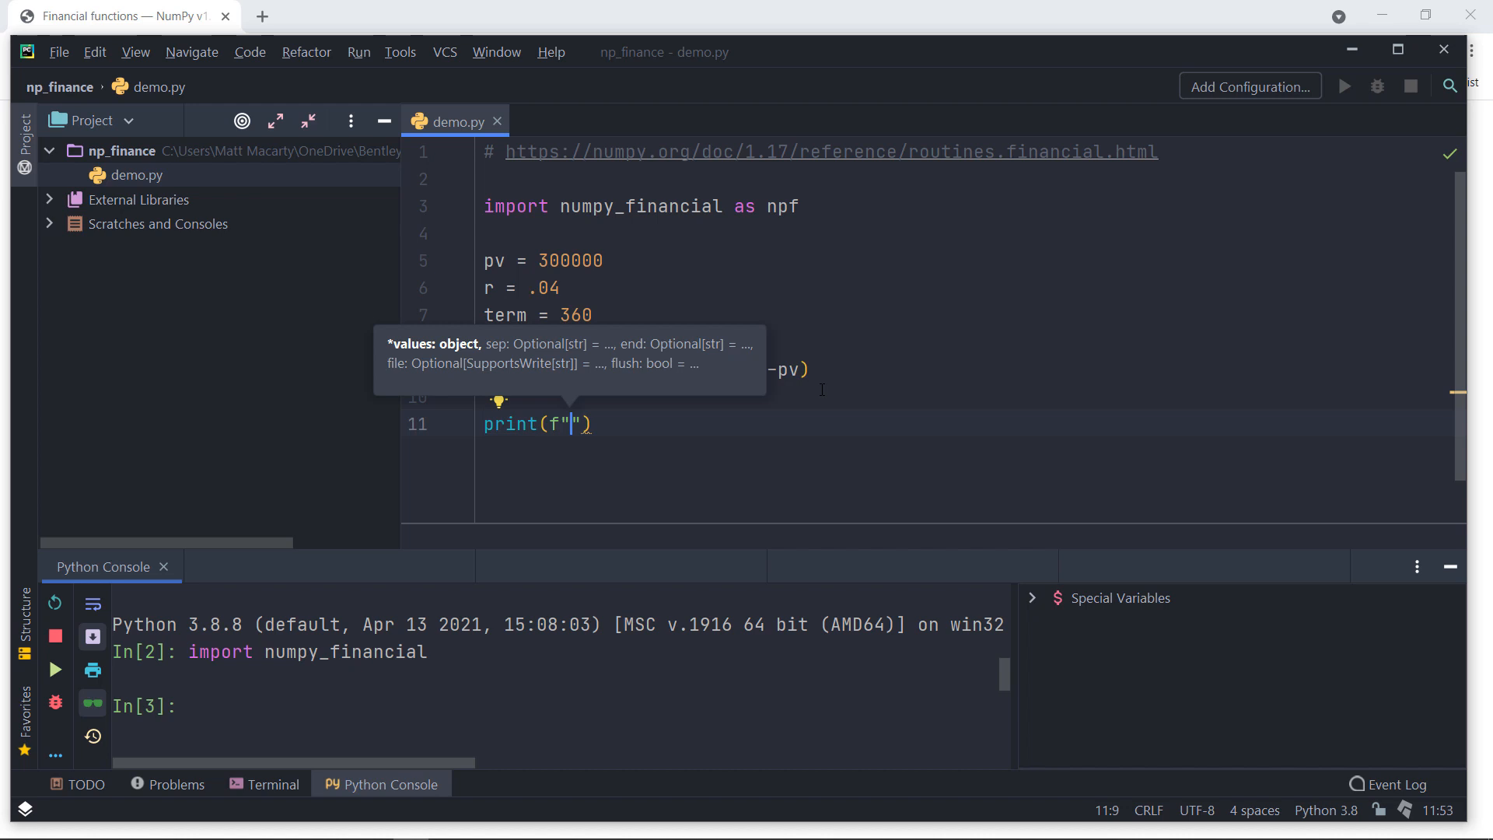
type("{p}")
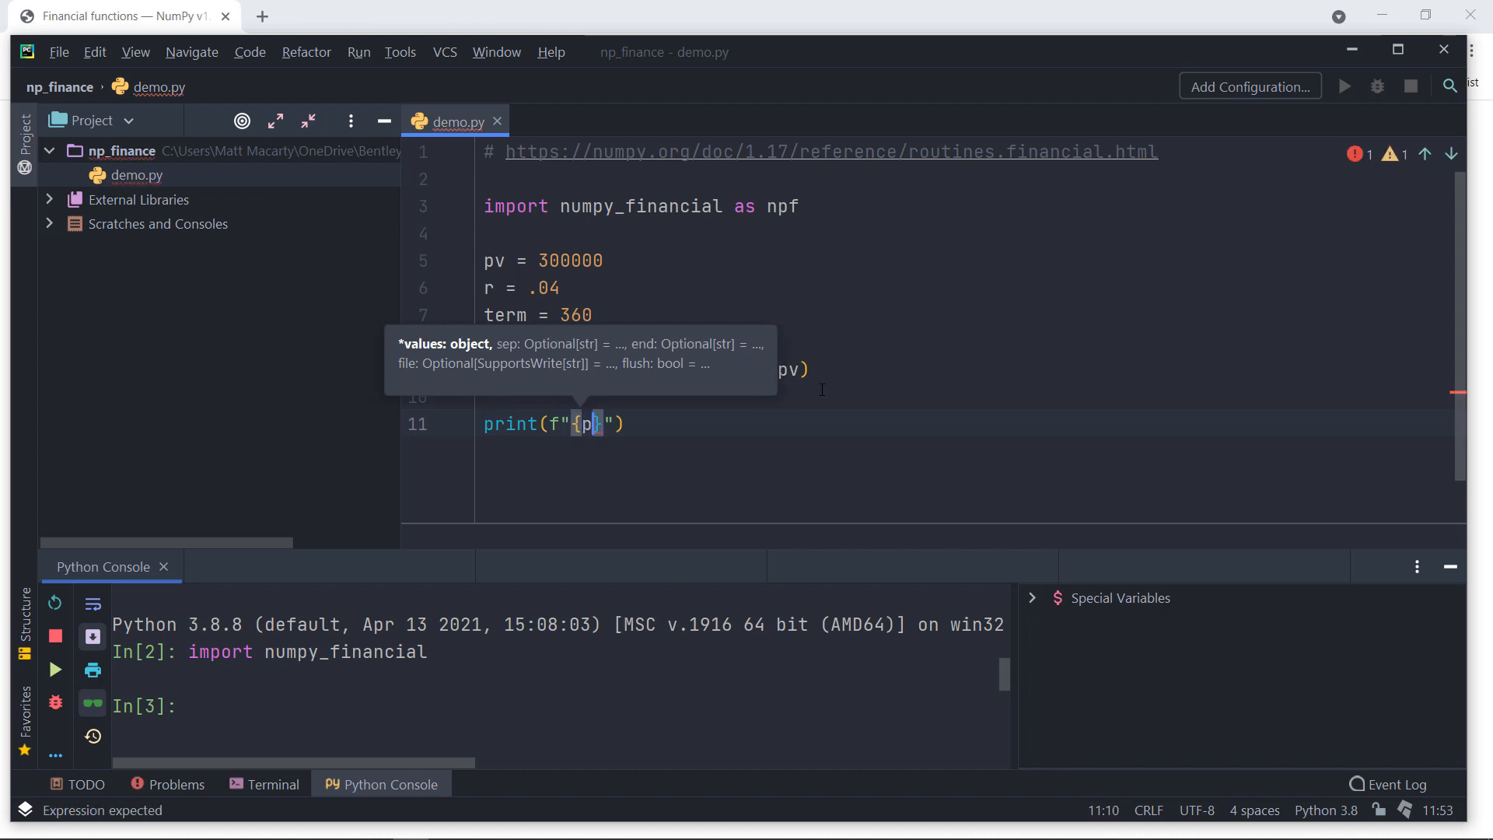
type("mt")
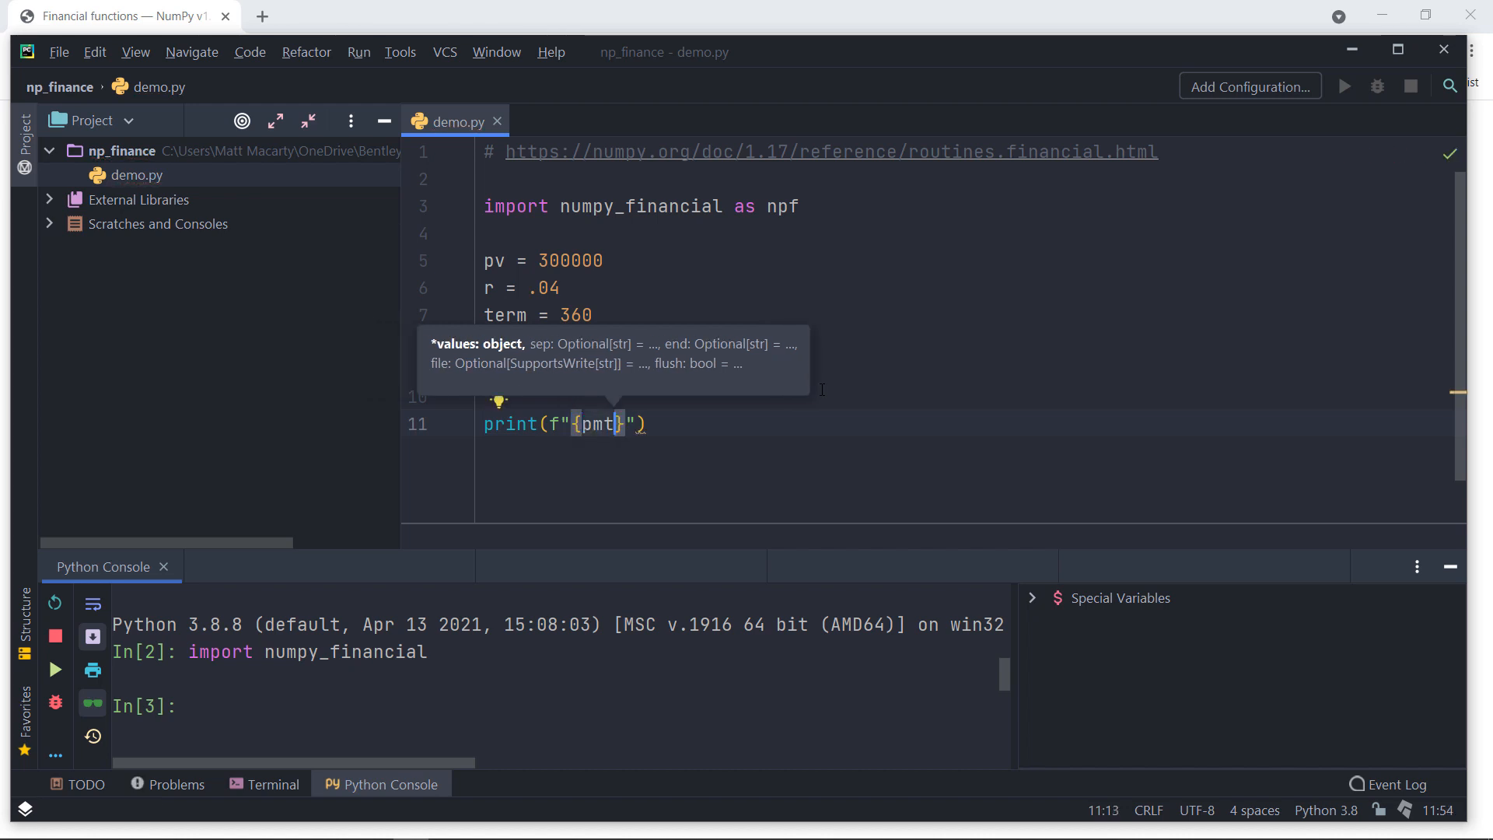
type(":")
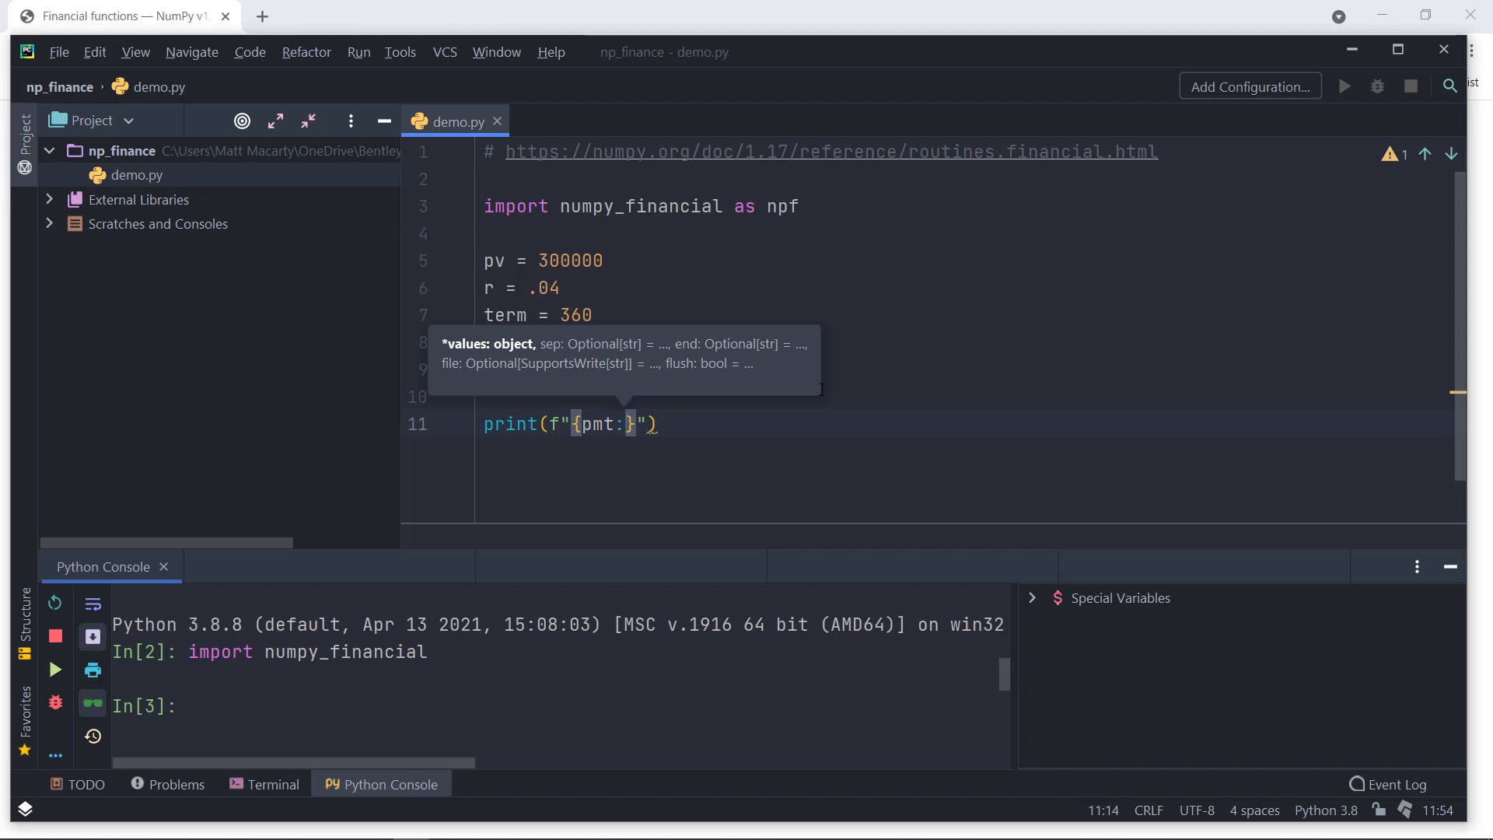
type(",.2")
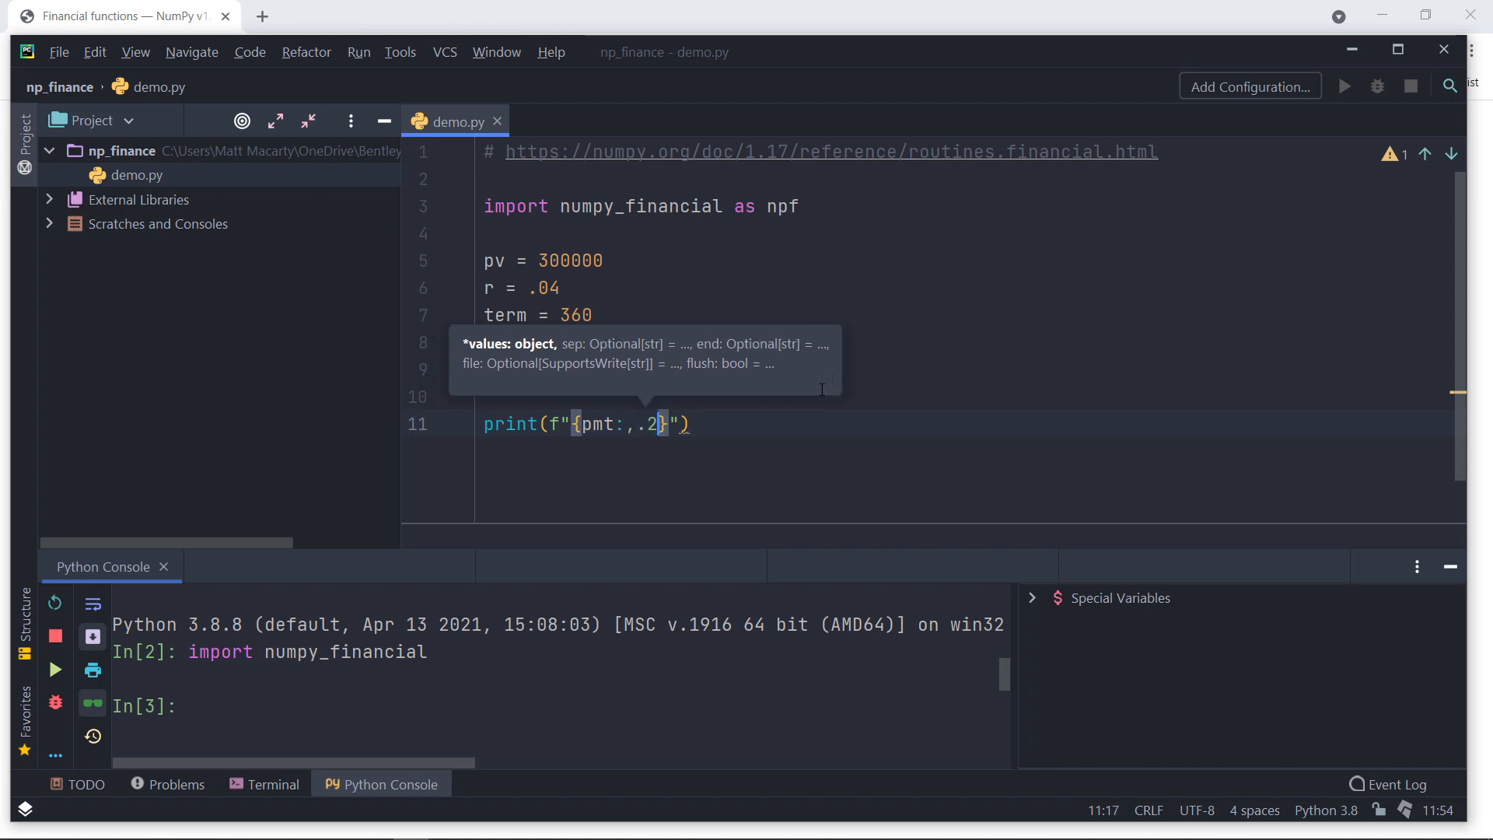
type("f")
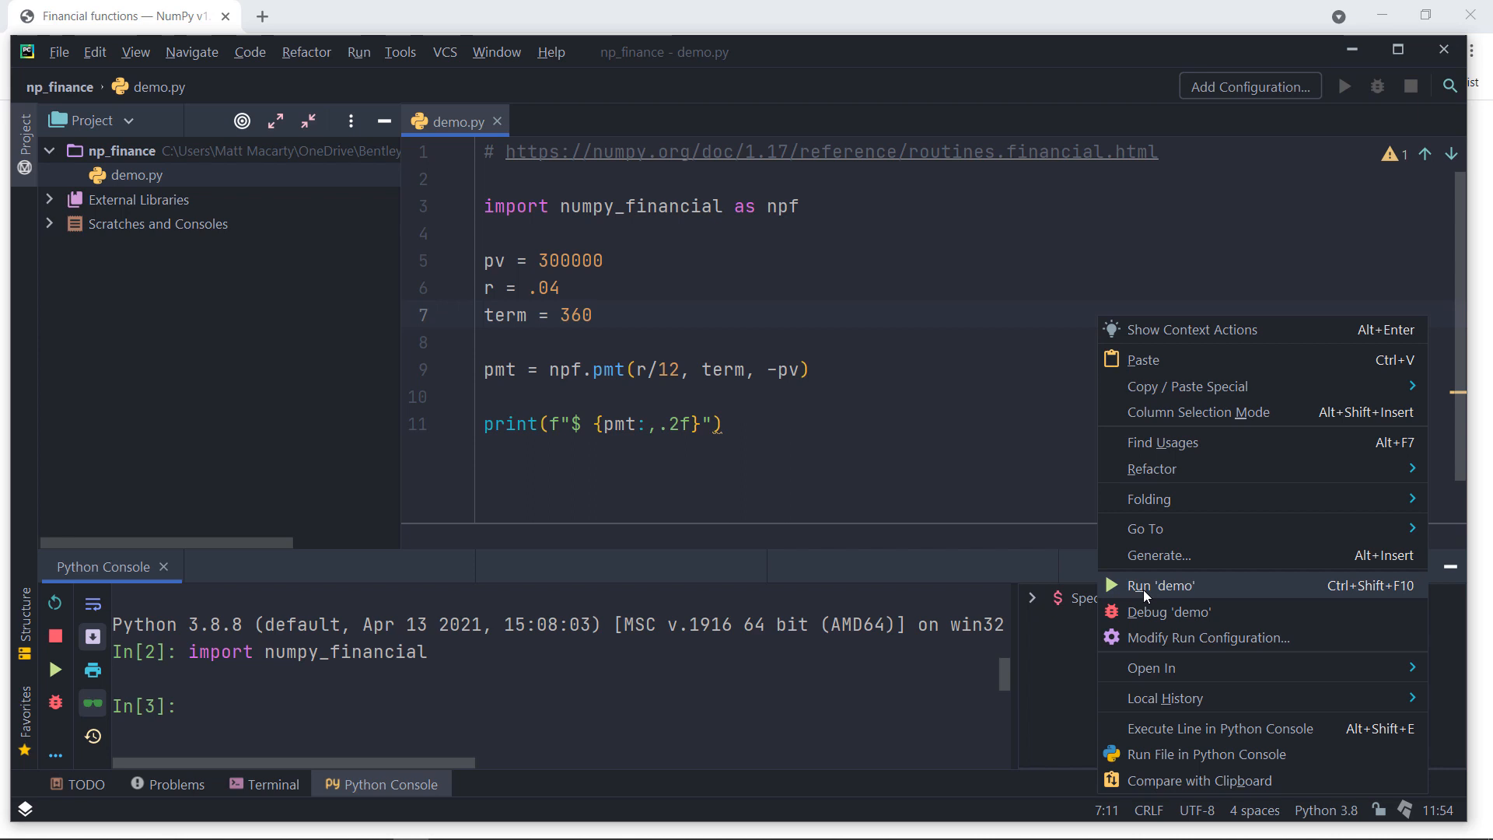
Step: Run demo.py to get $ 1,432.25, then insert a blank line after the pmt line
left_click(1160, 585)
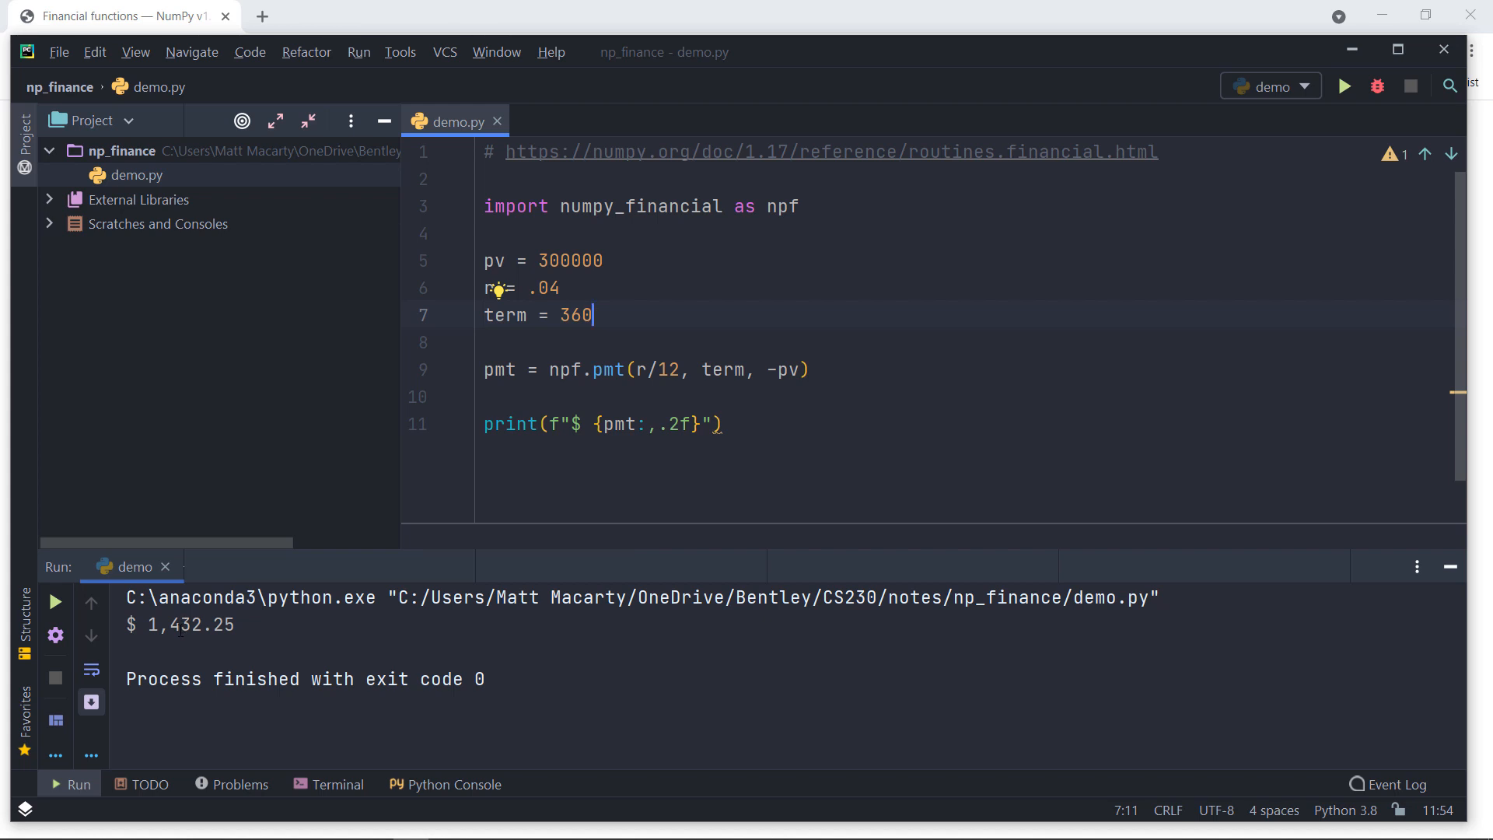
mouse_move(625, 395)
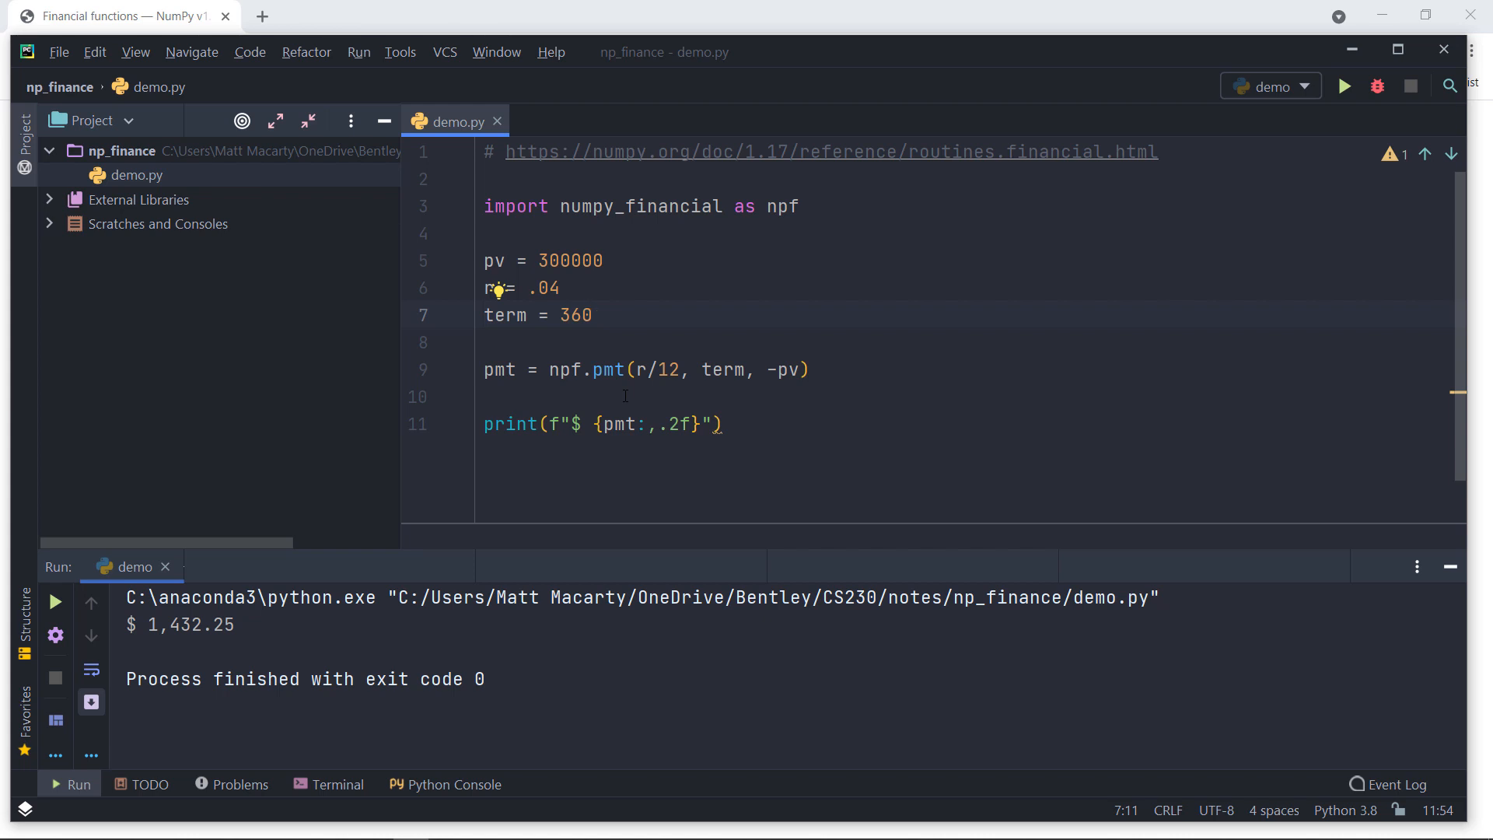
left_click(819, 369)
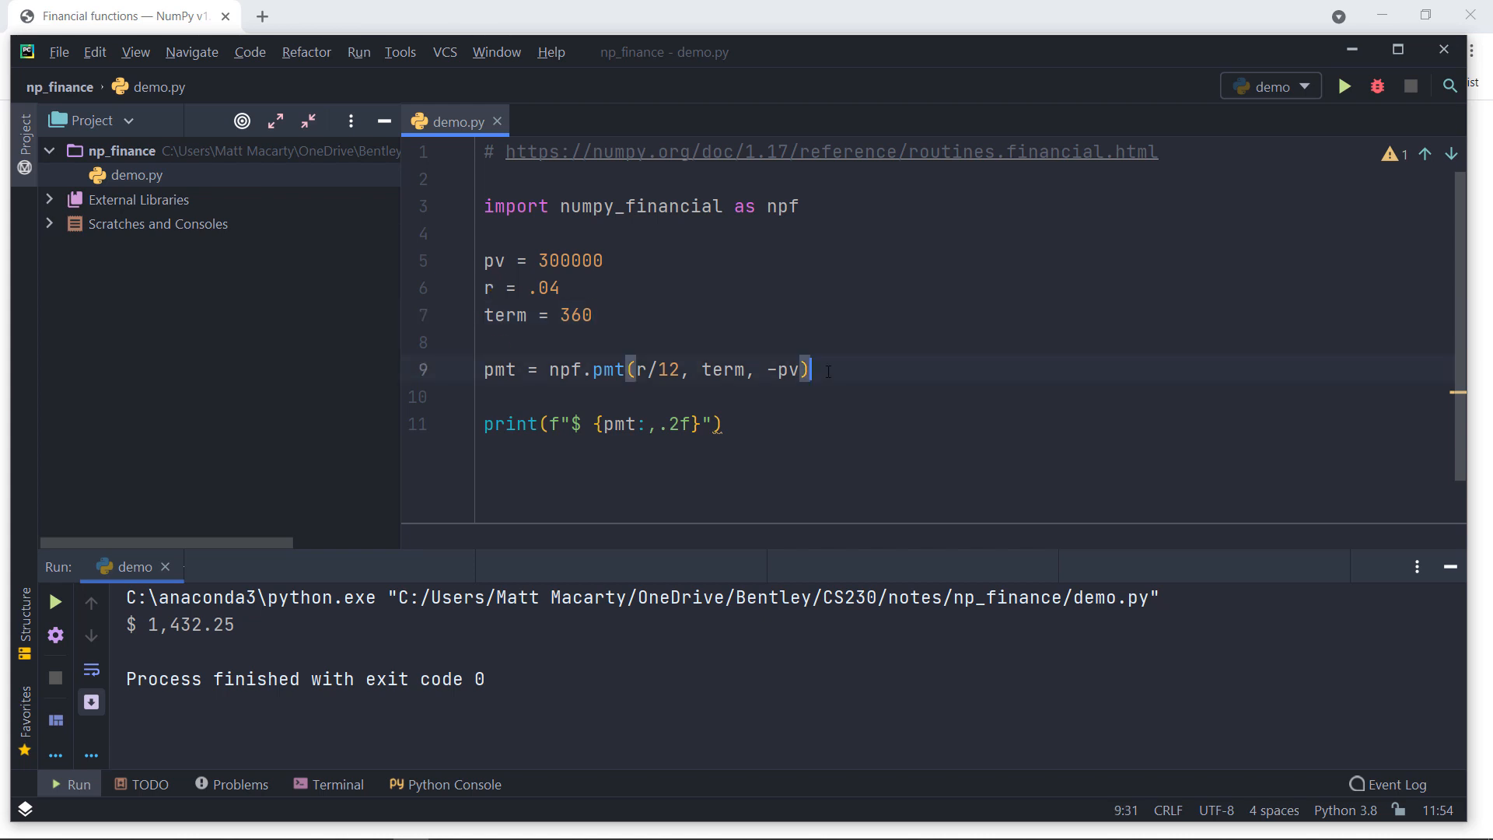
key("Return")
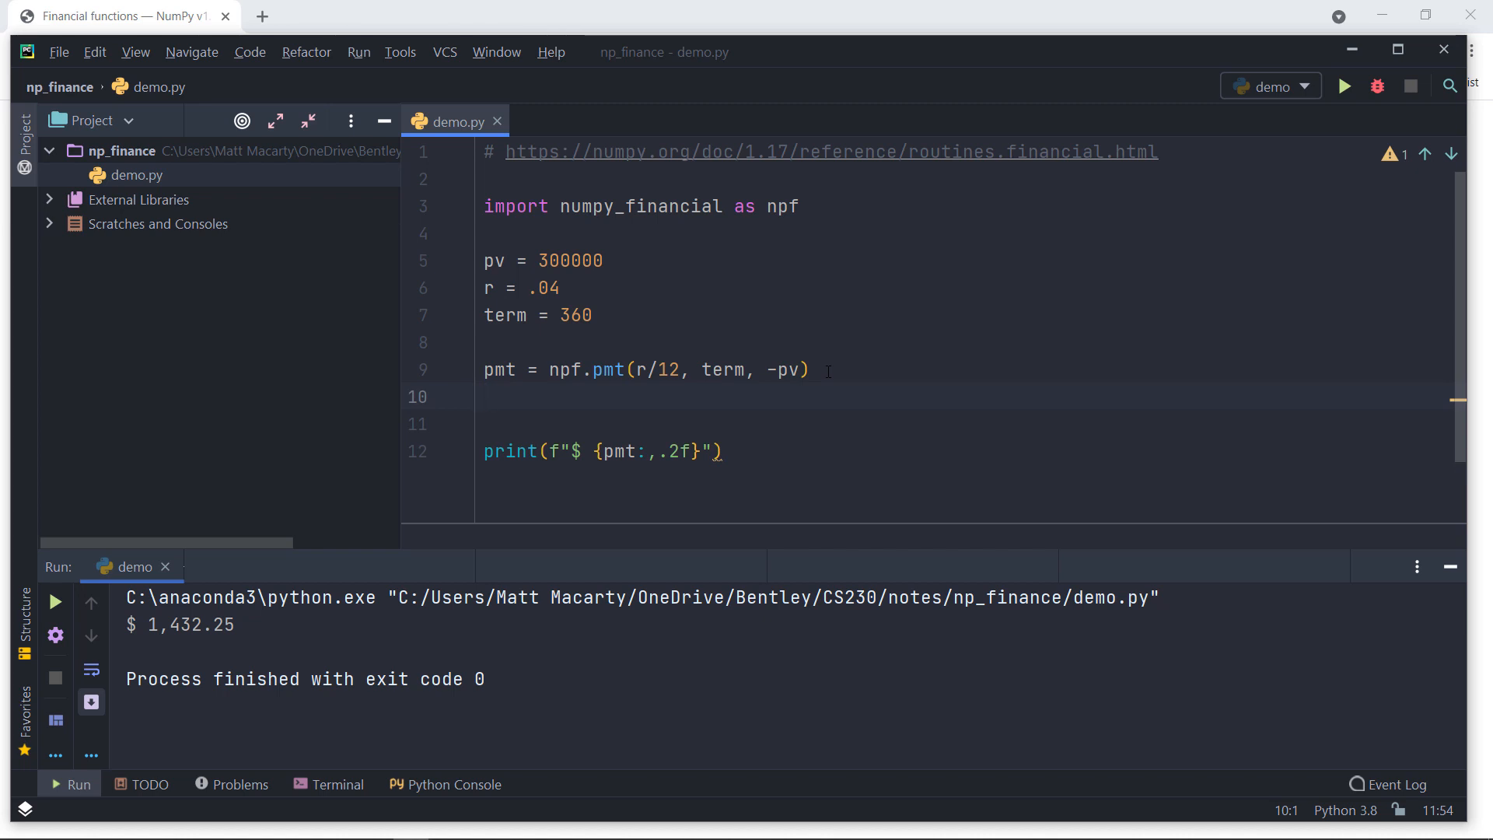
Step: Write ipmt = npf.ipmt(r/12, 1, term, -pv) via autocomplete, with ppmt started below
type("i")
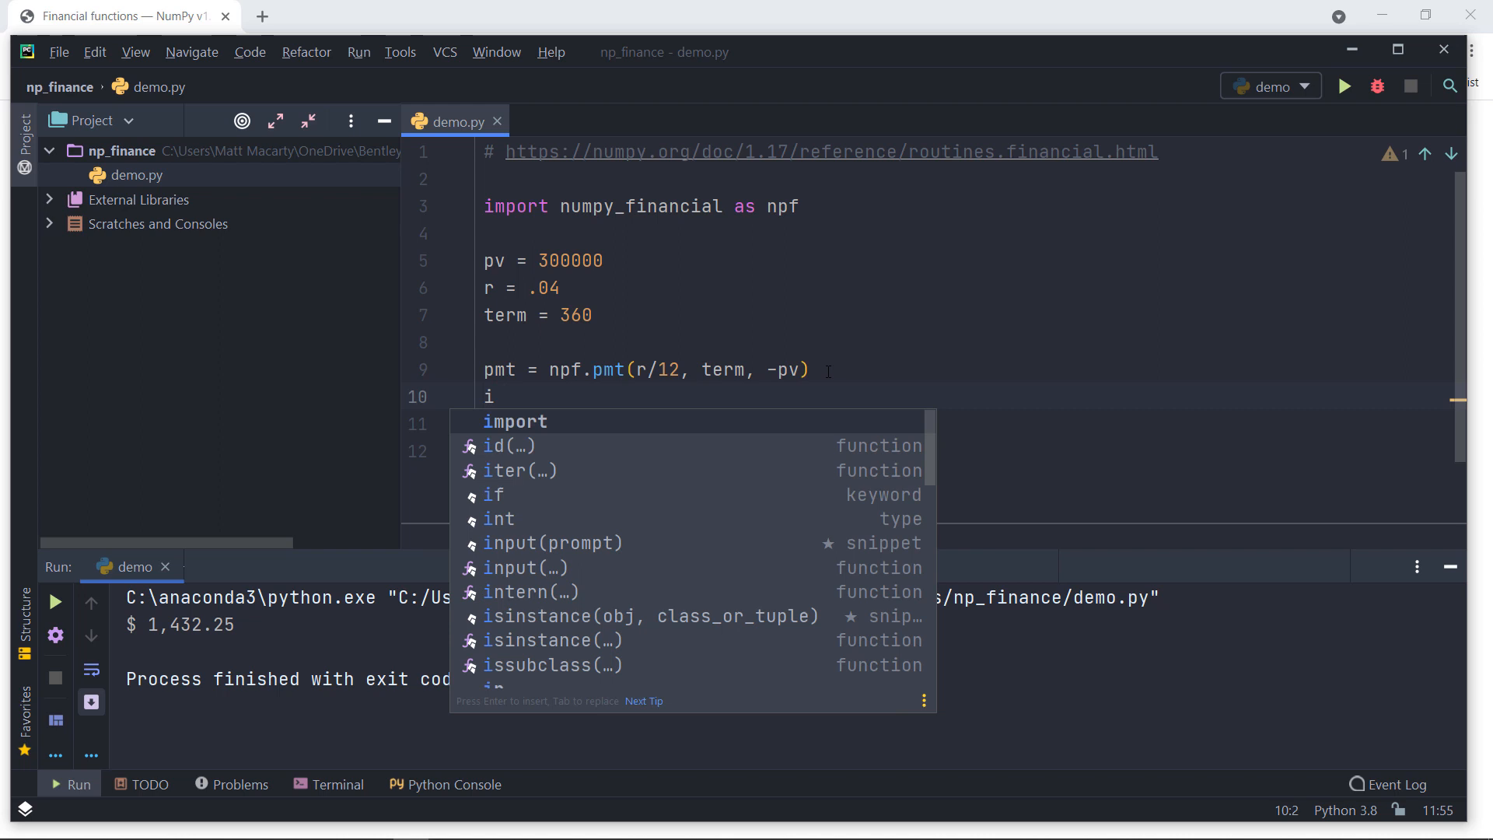
type("pmt")
left_click(964, 423)
type("pp")
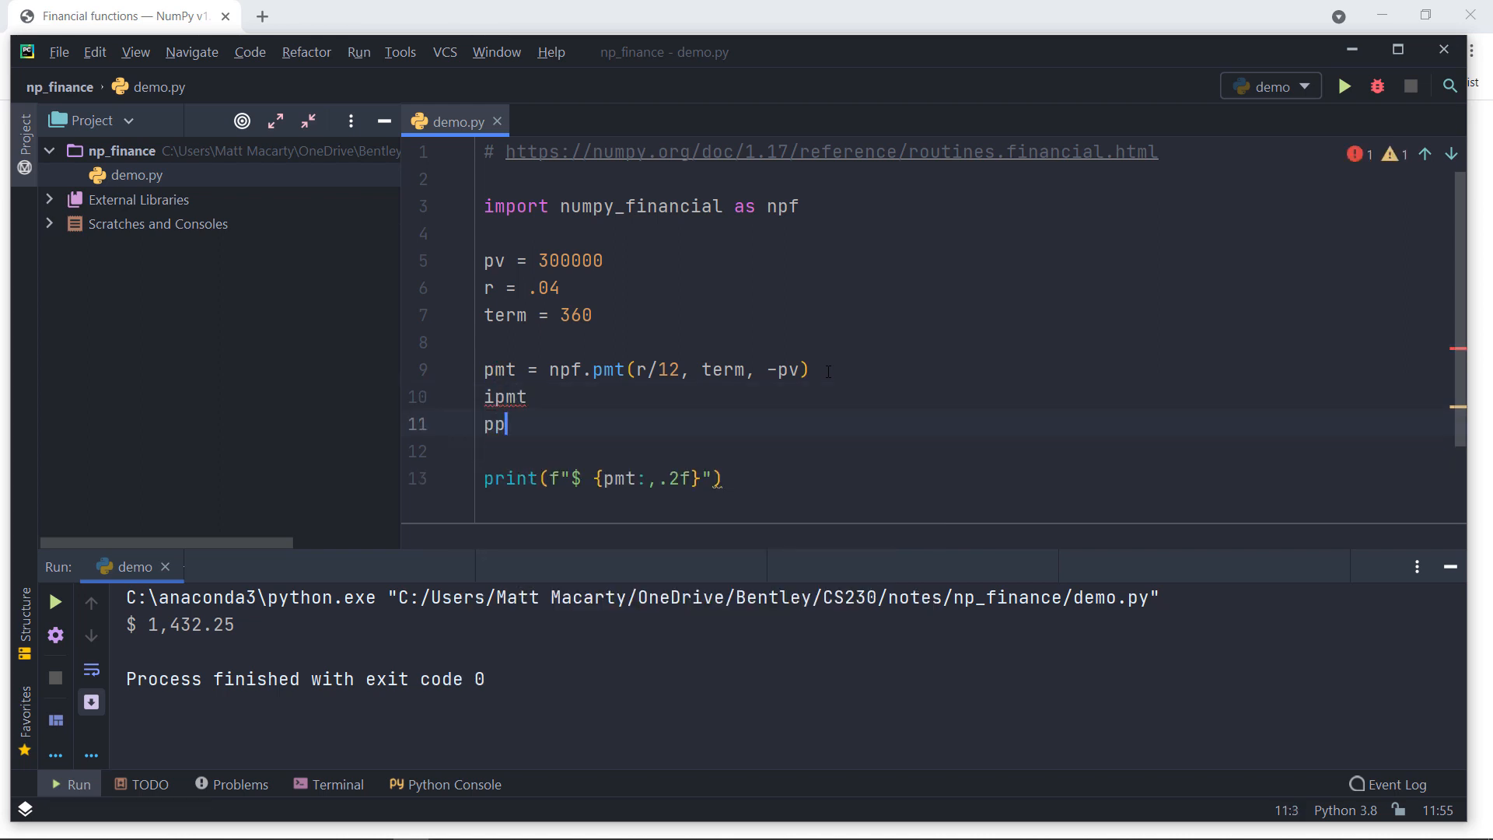
type("= npf.impt")
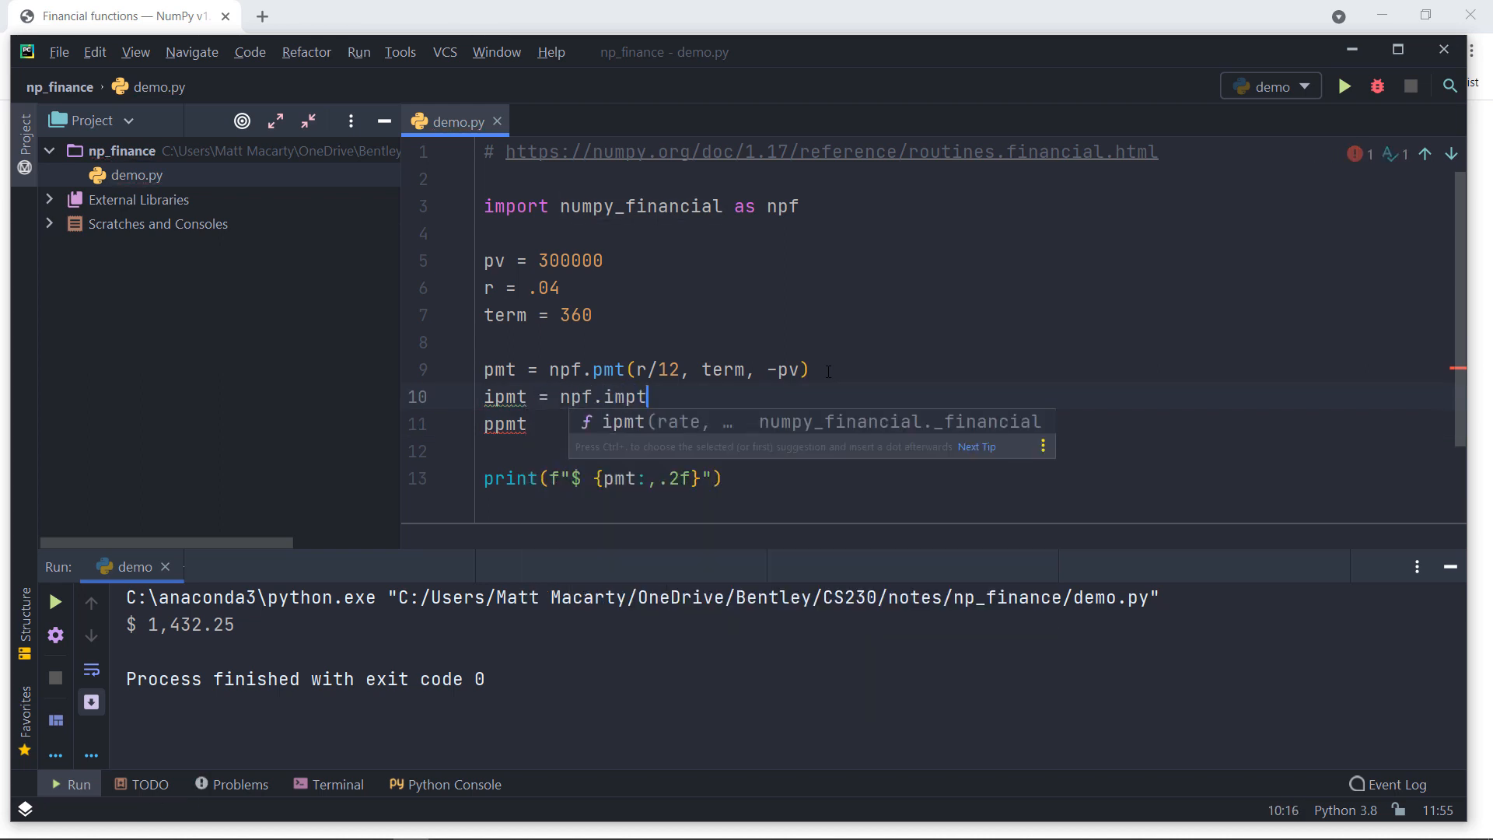
key("Backspace")
type("pmt()")
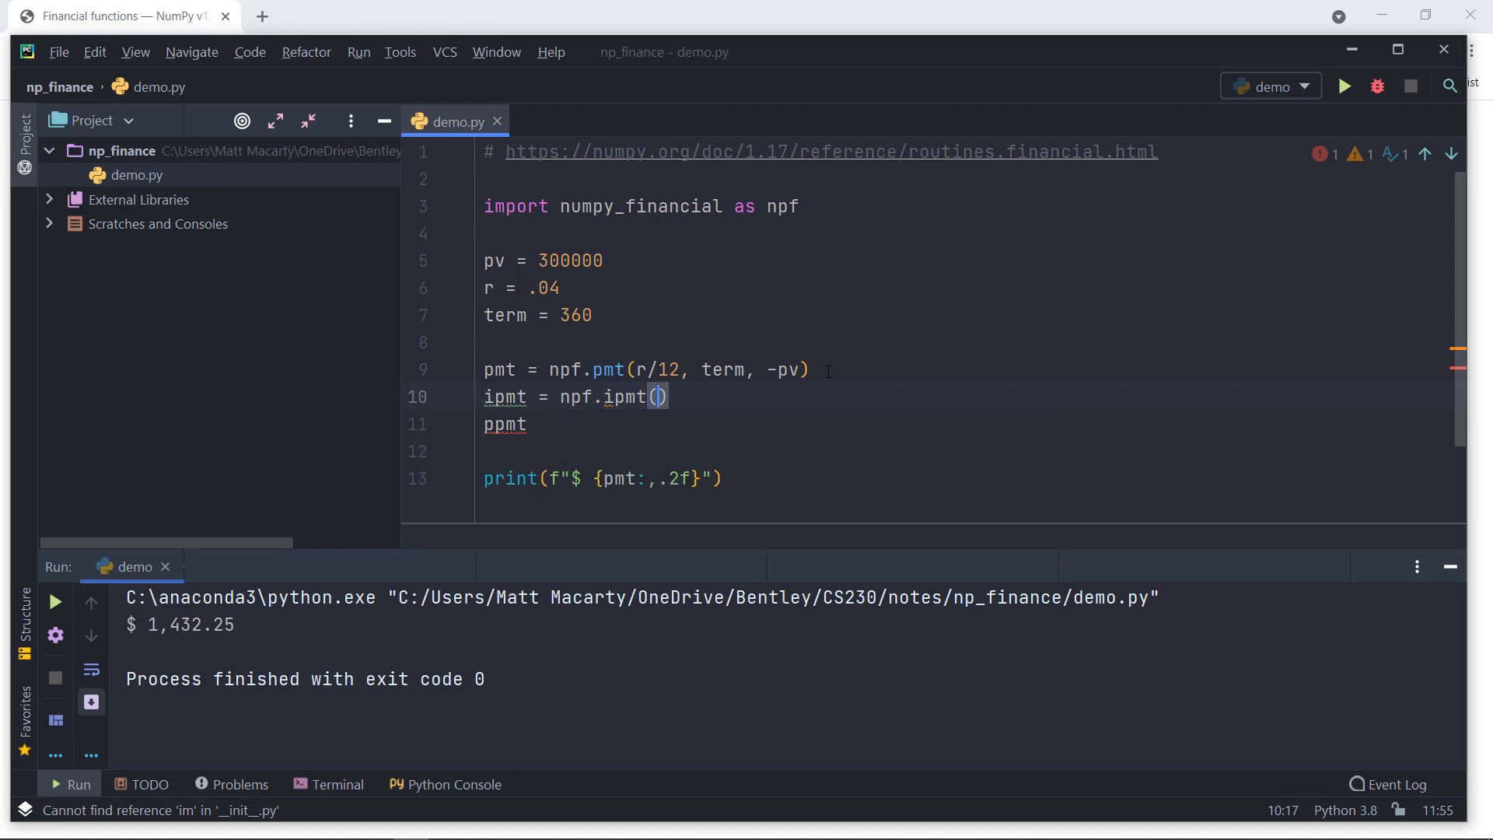
left_click(657, 396)
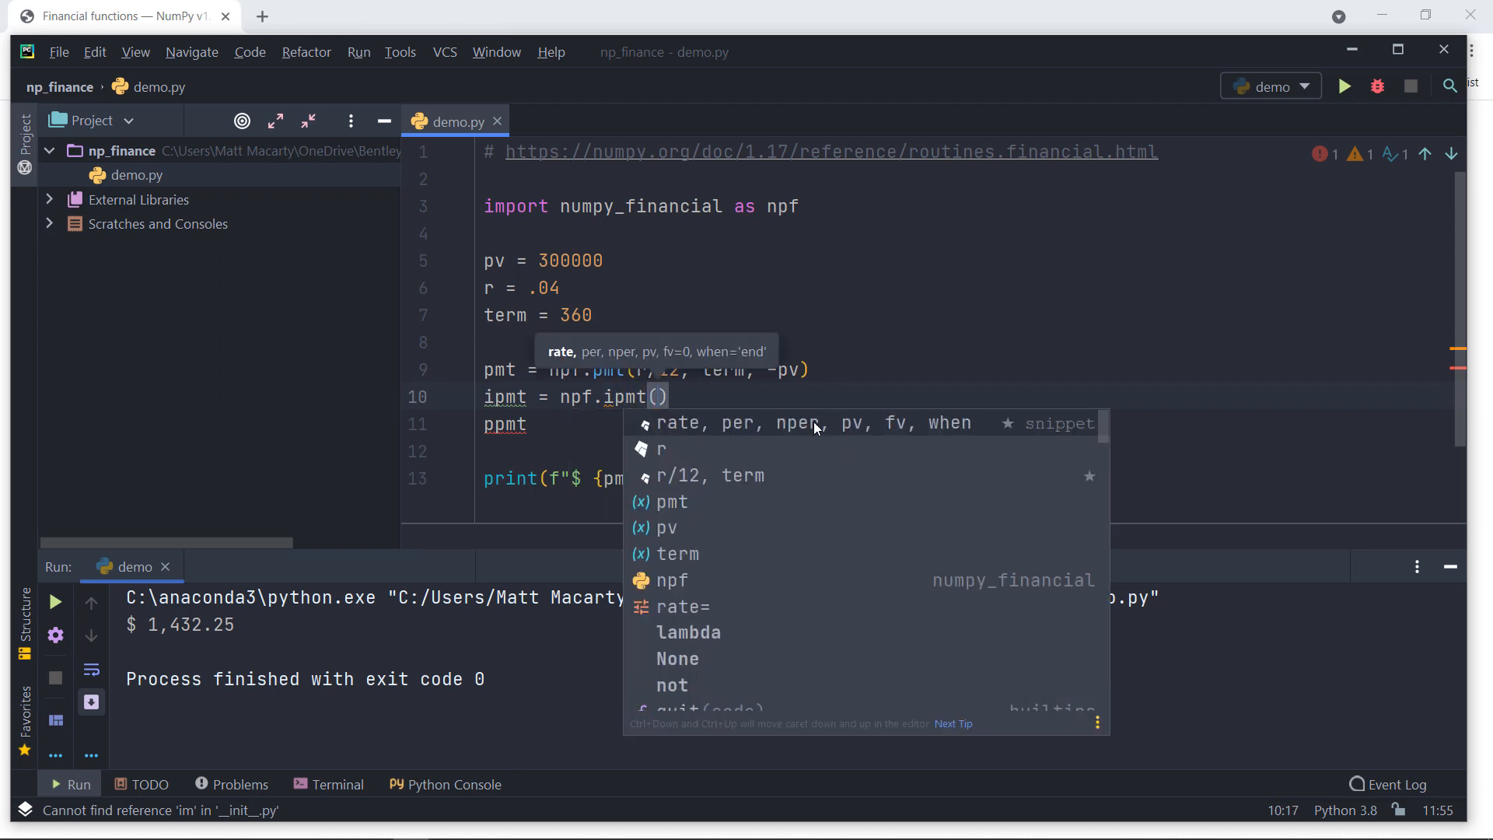
mouse_move(742, 434)
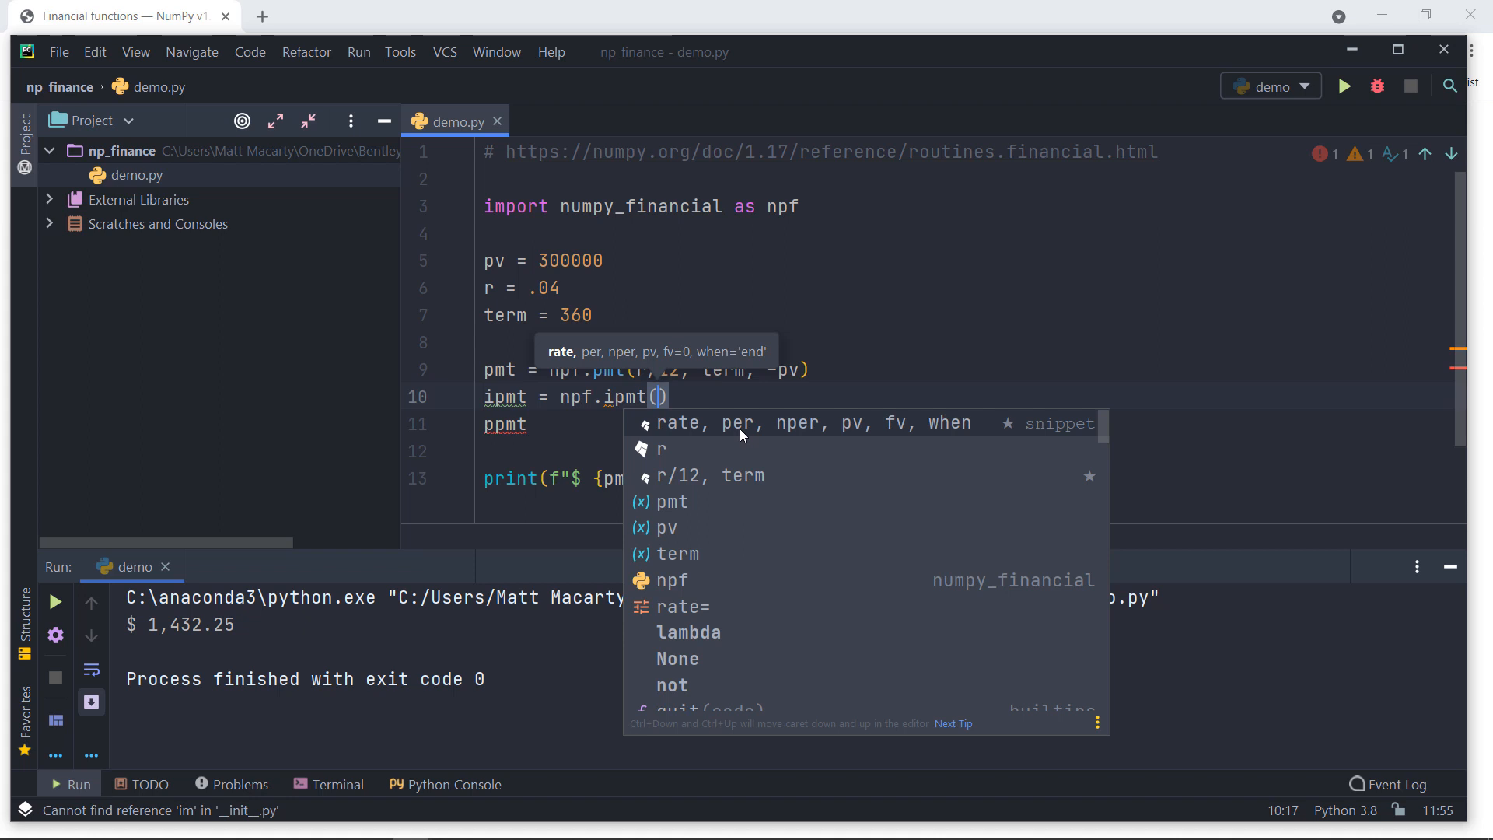
left_click(682, 475)
type("r/12")
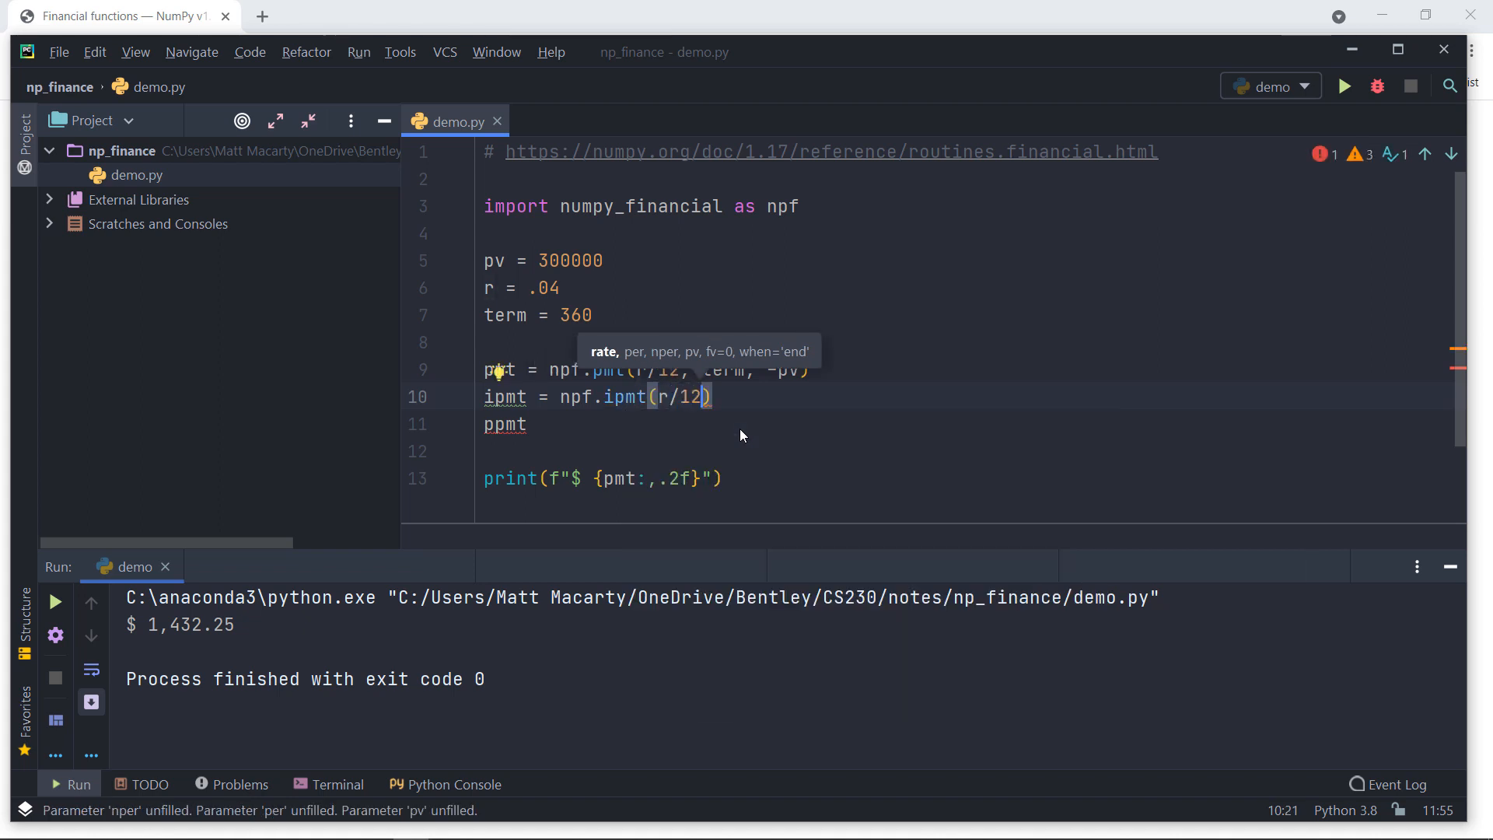
type(", 1")
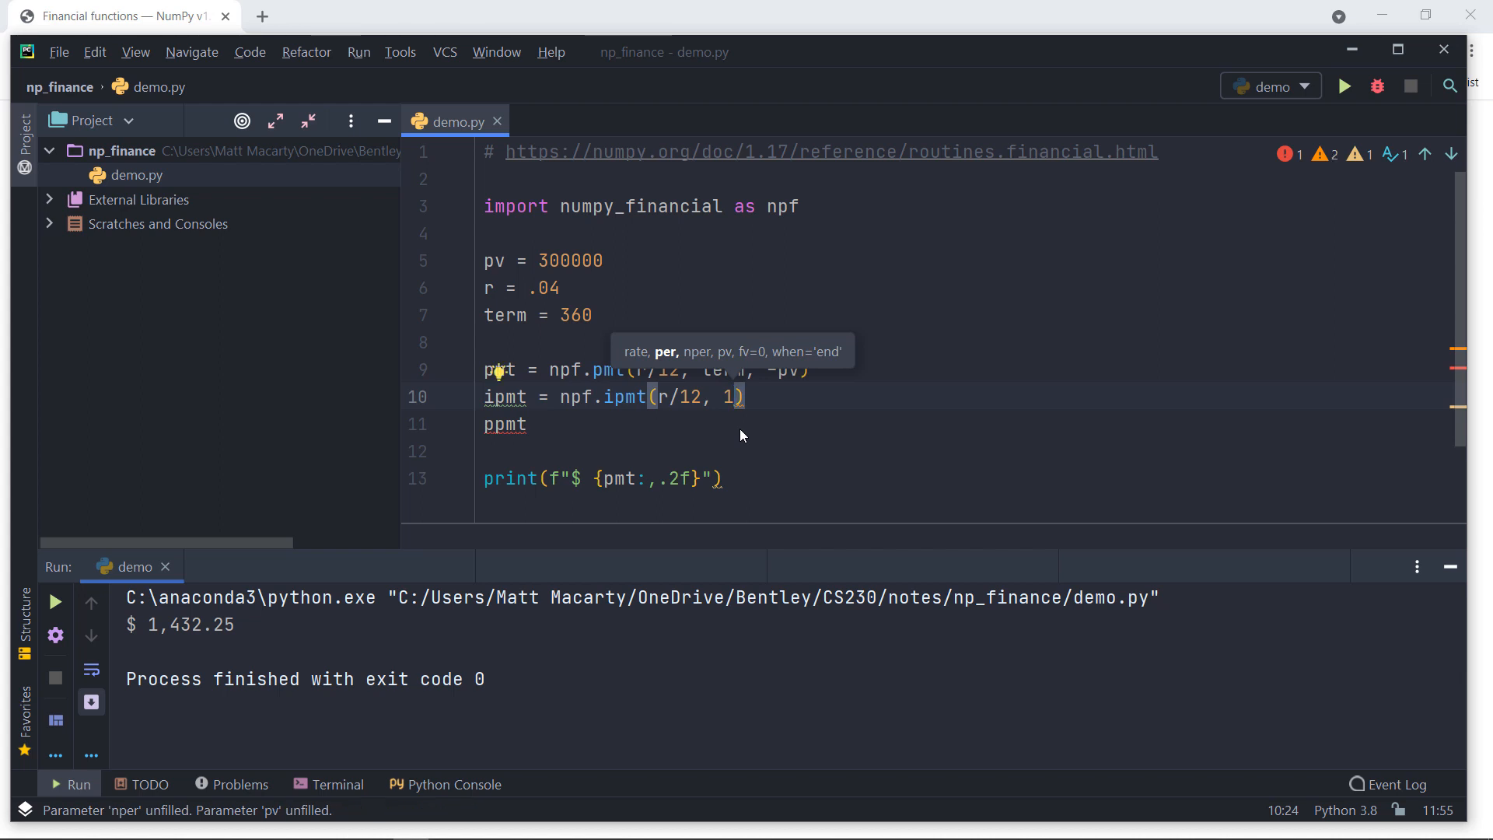
type(",")
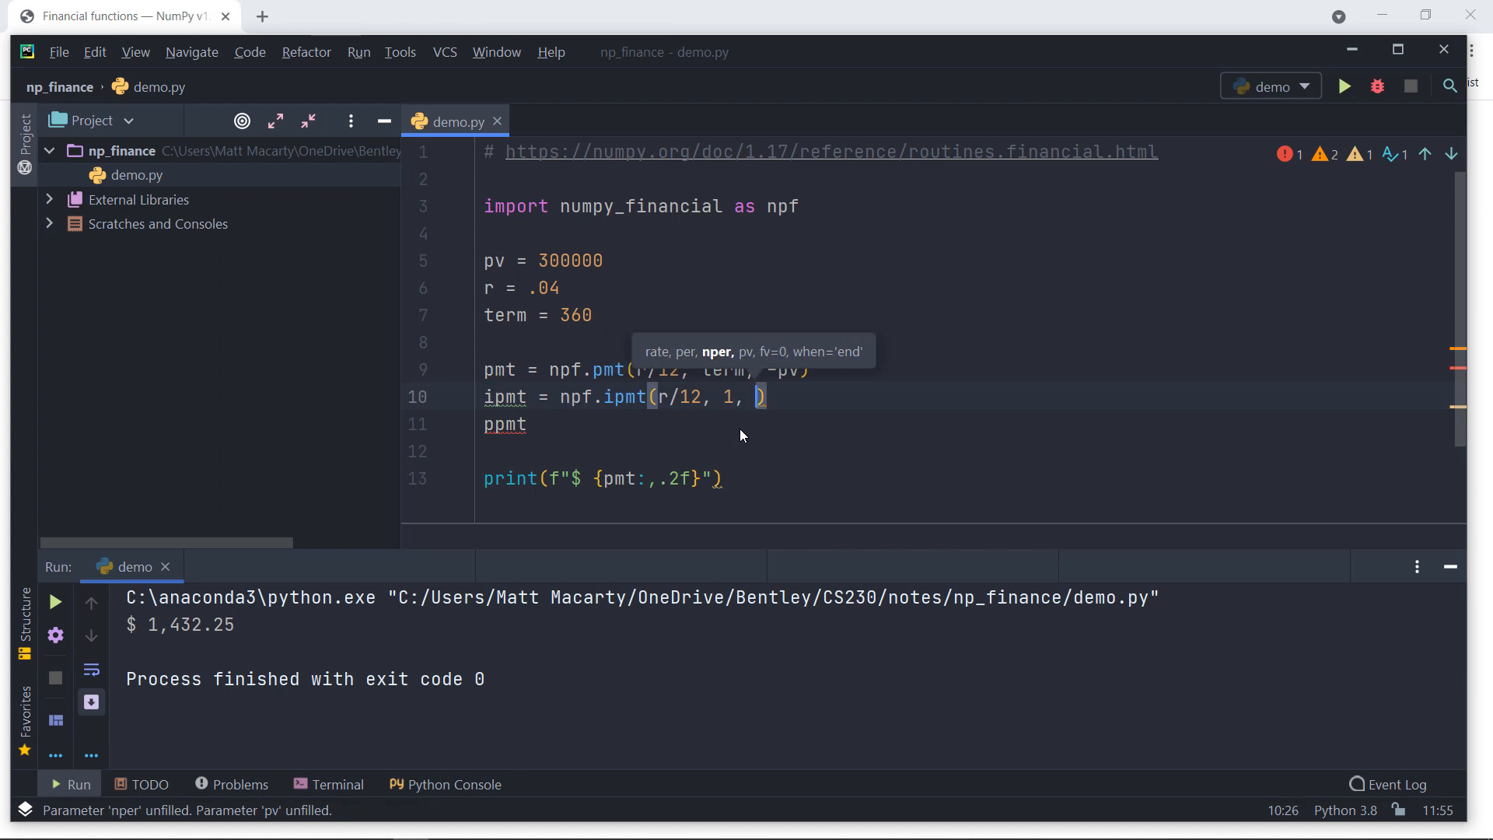
type("term, -pv")
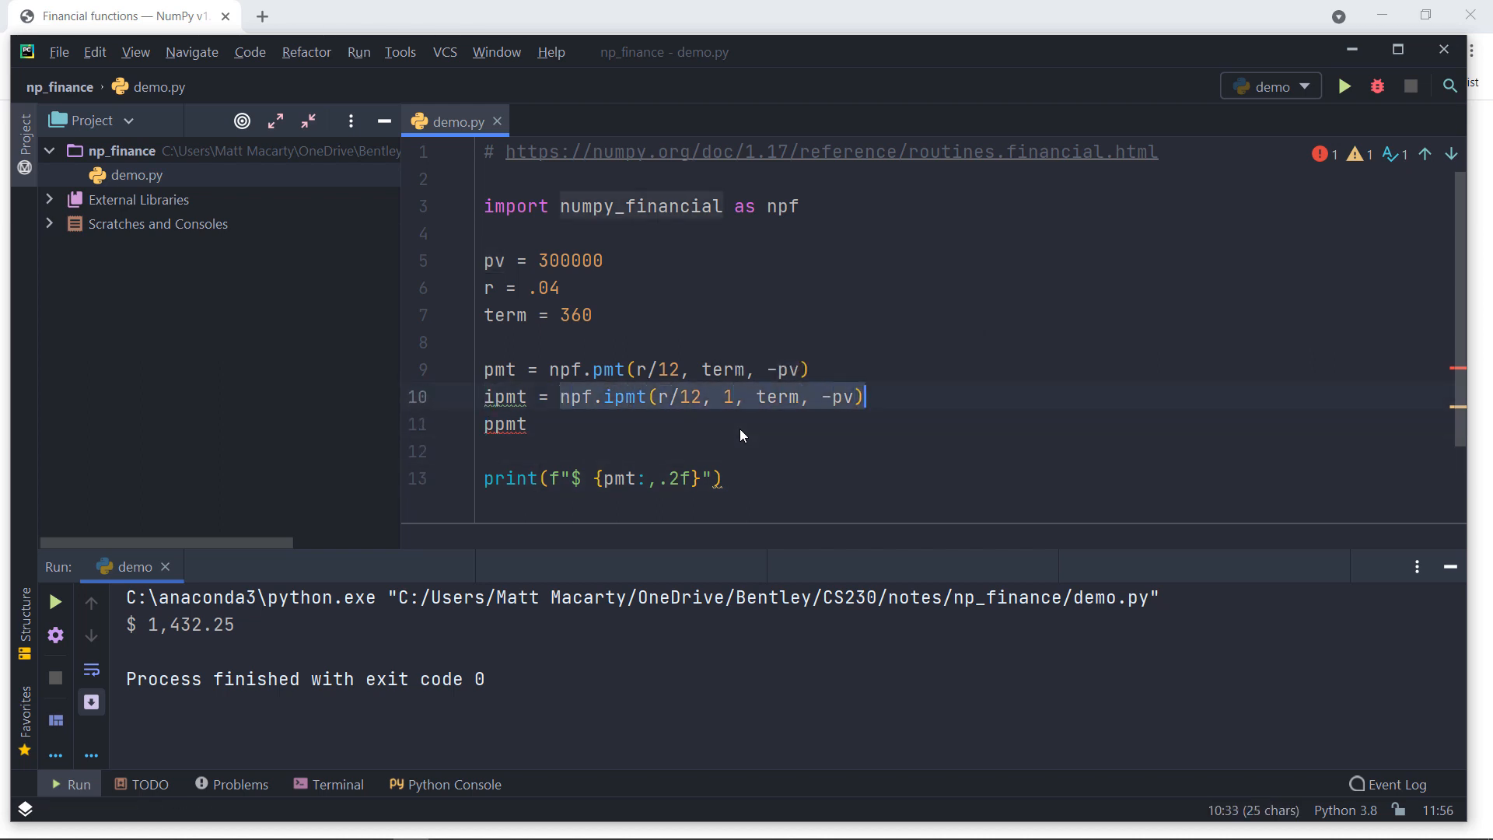
Step: Complete ppmt = npf.ppmt(r/12, 1, term, -pv) by pasting the call, then go to the payment print line
type("=")
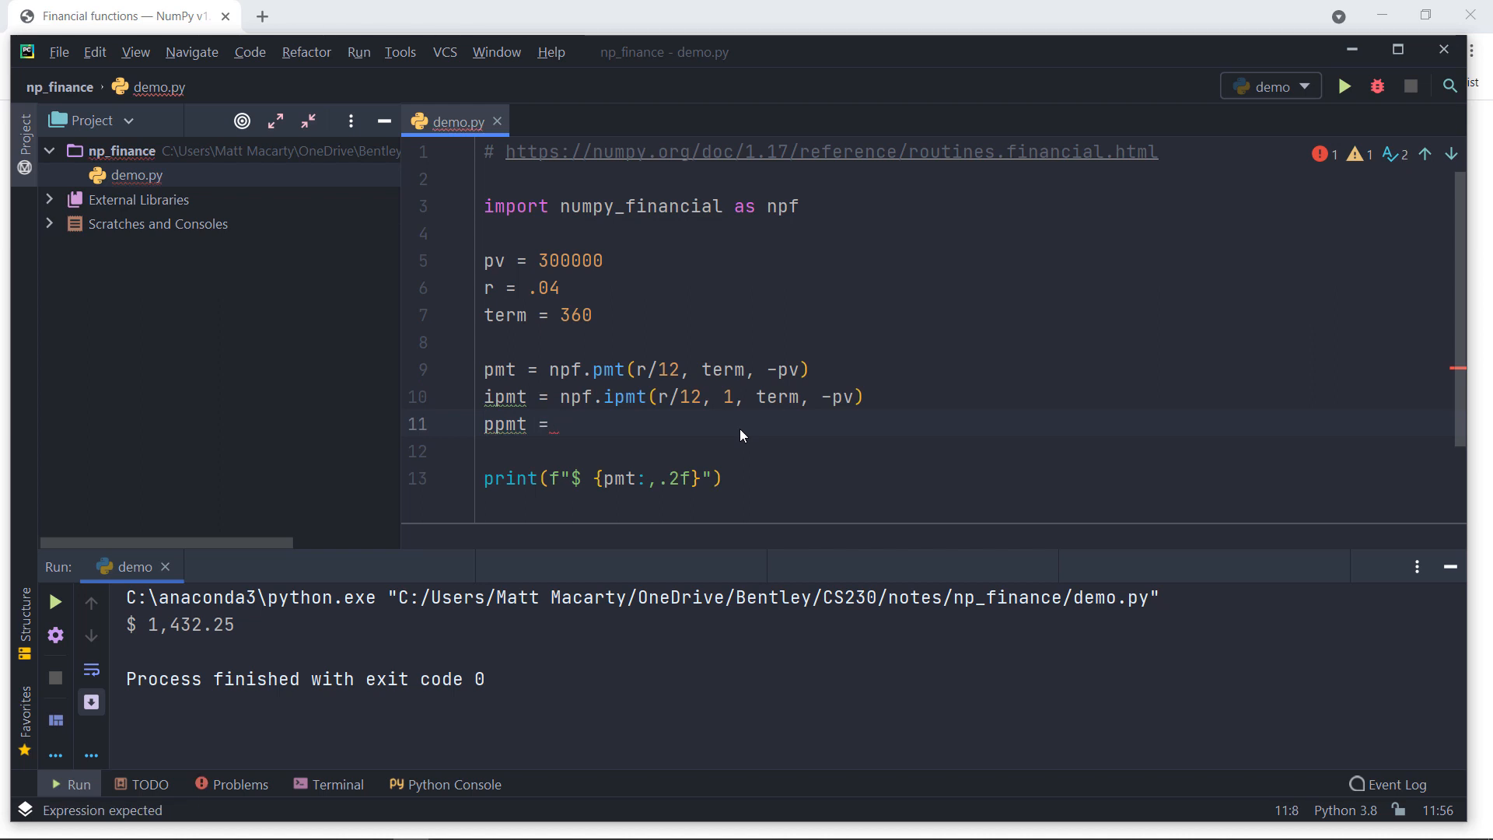
type("npf.ipmt(r/12, 1, term, -pv)")
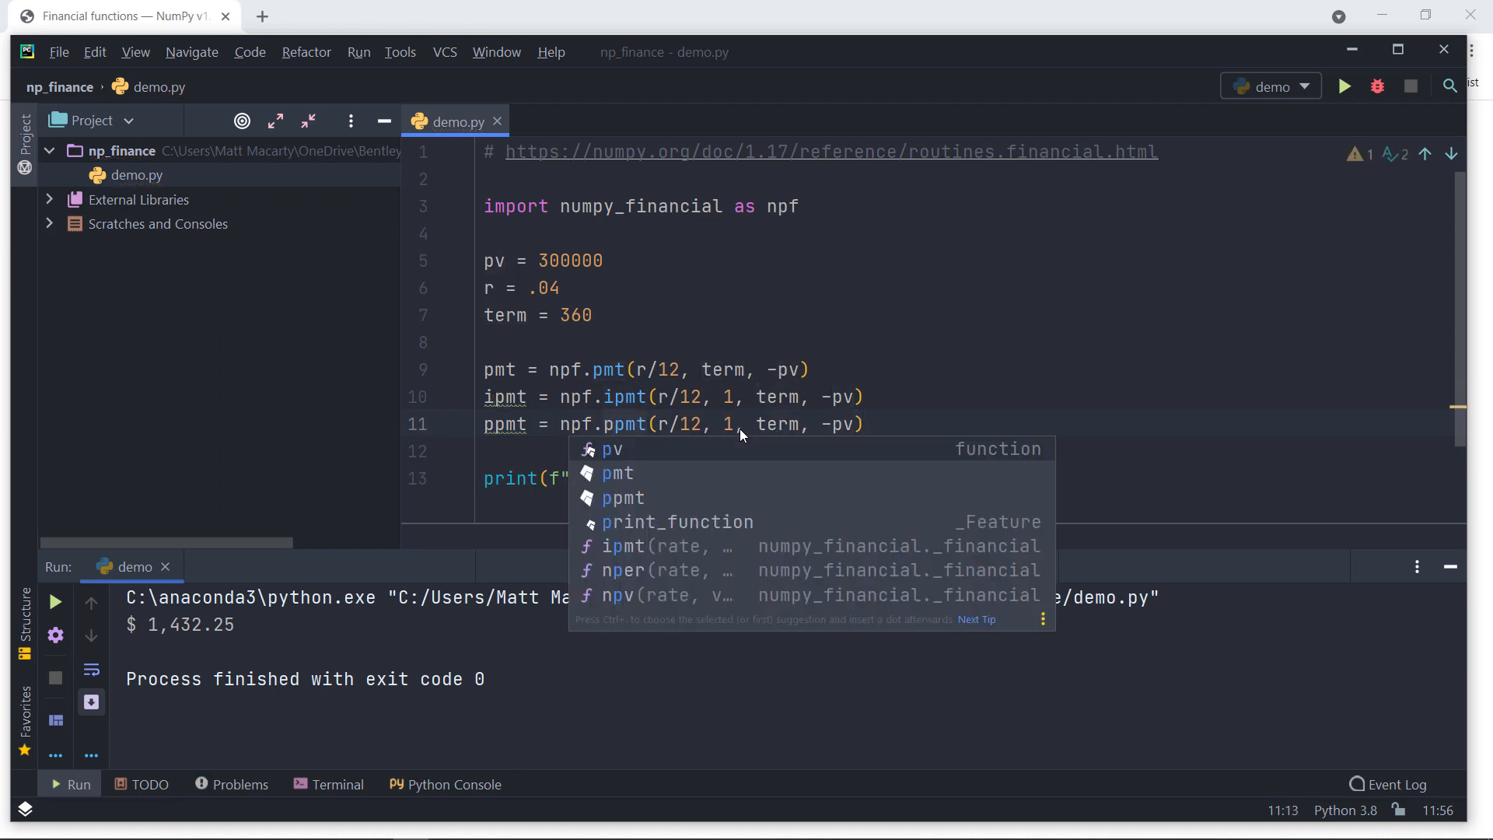
key("Escape")
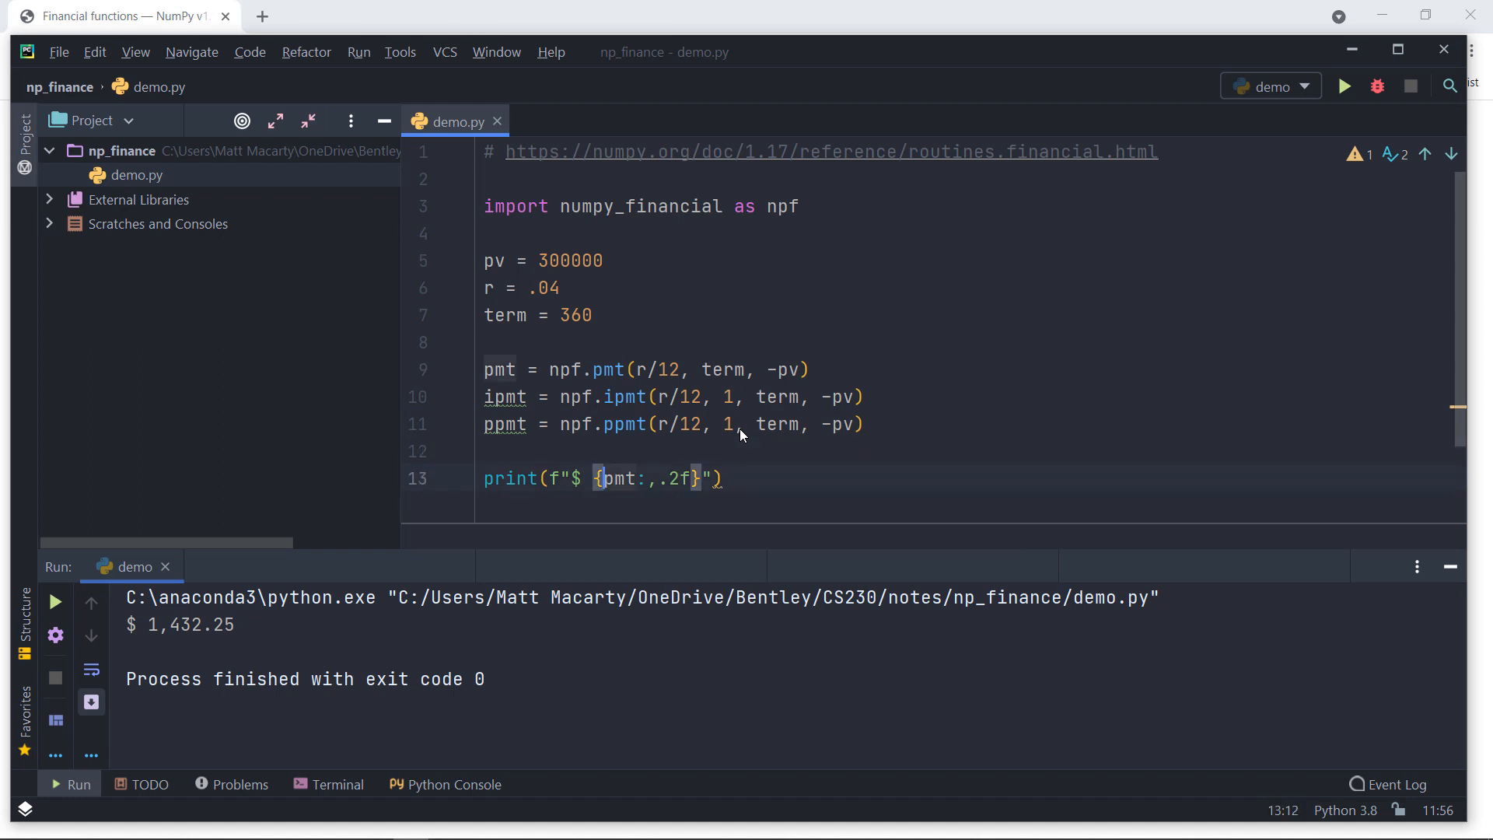
left_click(486, 478)
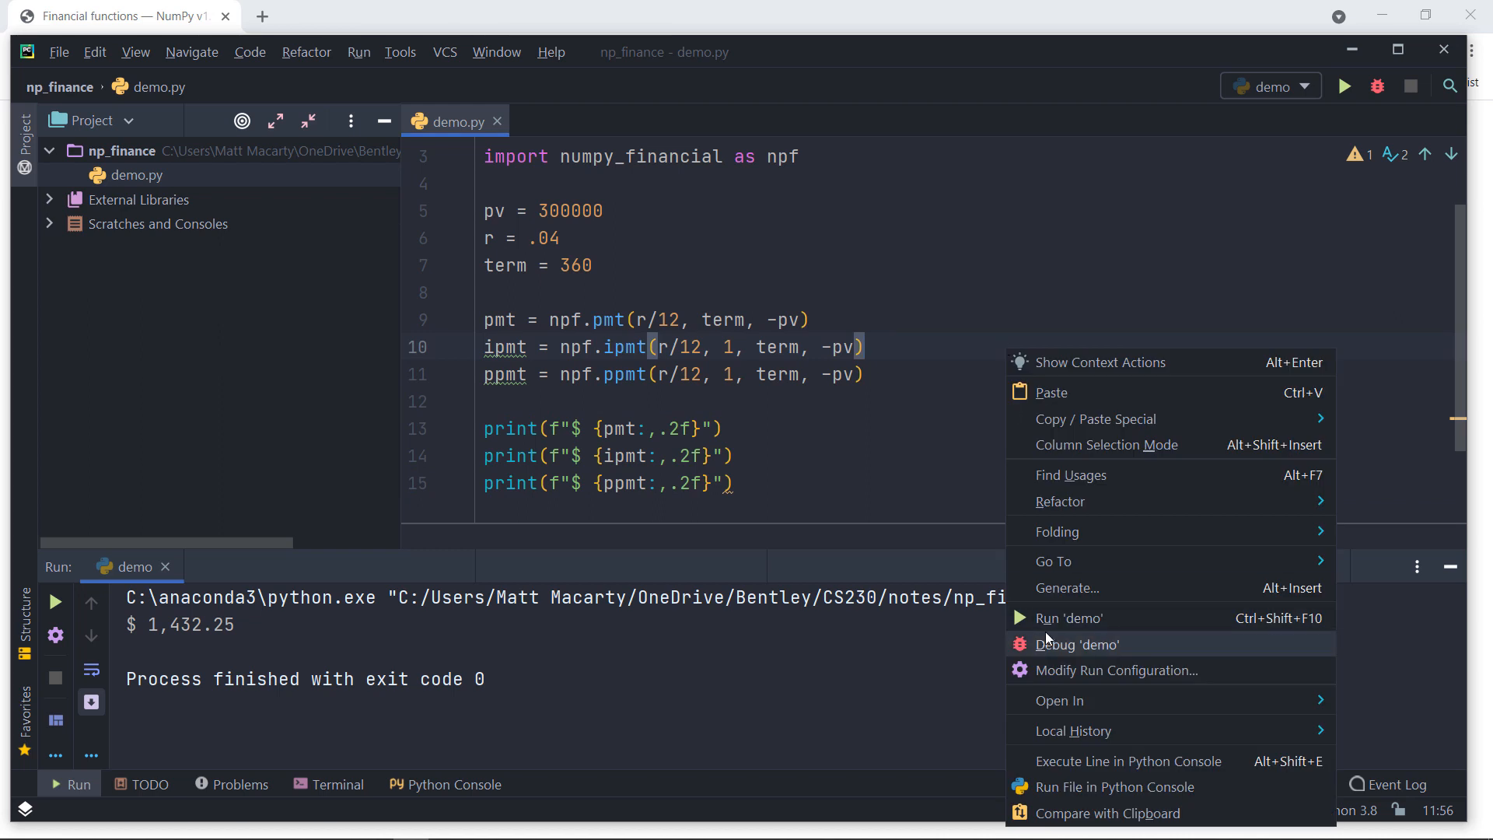
Step: Run demo.py with term 360 to print the $1,432.25 payment, $1,000.00 interest and $432.25 principal
left_click(1069, 617)
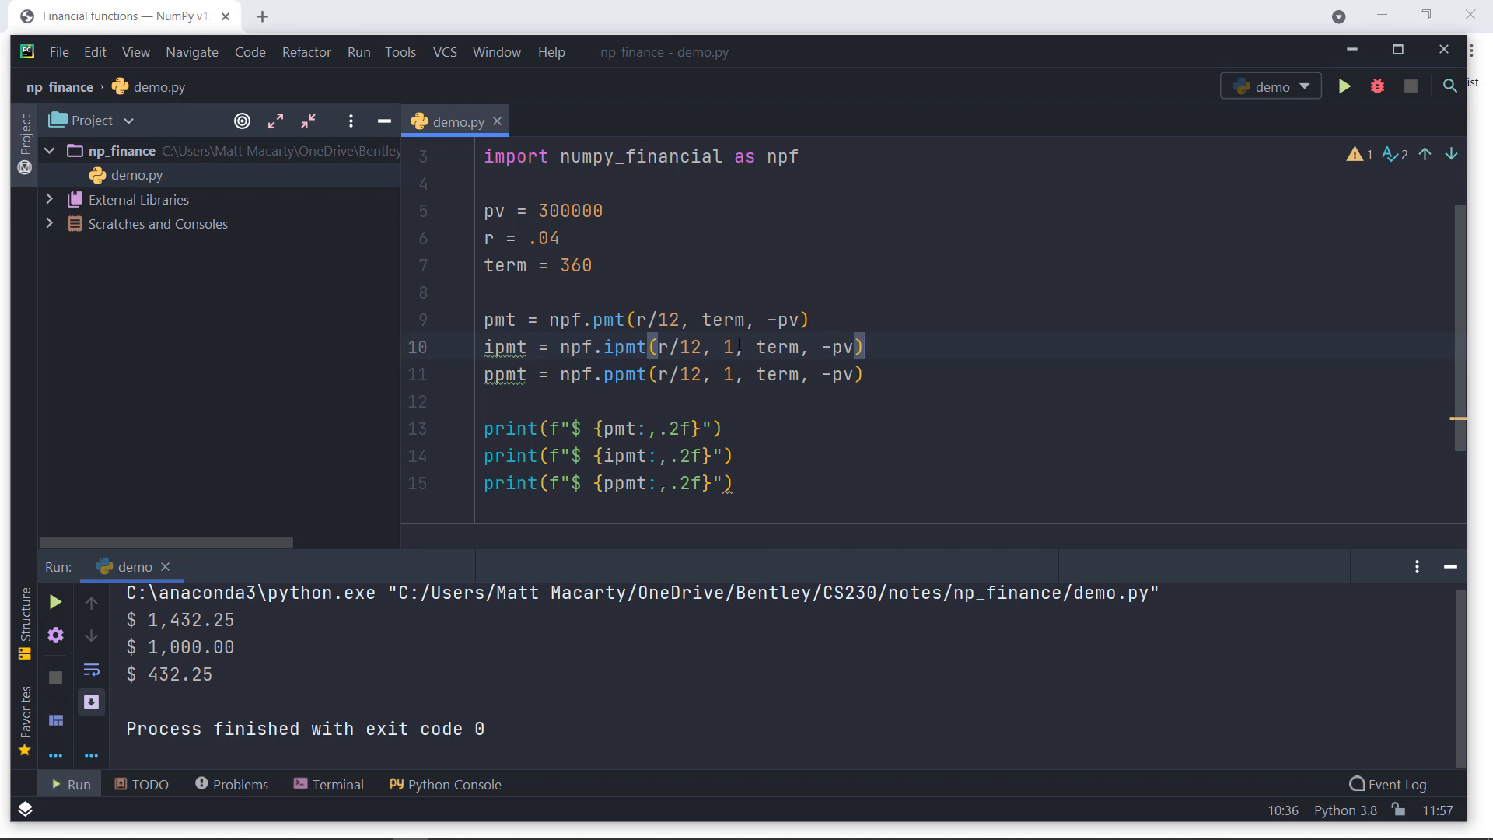
left_click(488, 238)
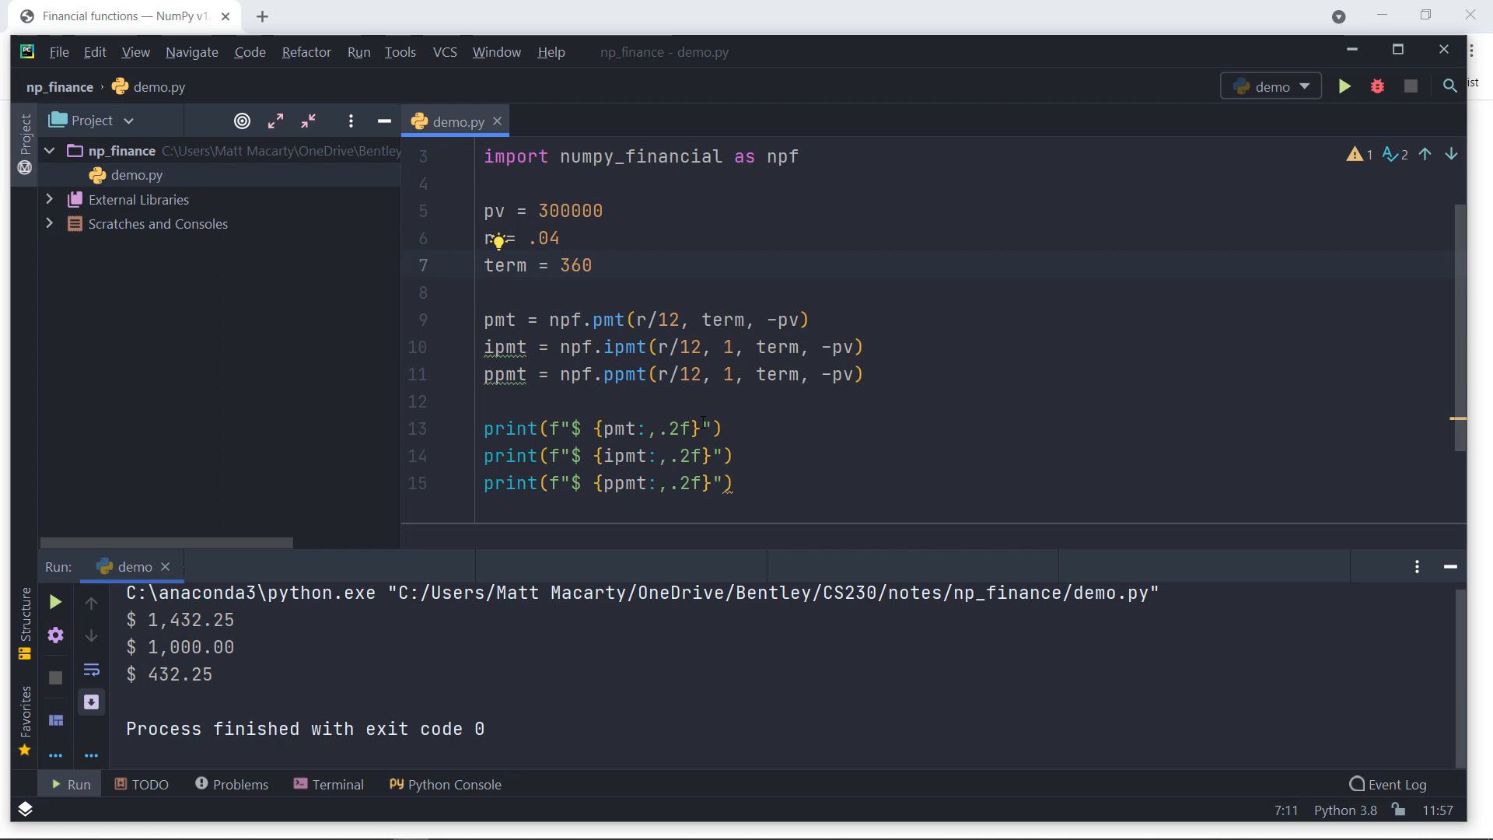
Step: Add 'for month in range(1, term + 1):' above the payment calculations and indent the body
left_click(487, 292)
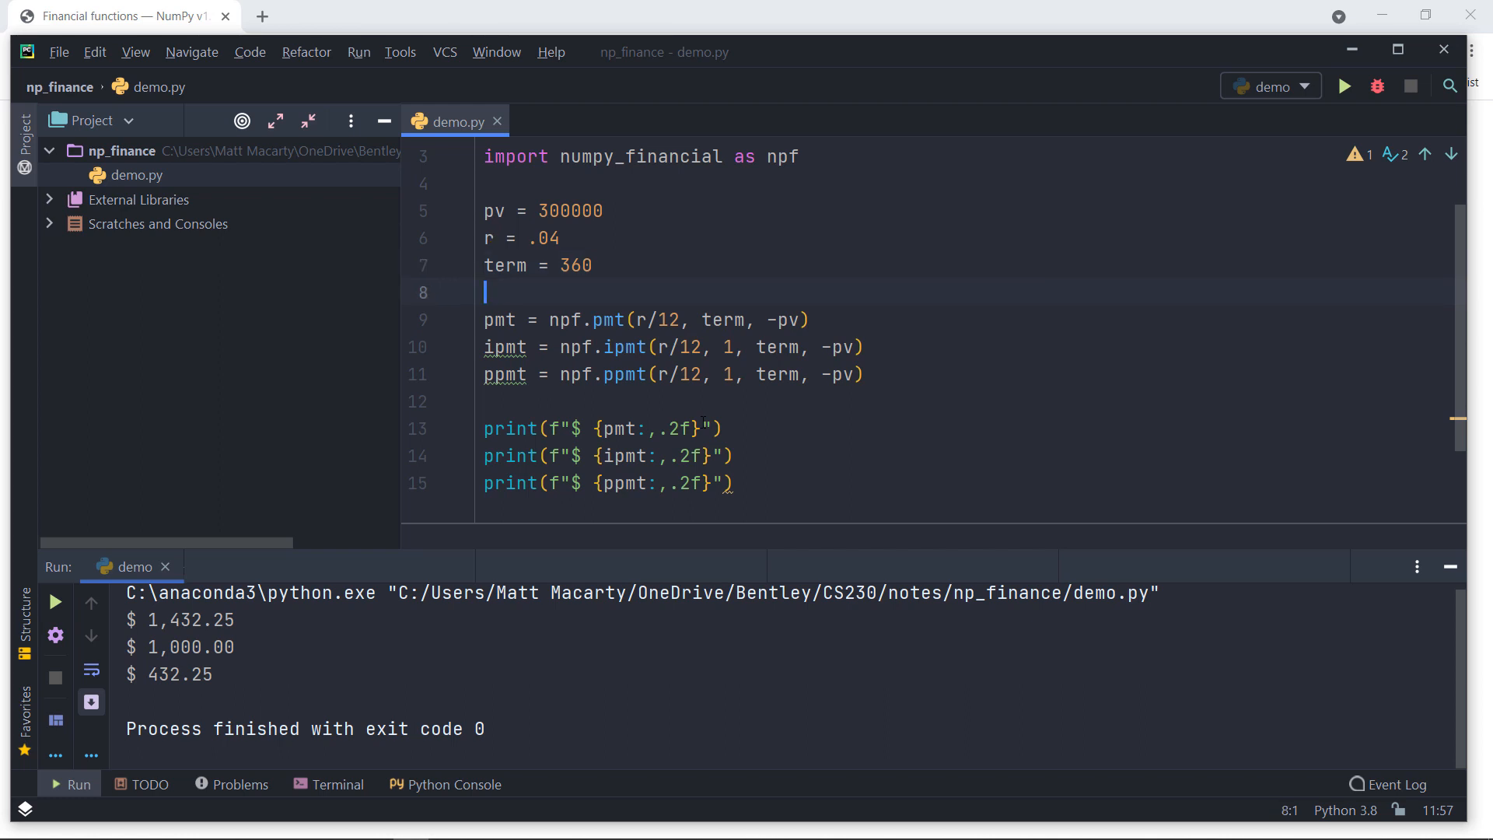
type("for")
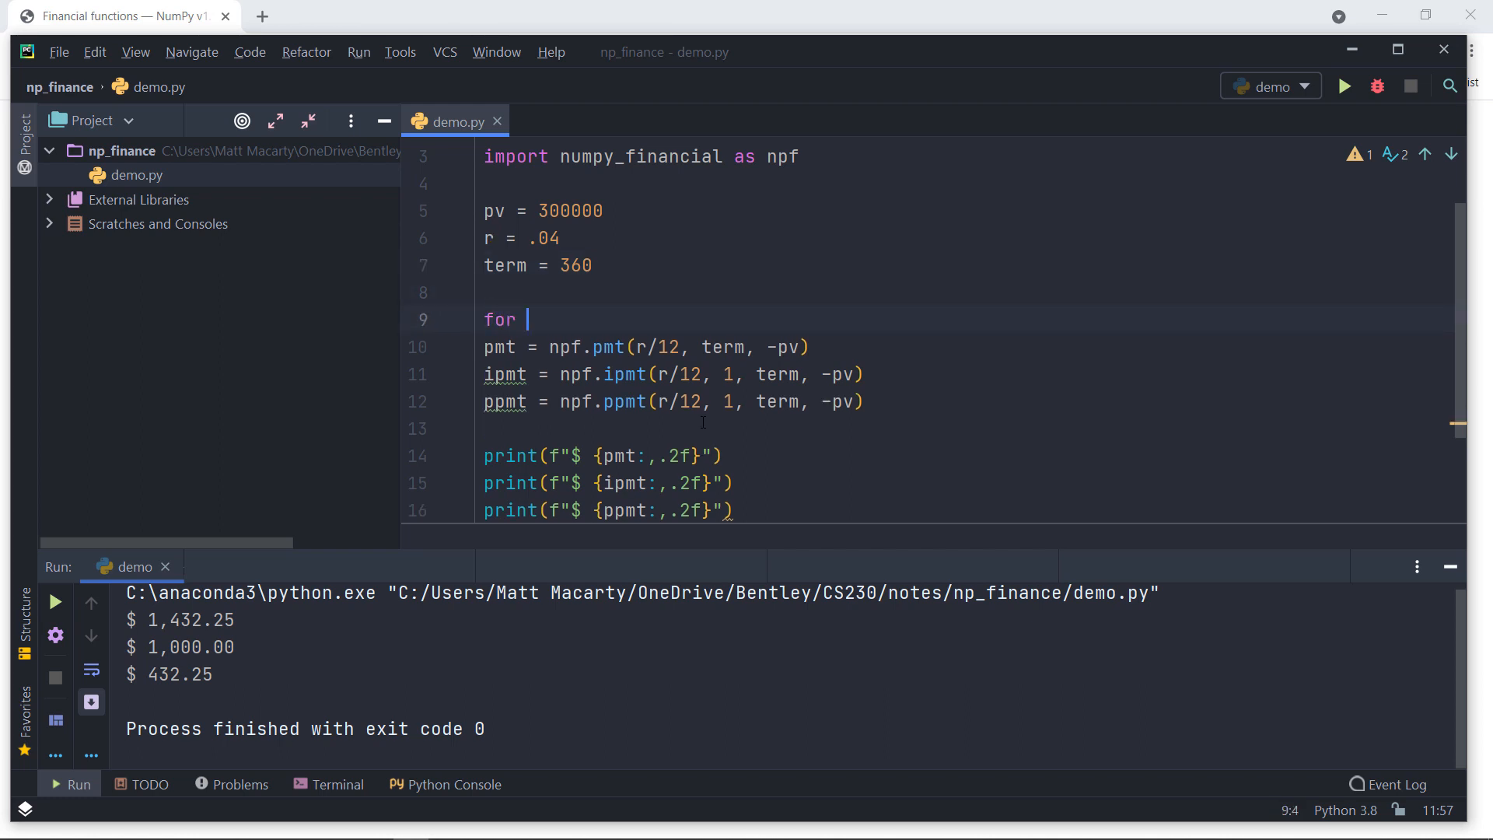
type("month")
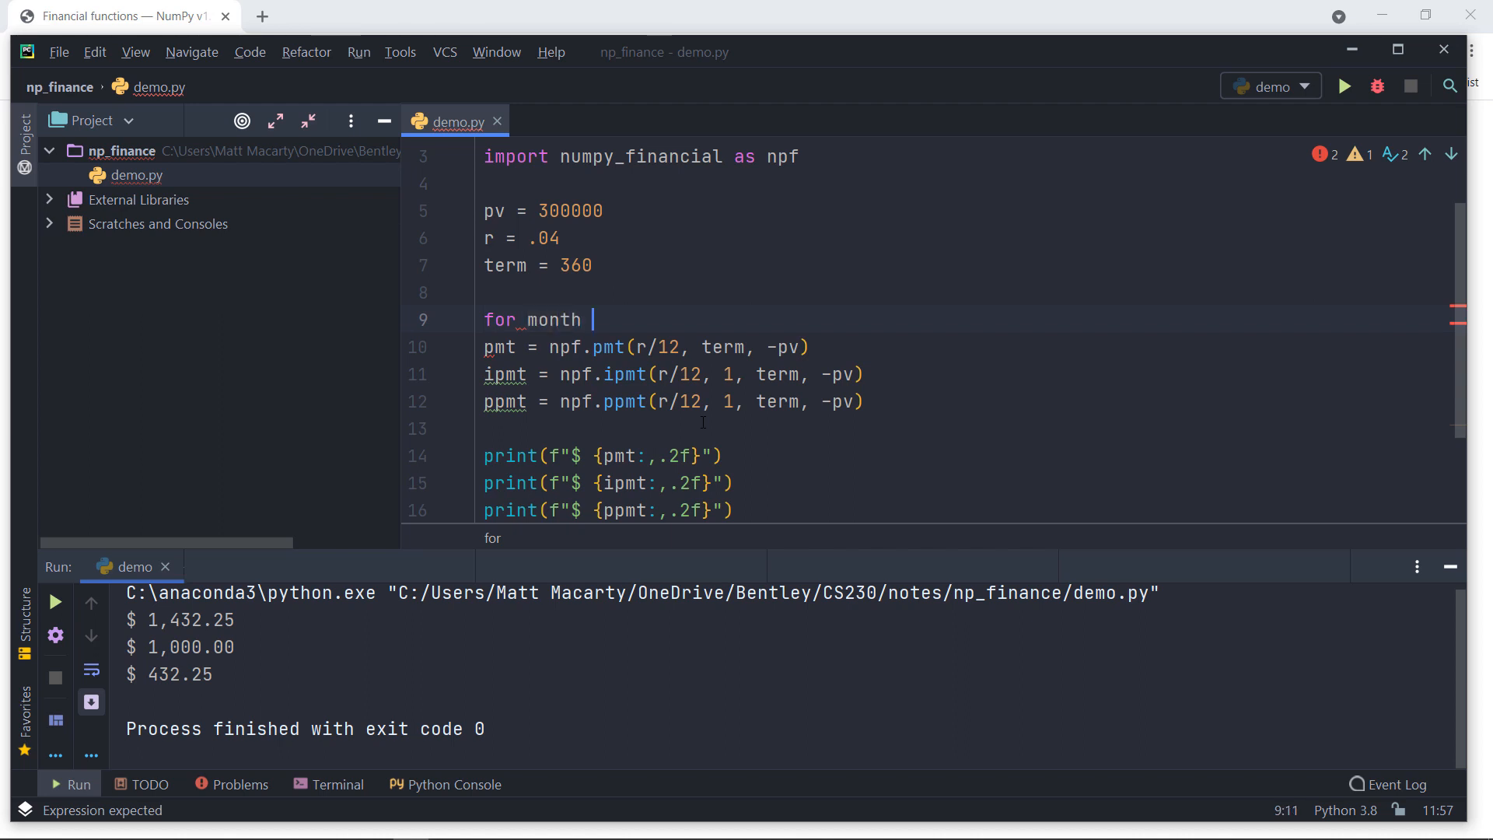
type("in range(")
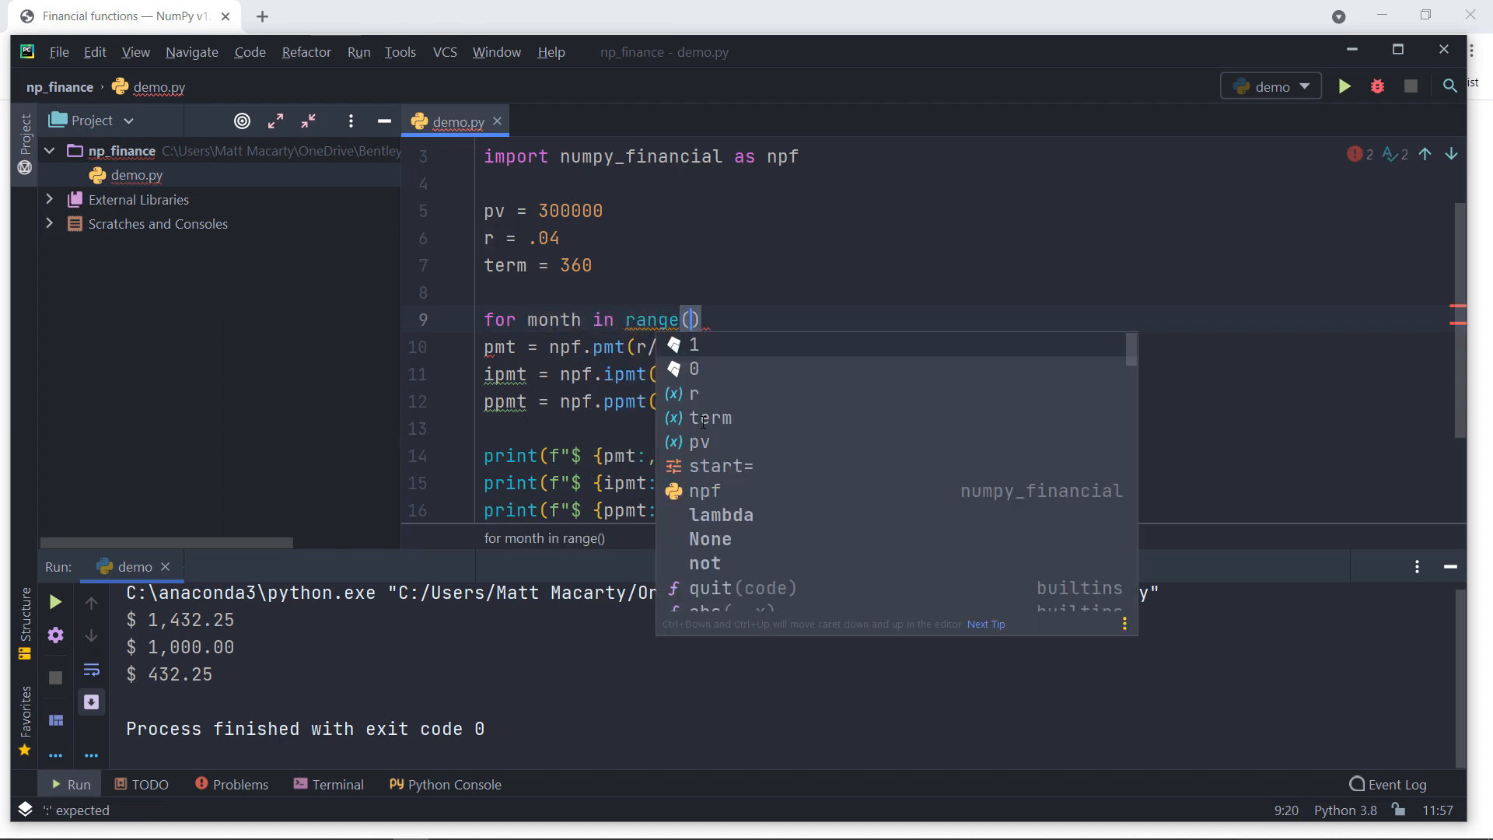
type("1,")
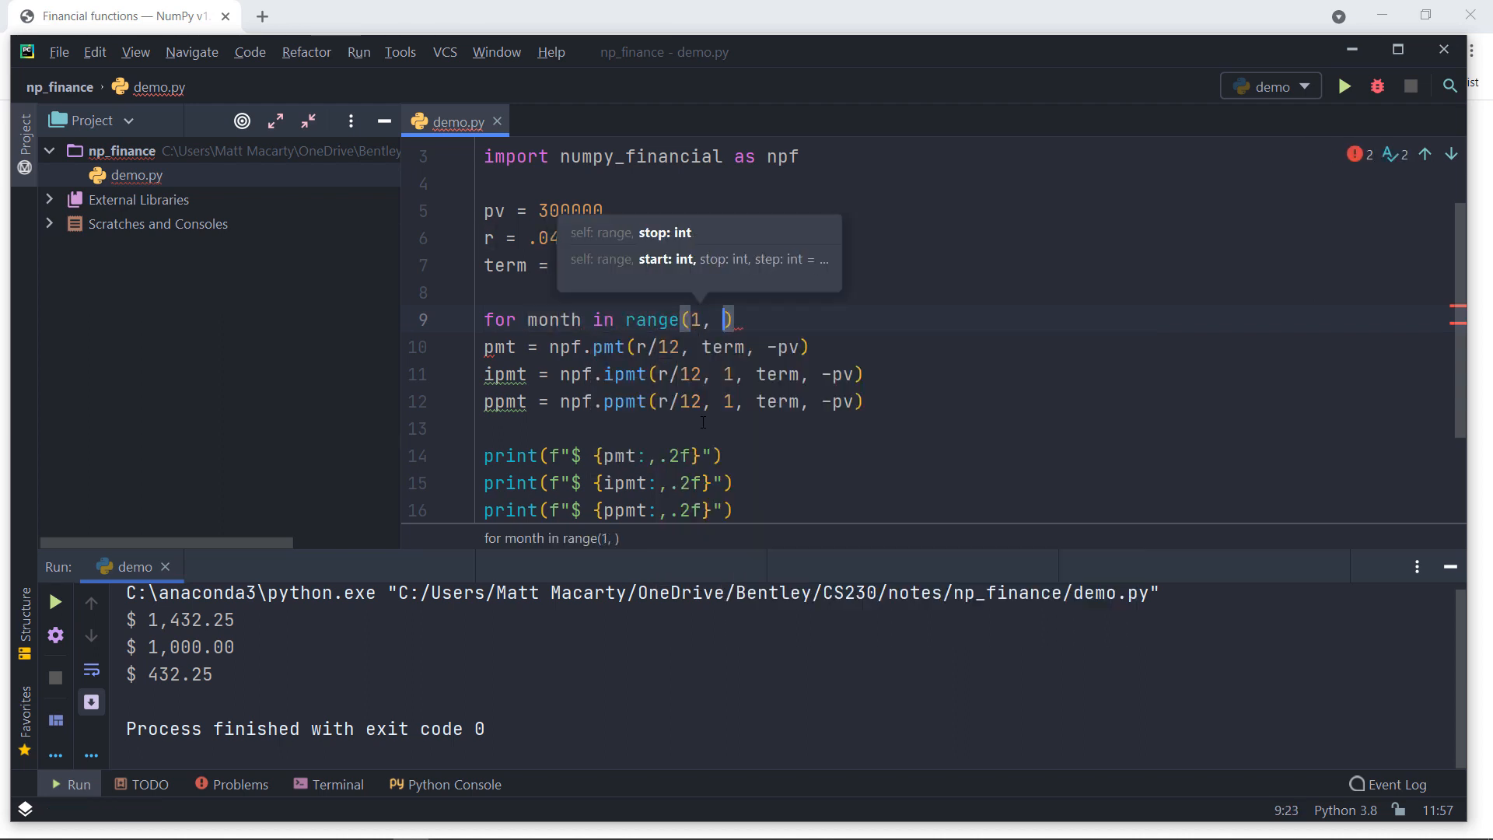
type("term")
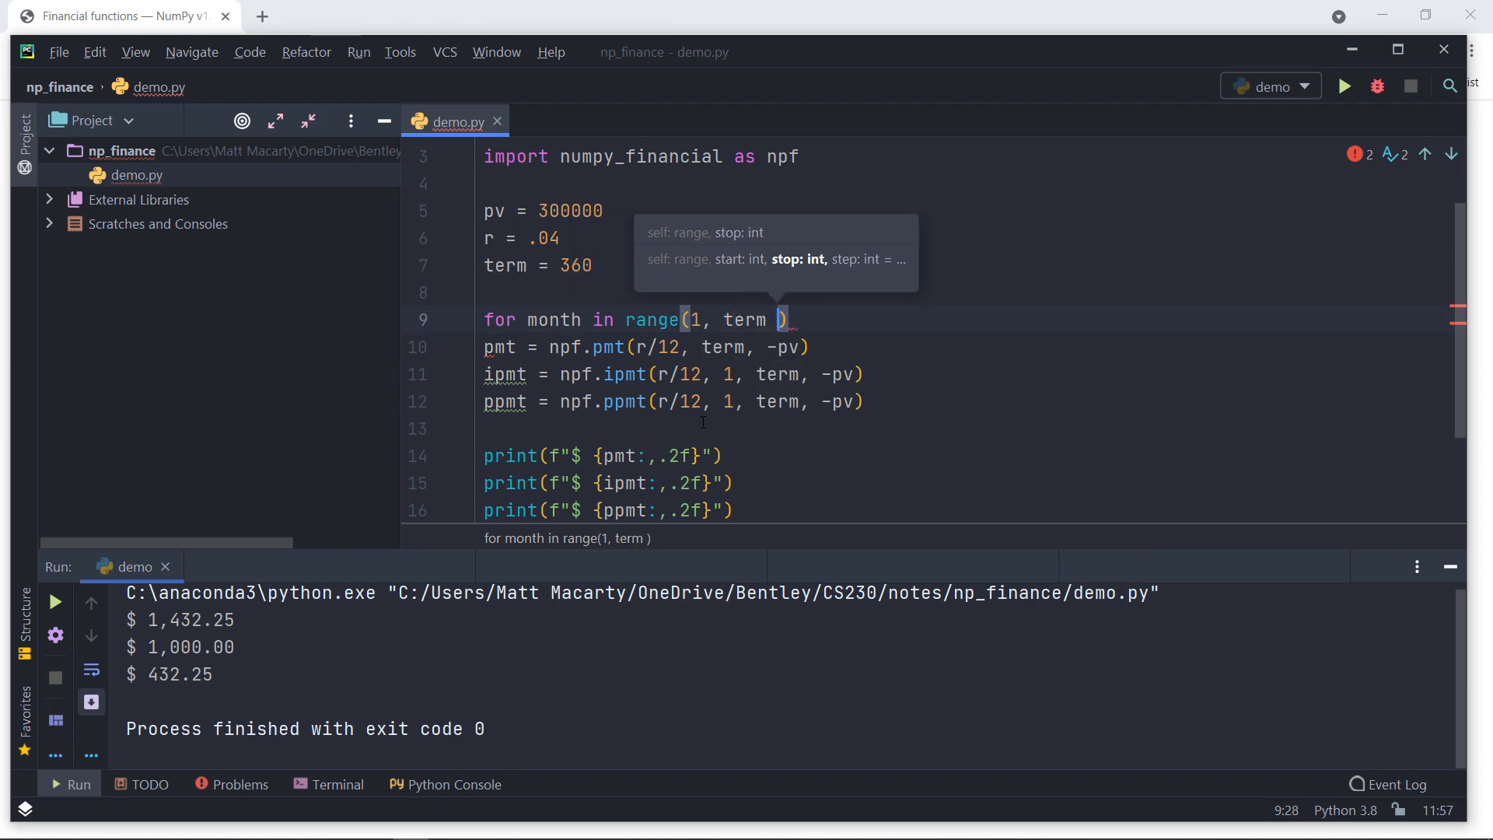
type("+1")
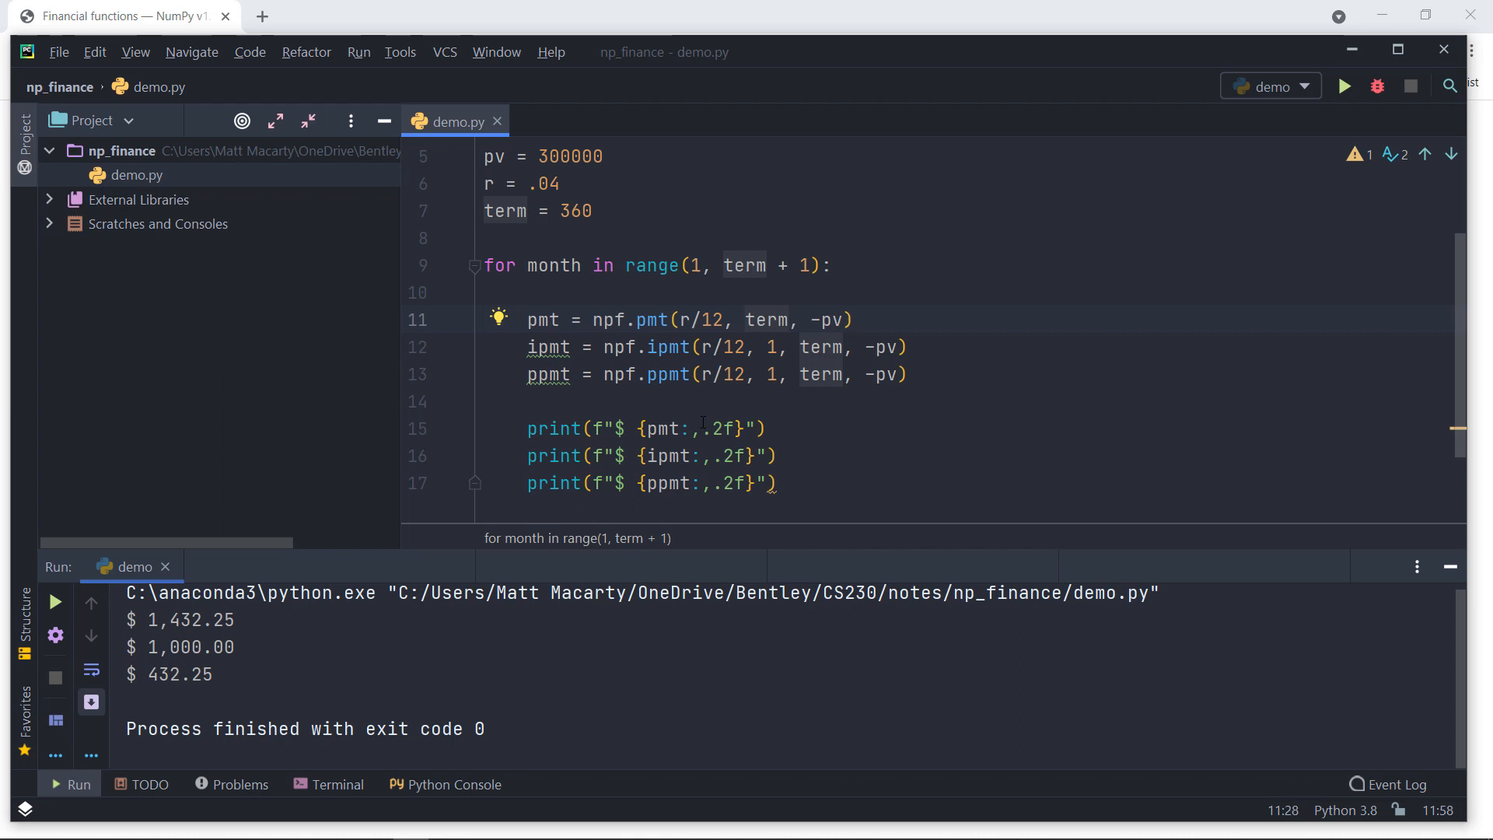
Step: Pass month as the period to ipmt and ppmt, formatting each amount as a $ string with :,.2f
left_click(781, 347)
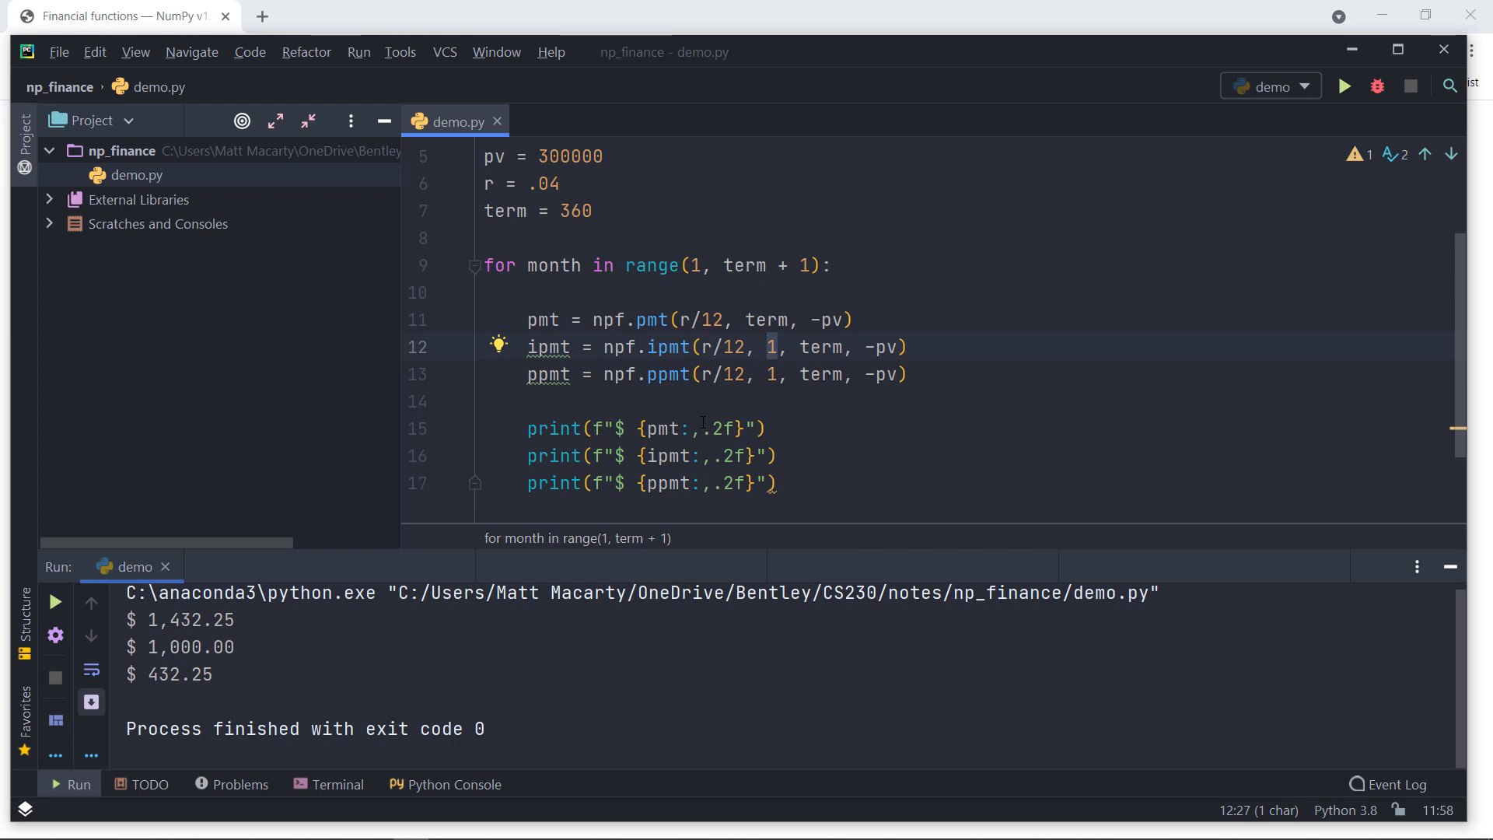
type("month")
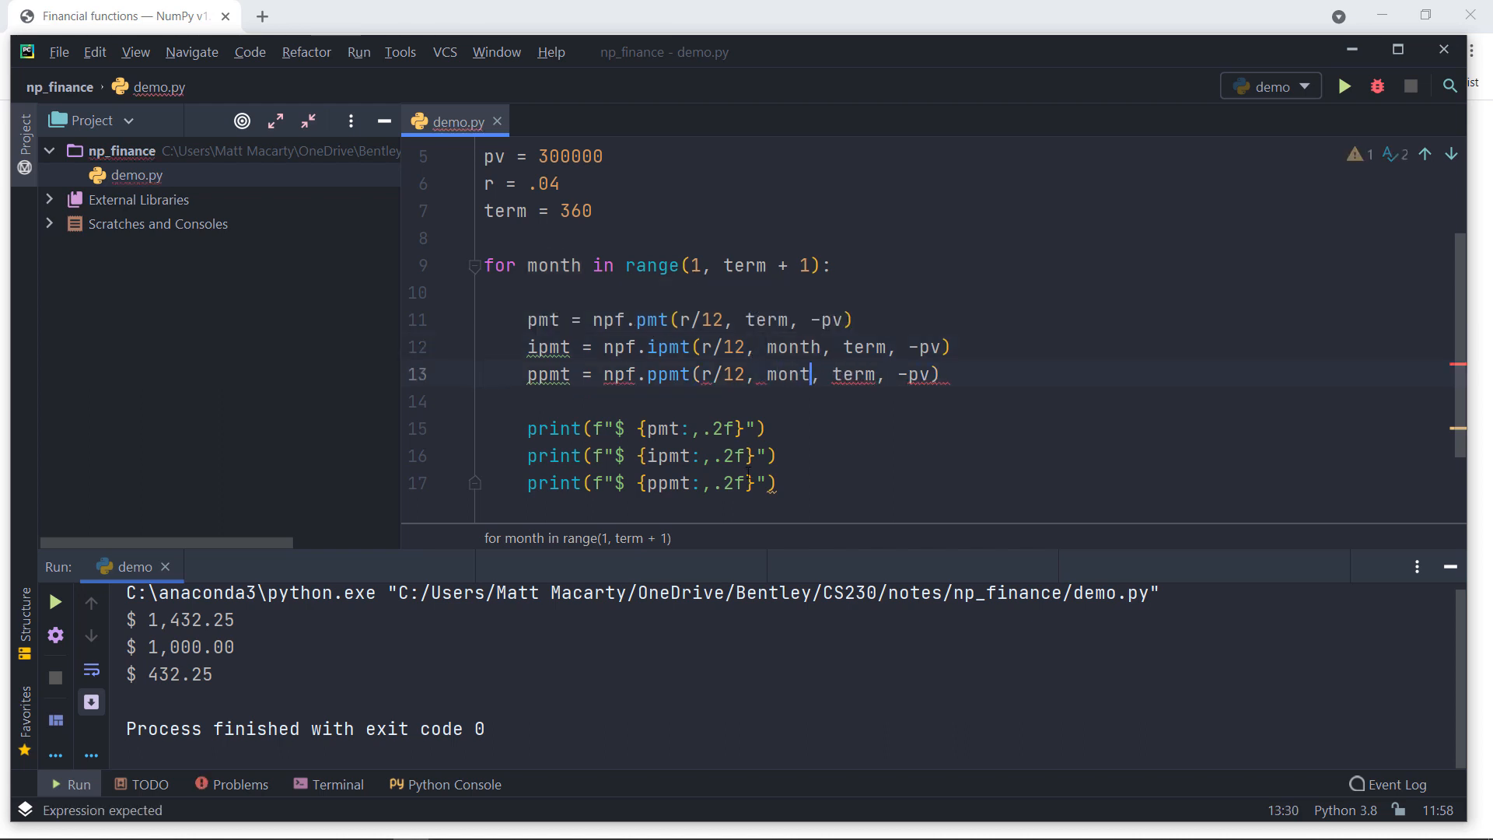
type("h")
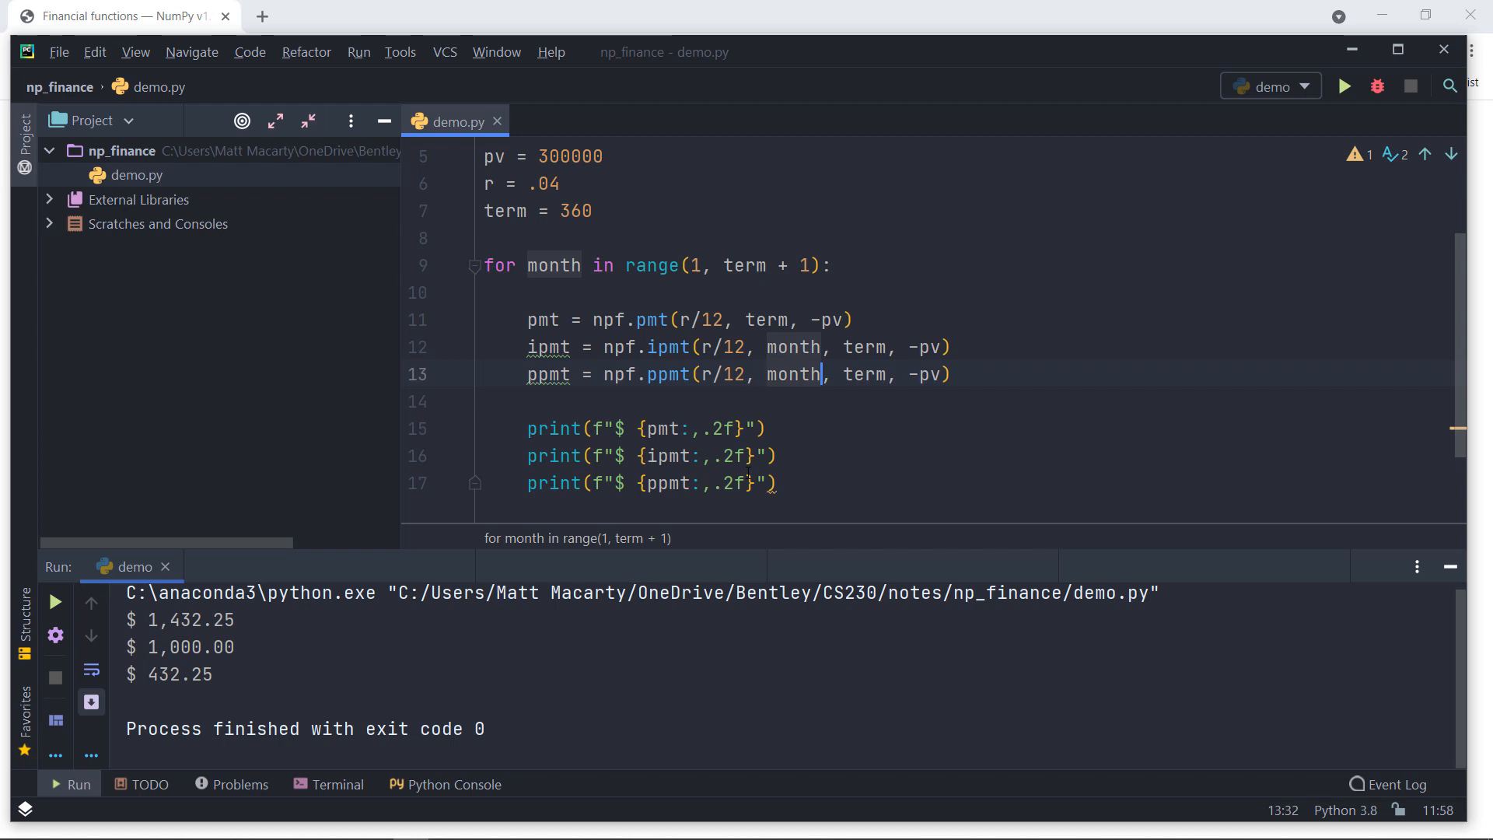
left_click(808, 319)
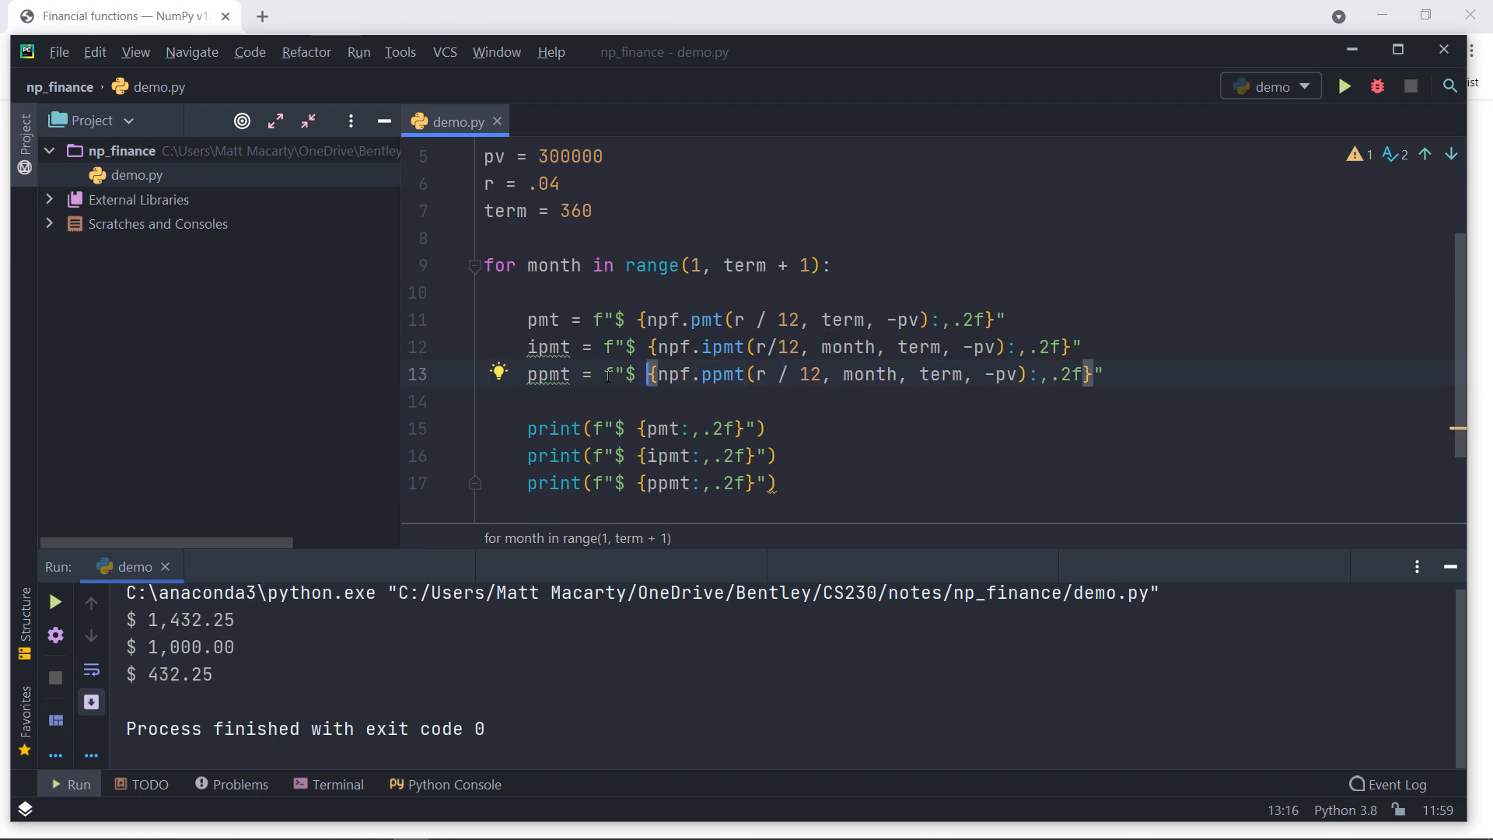
Step: Replace the three prints with one f"{pmt:15}{ipmt:15}{ppmt:15}" line and run demo.py
left_click(638, 455)
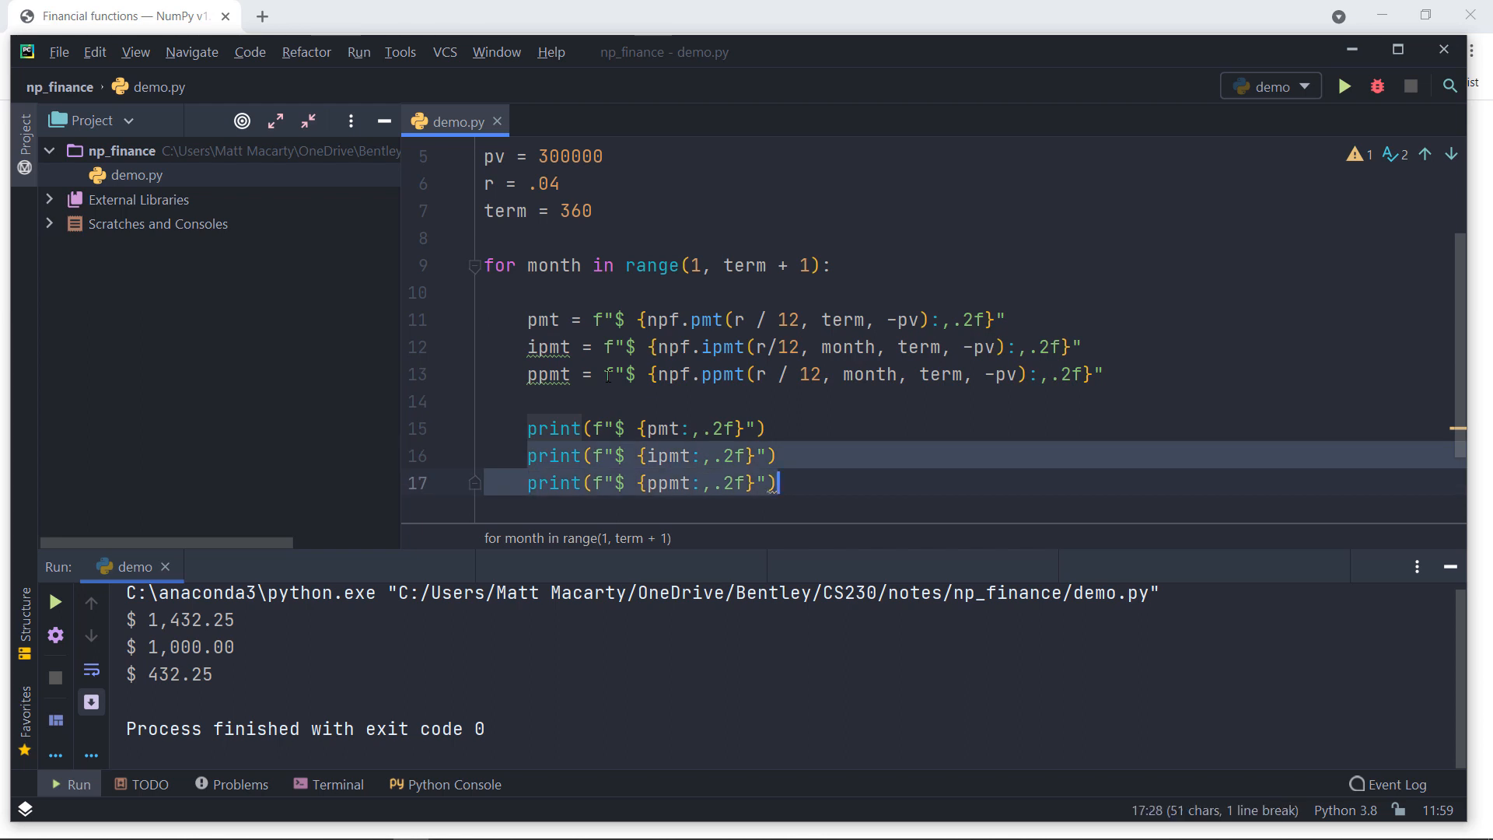
key("Delete")
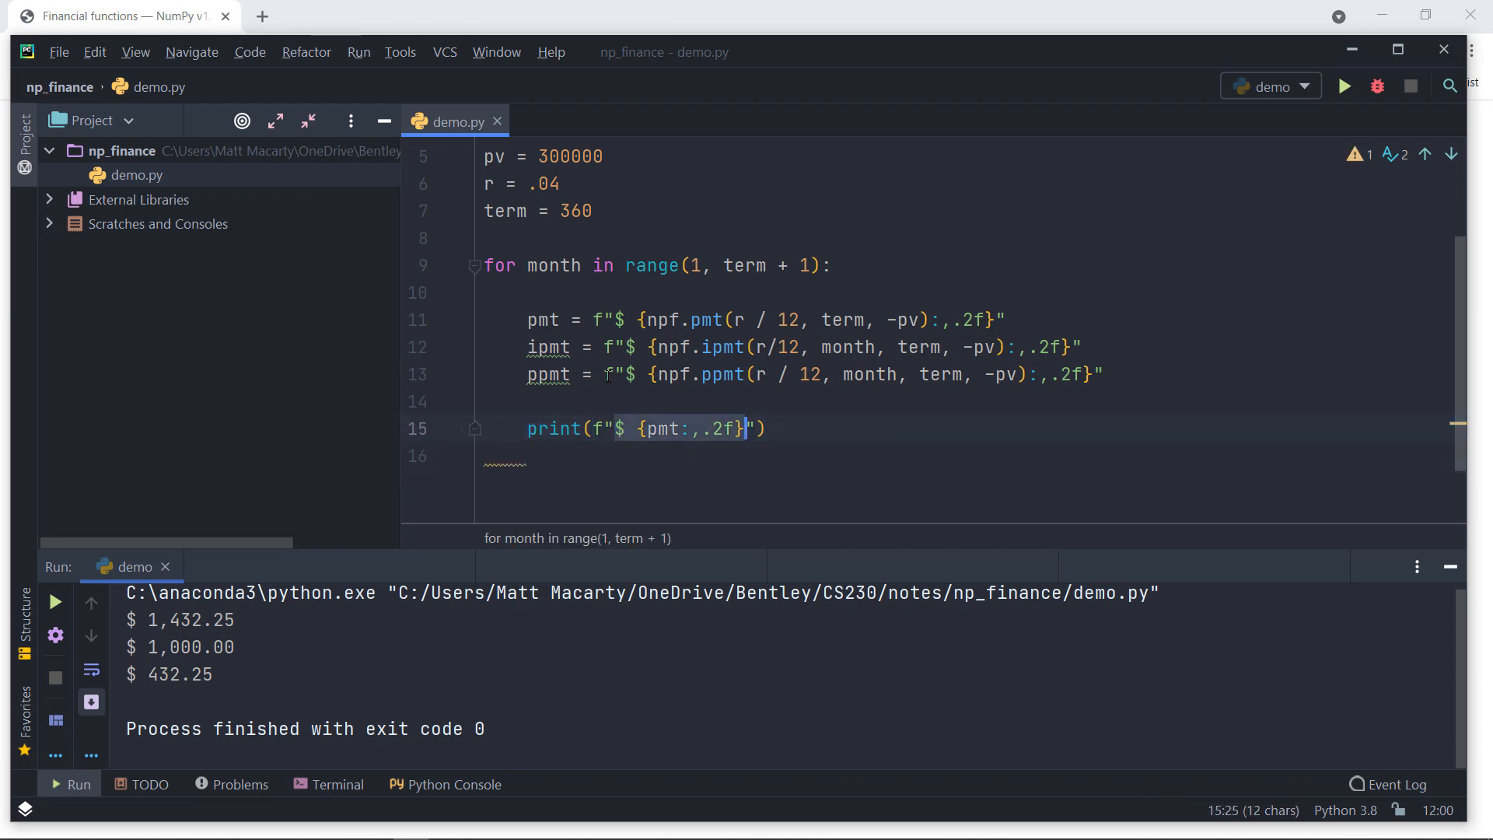
type("{}{}{}")
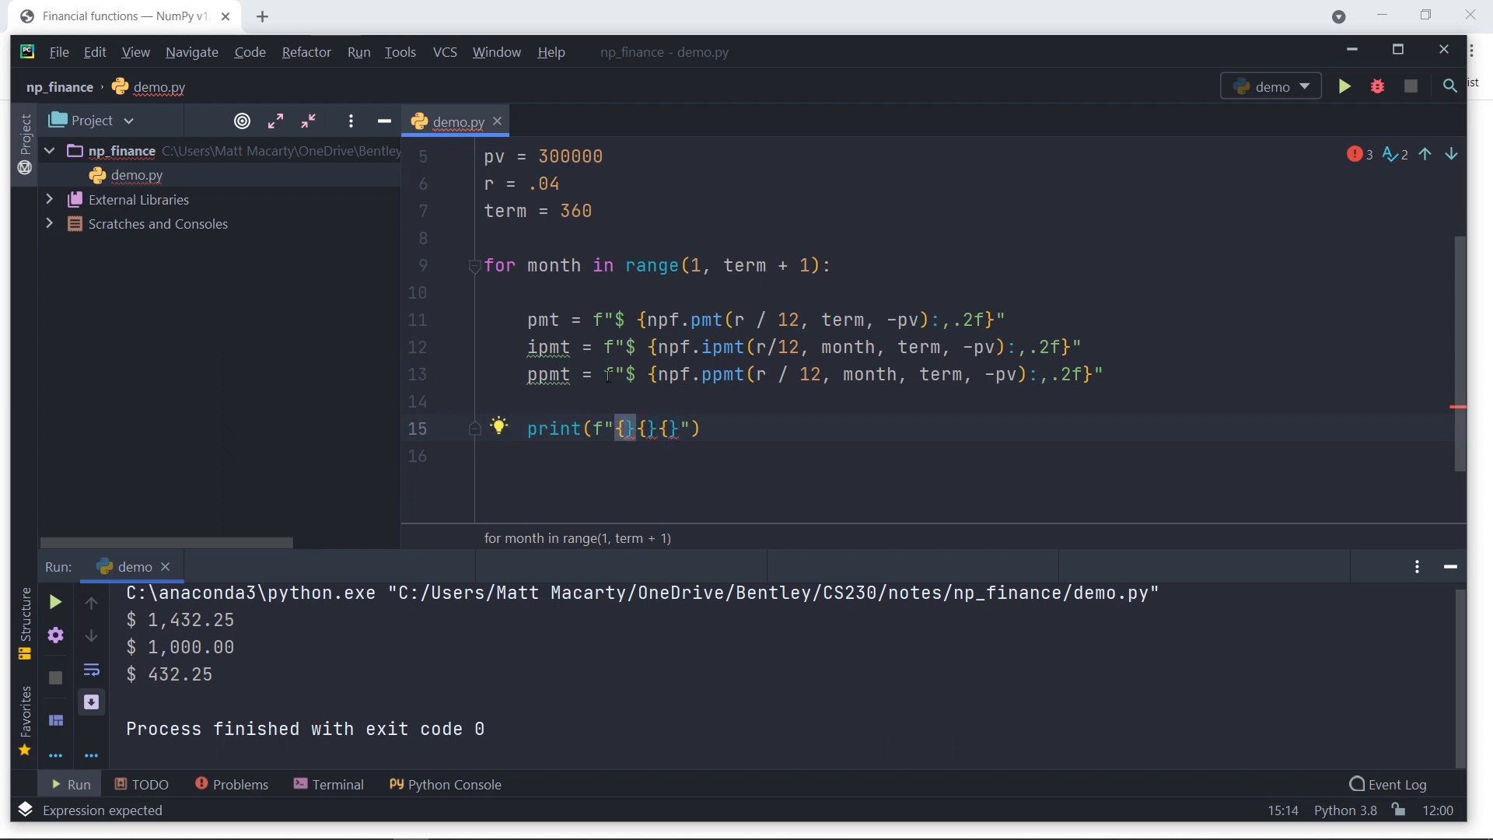
type("pmt:15")
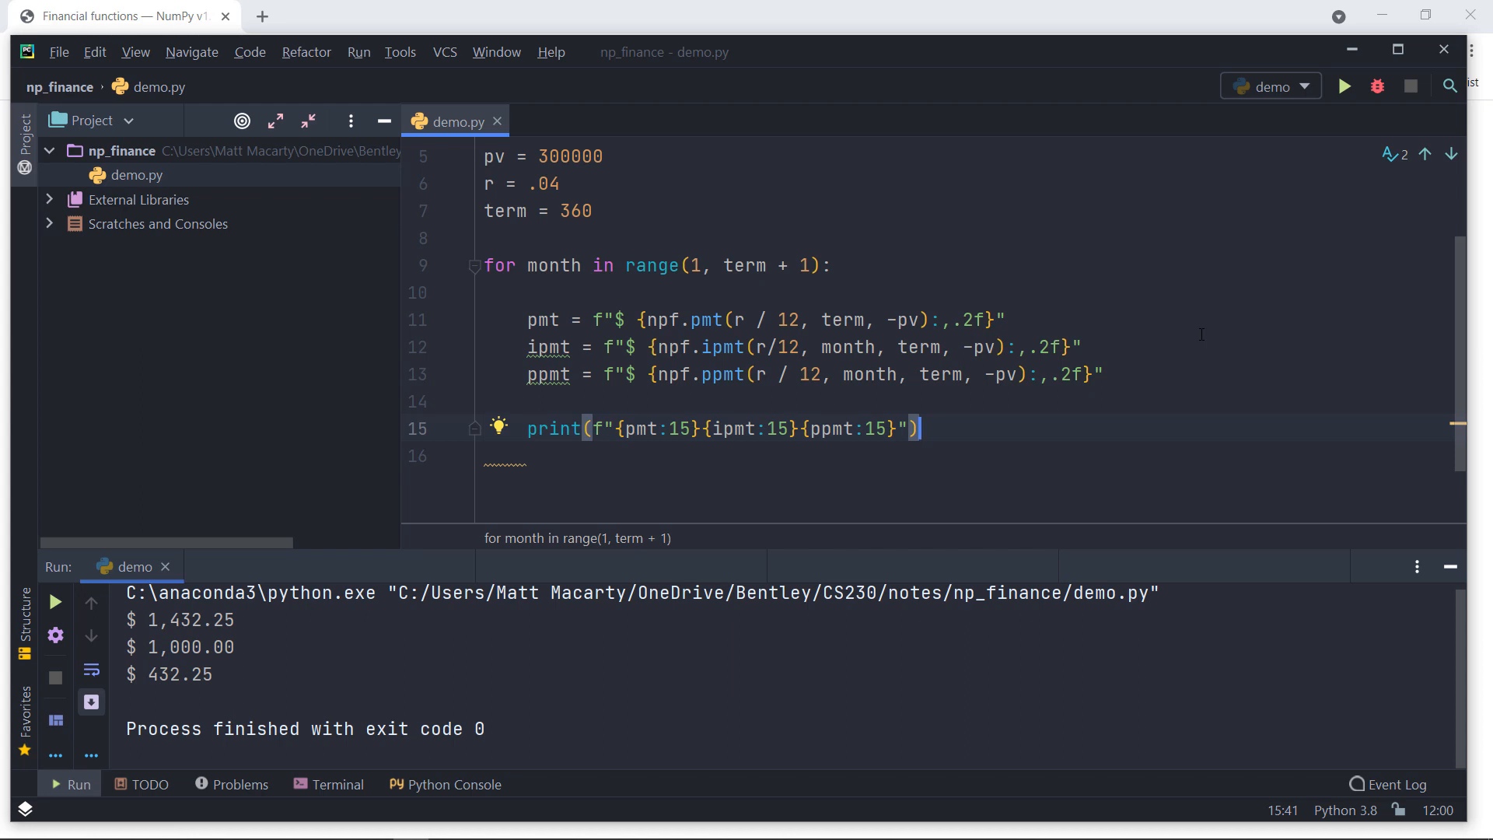
left_click(1346, 86)
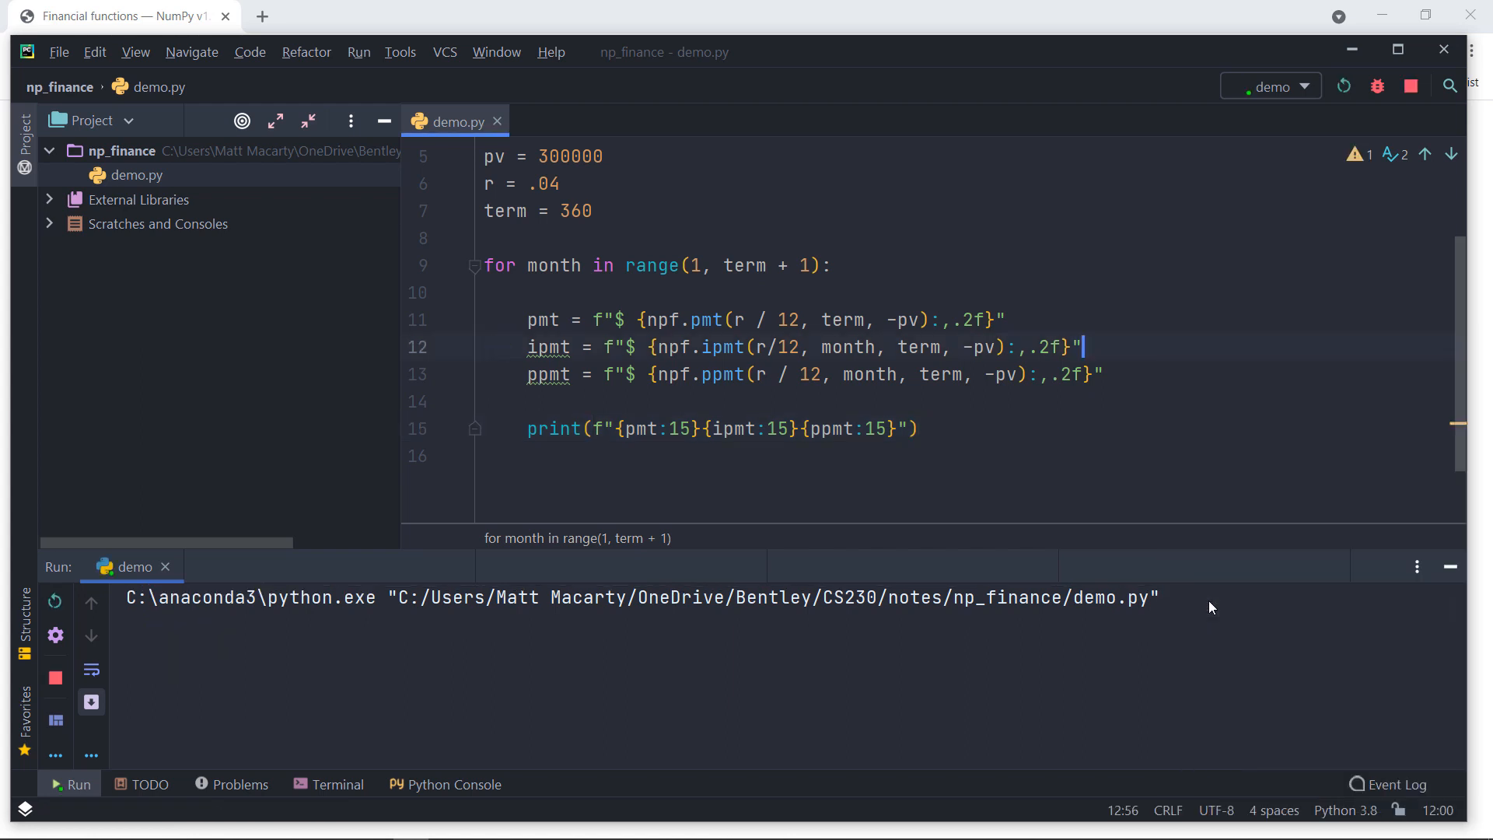
Step: Maximize the Run window and scroll up to month one's $1,000.00 interest row
left_click(1344, 85)
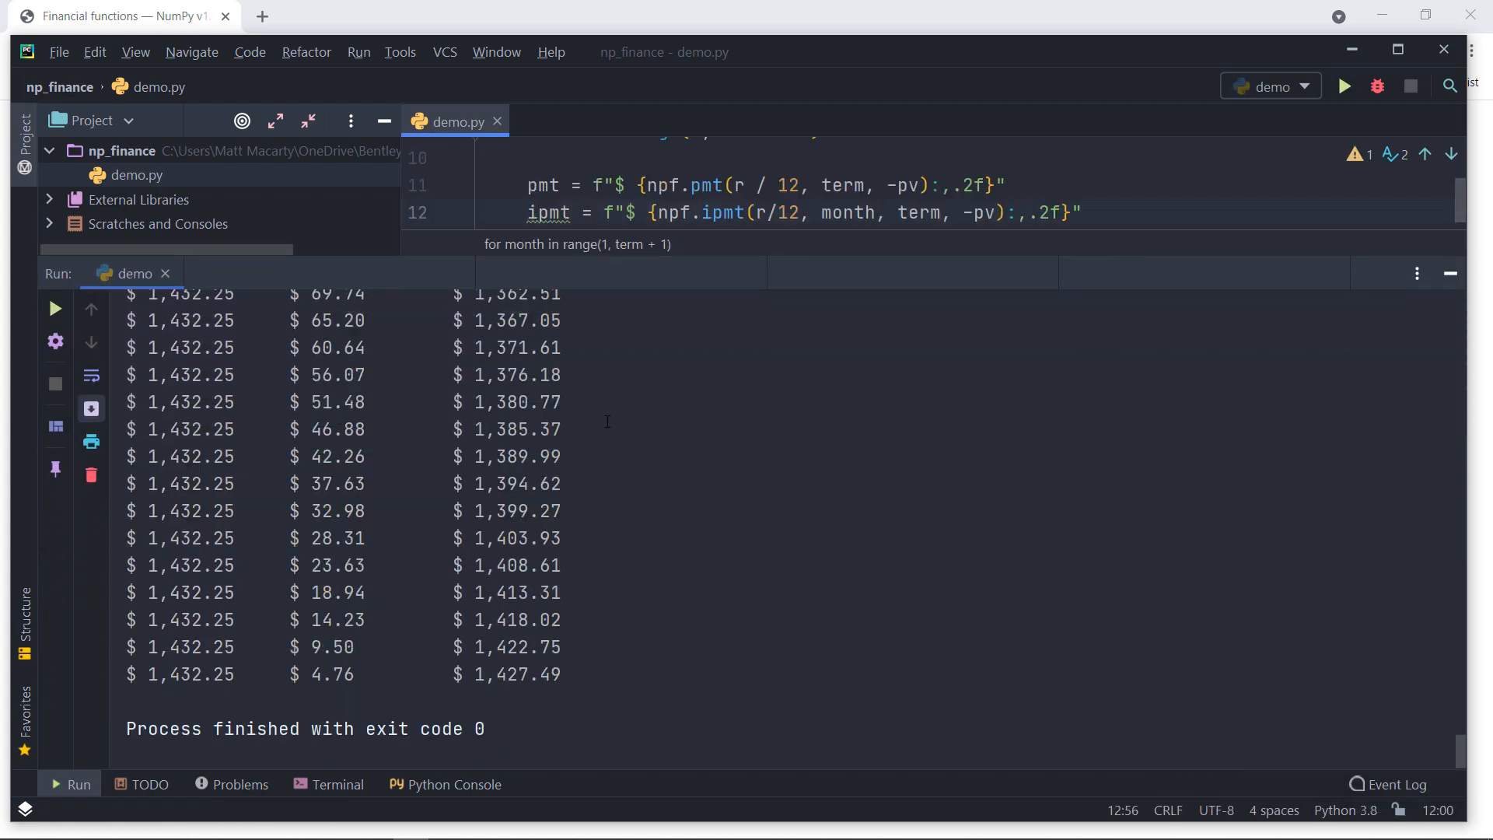
scroll("up", 3)
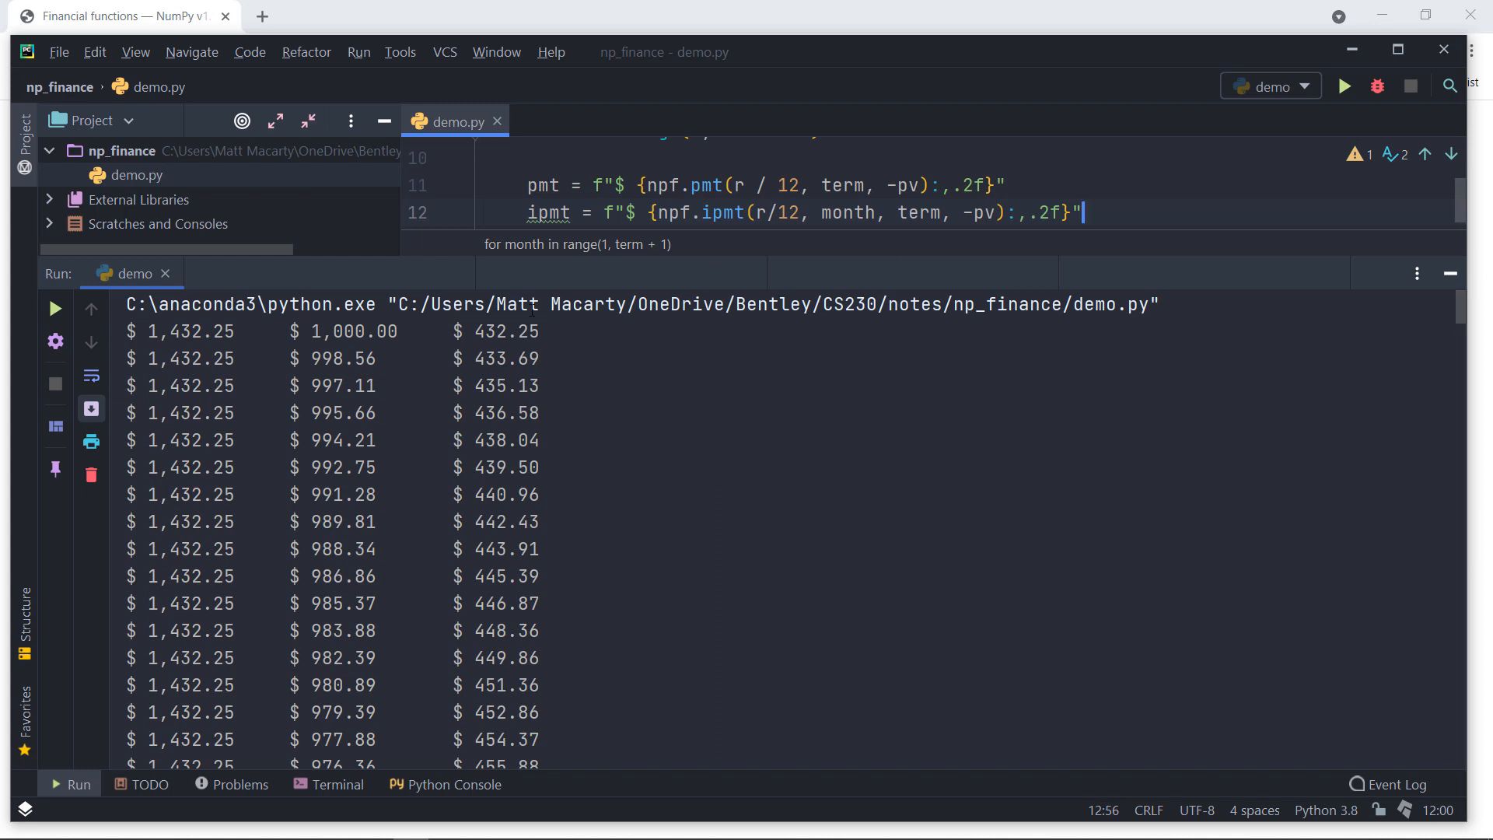
mouse_move(112, 669)
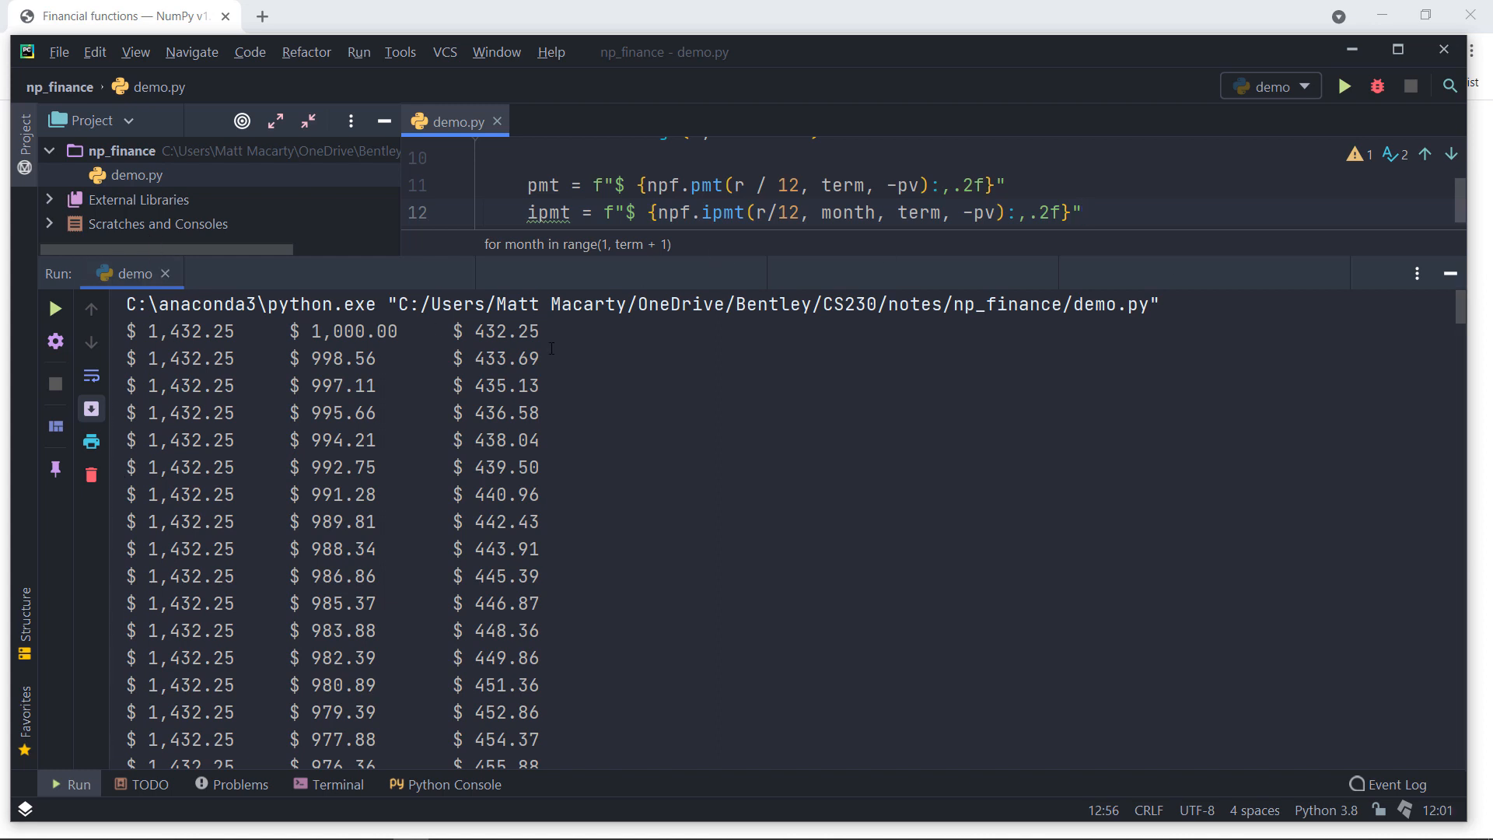
mouse_move(767, 401)
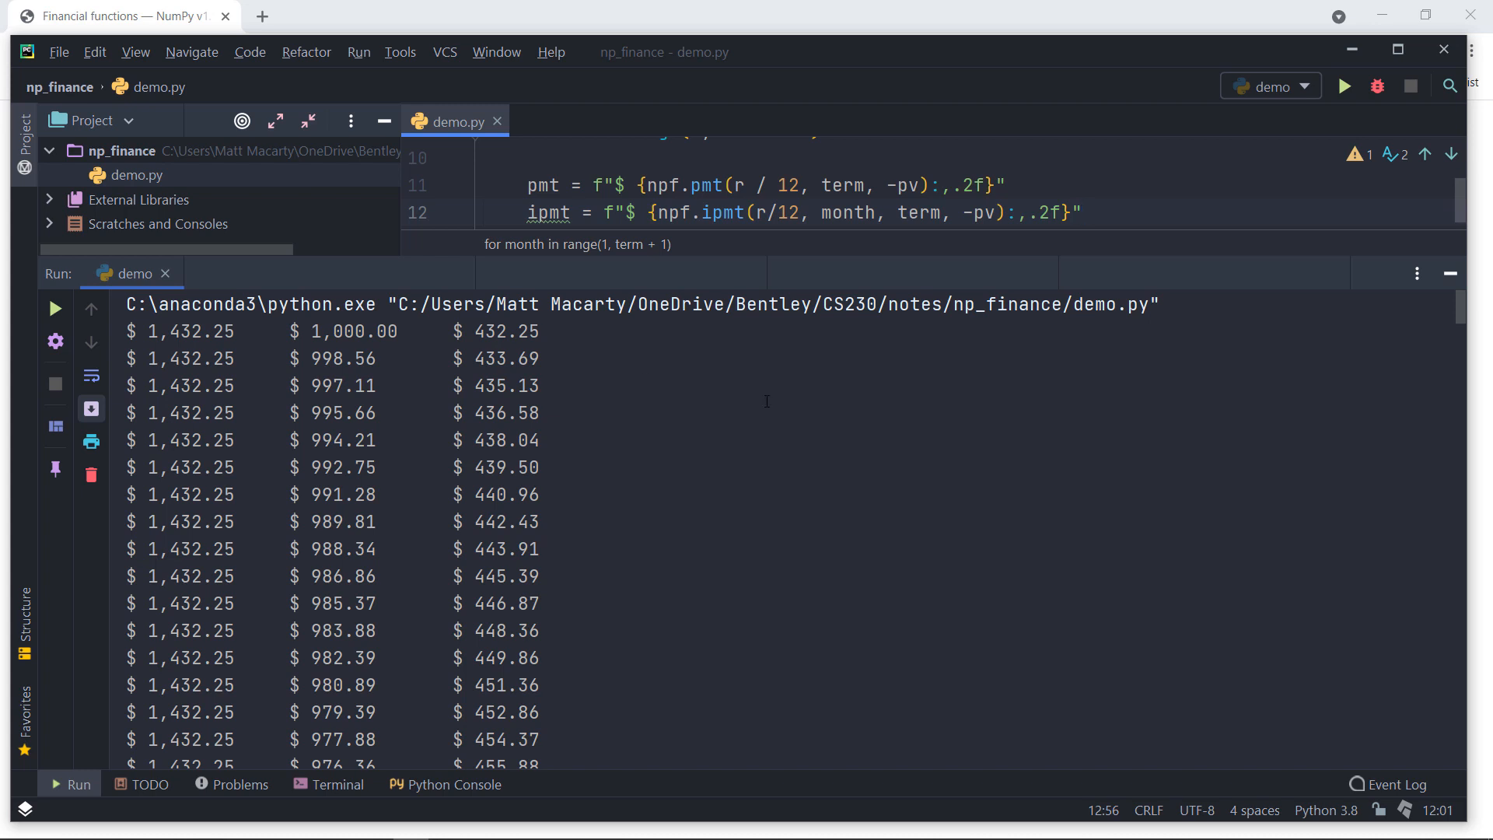
left_click(1080, 211)
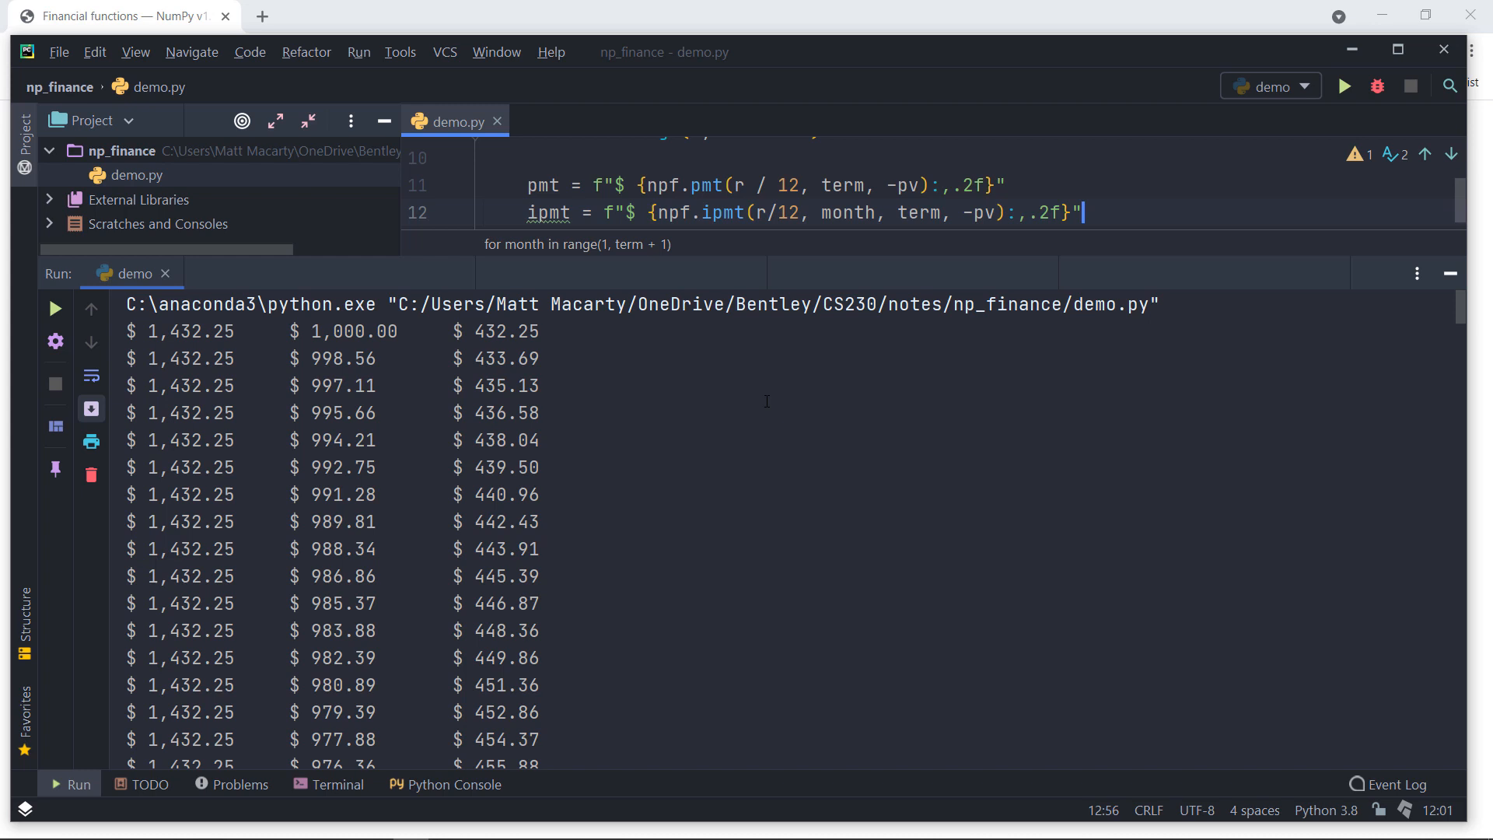
mouse_move(1191, 250)
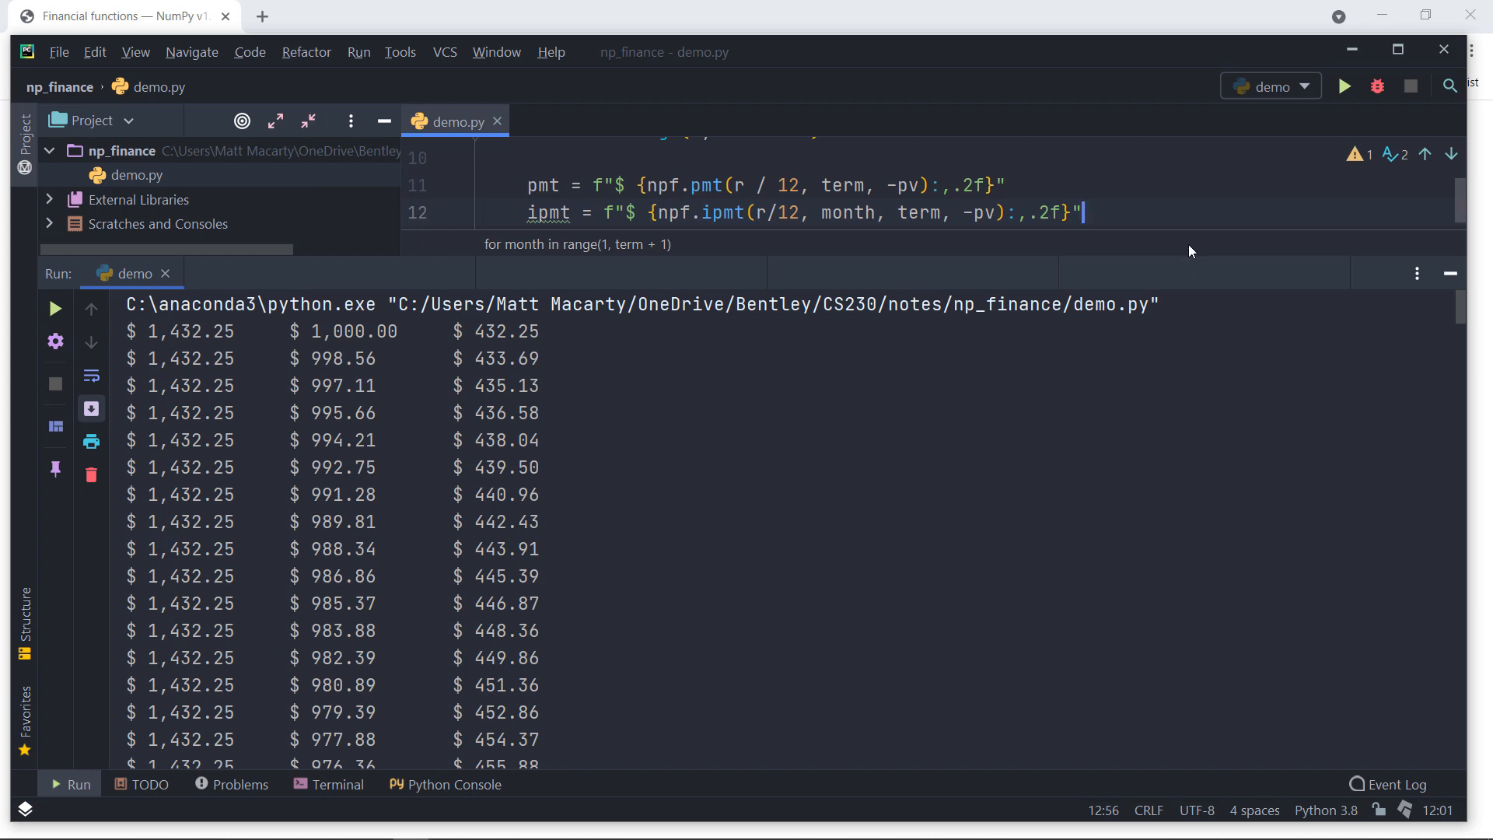